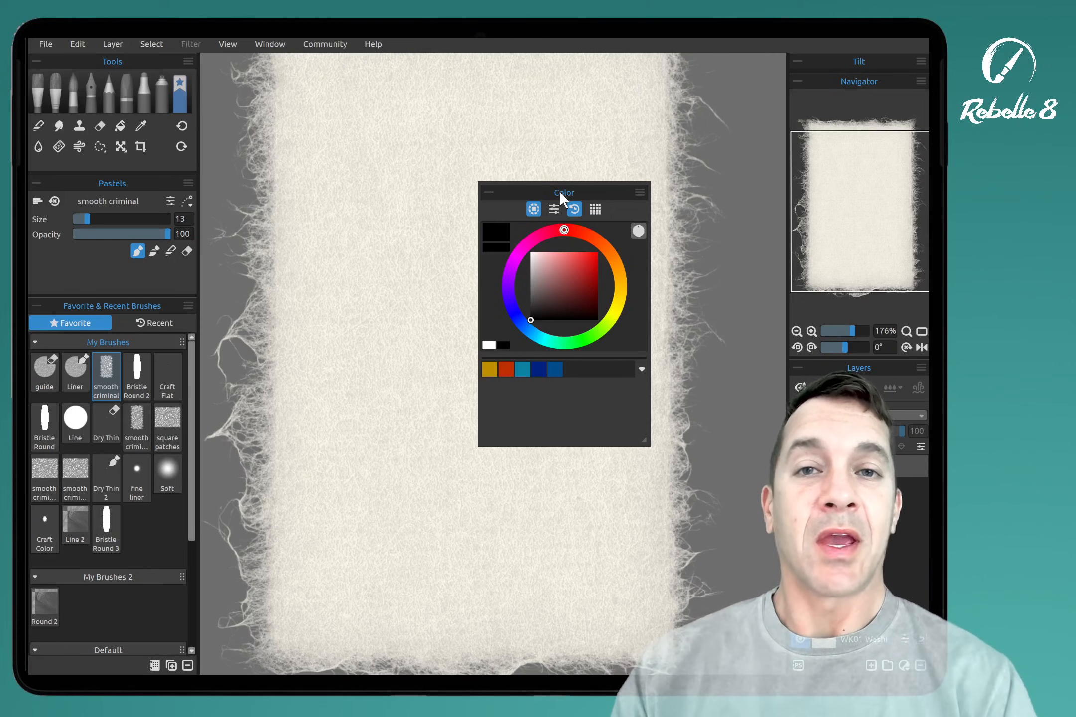
Step: Toggle the Color panel's Sliders and Color Set views off so only the colour wheel shows
left_click(553, 208)
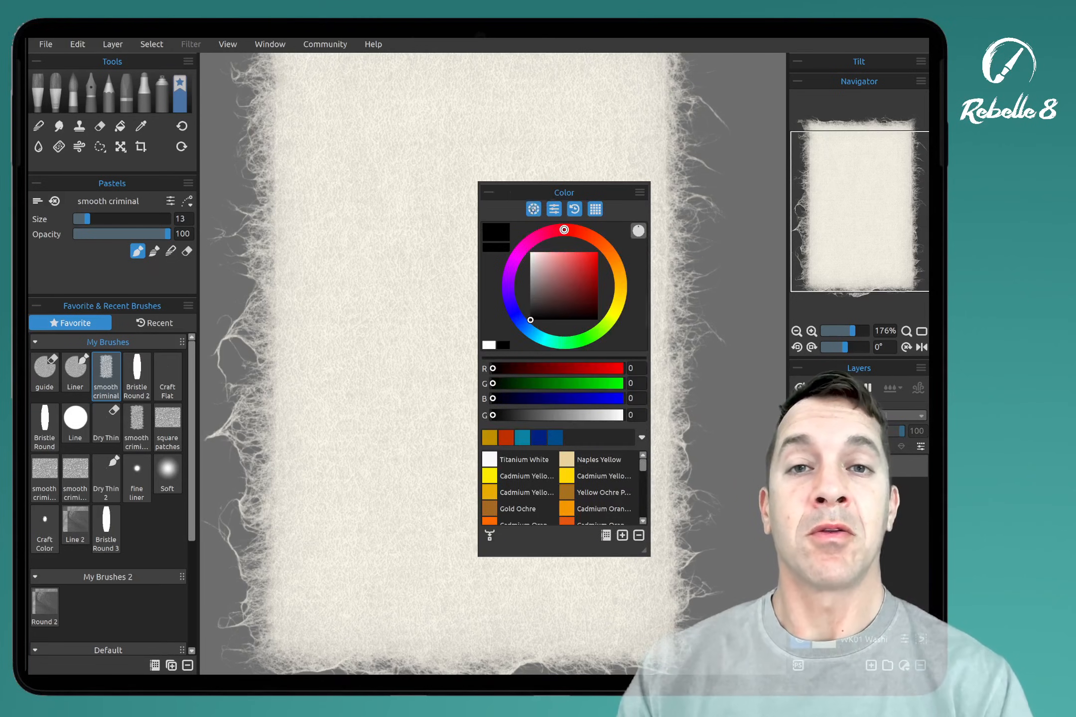
mouse_move(534, 208)
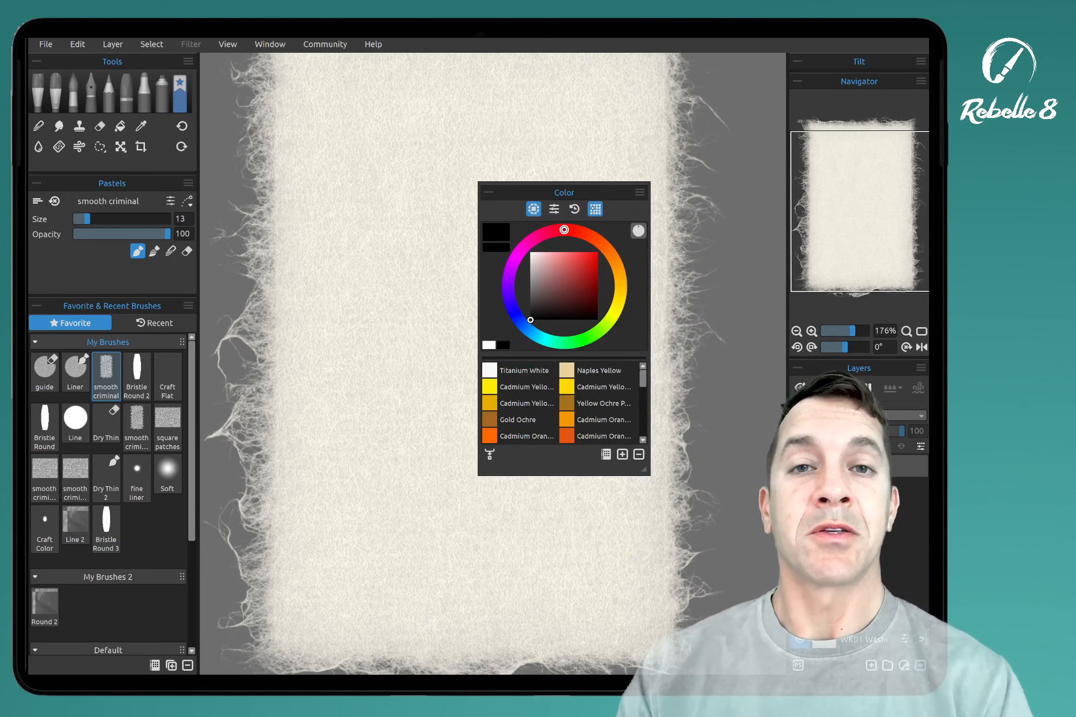
left_click(594, 208)
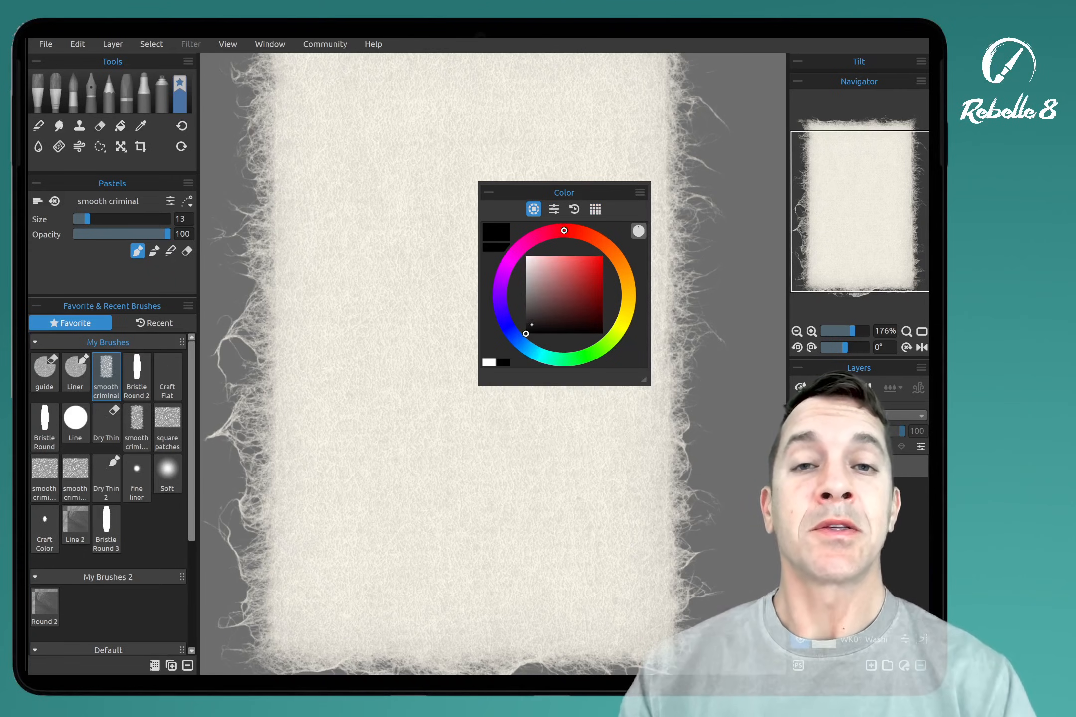
Step: Move the Color panel aside, enable its Color Set swatch list and open the Color Set Library
left_click_drag(562, 192, 627, 112)
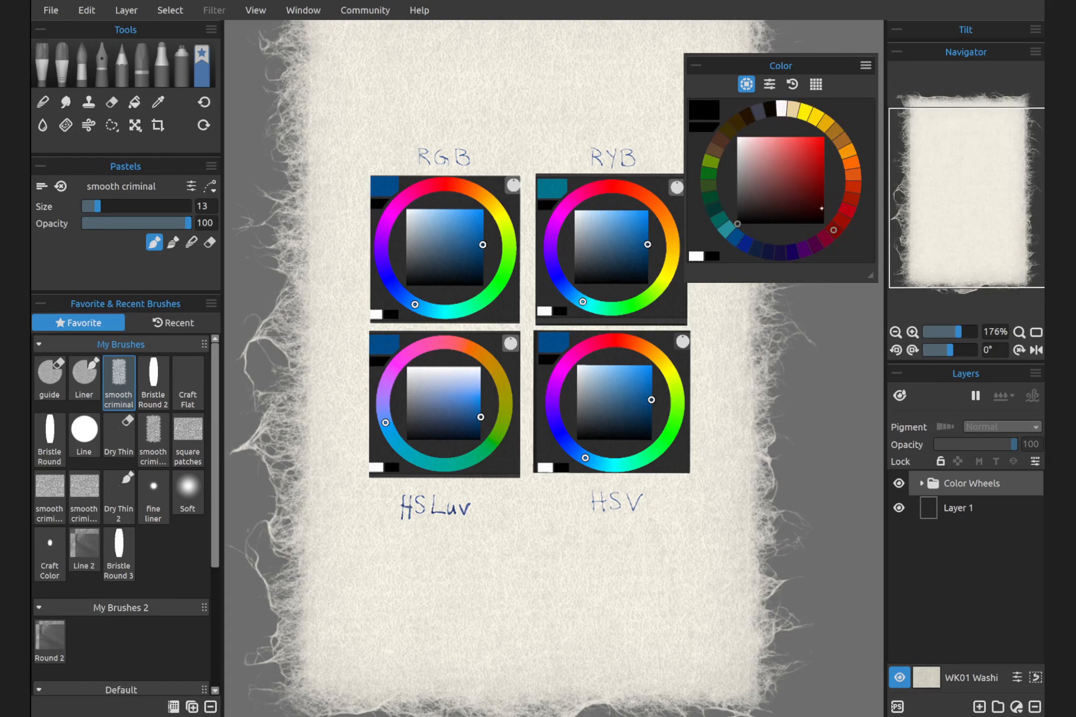
mouse_move(865, 65)
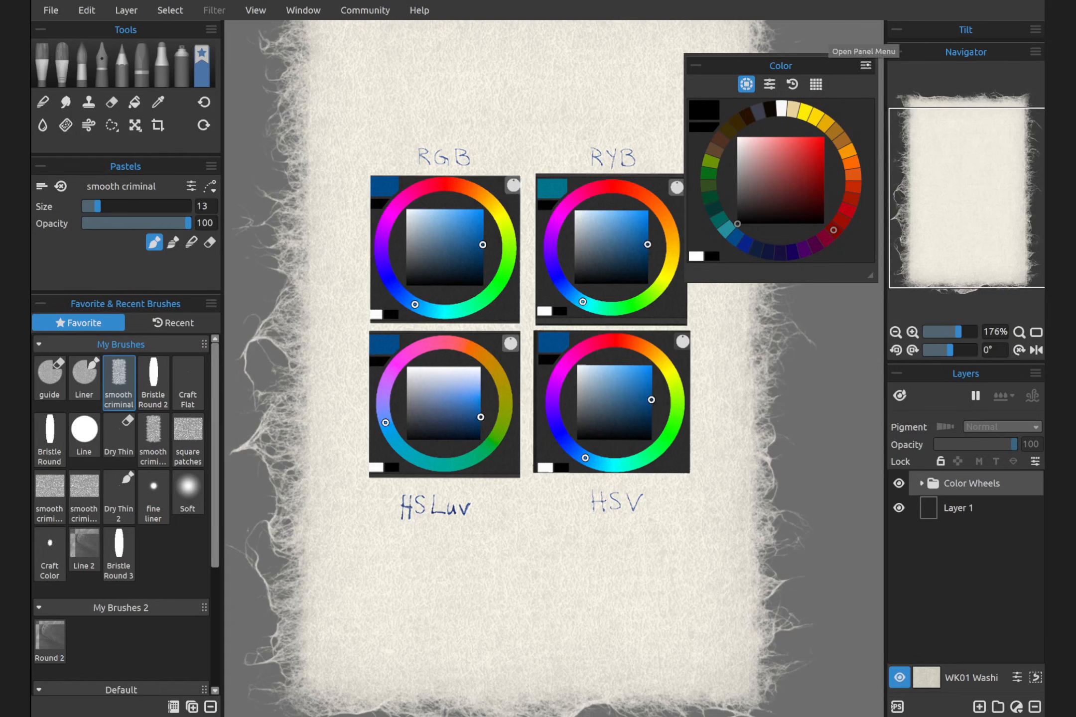
left_click(865, 65)
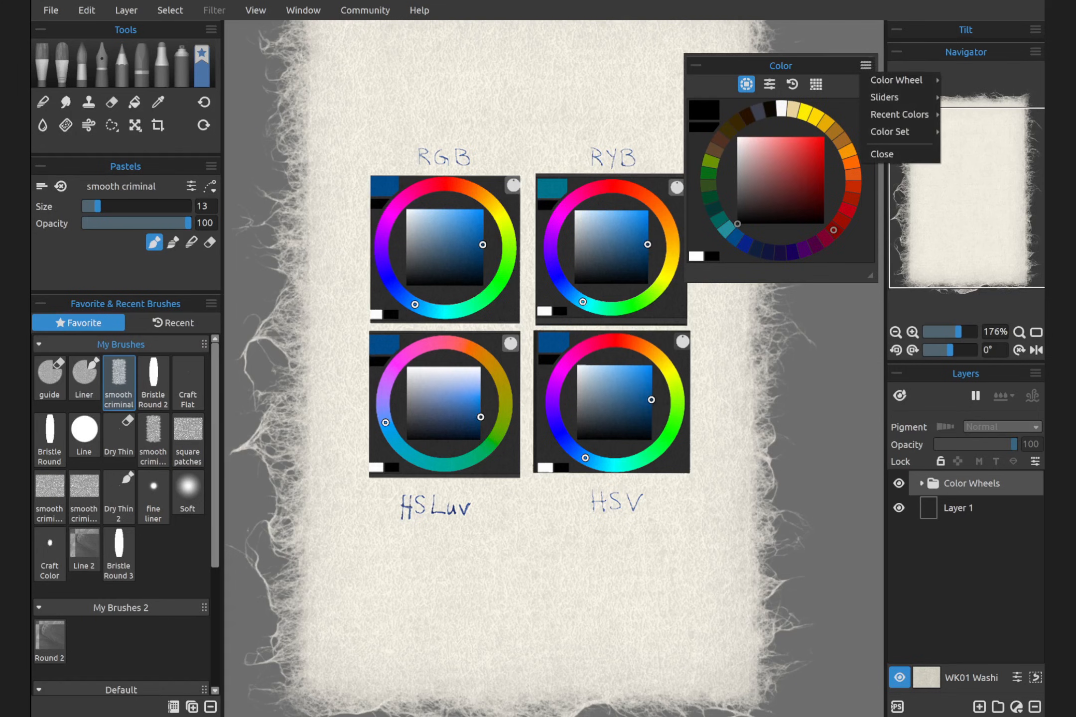
left_click(816, 83)
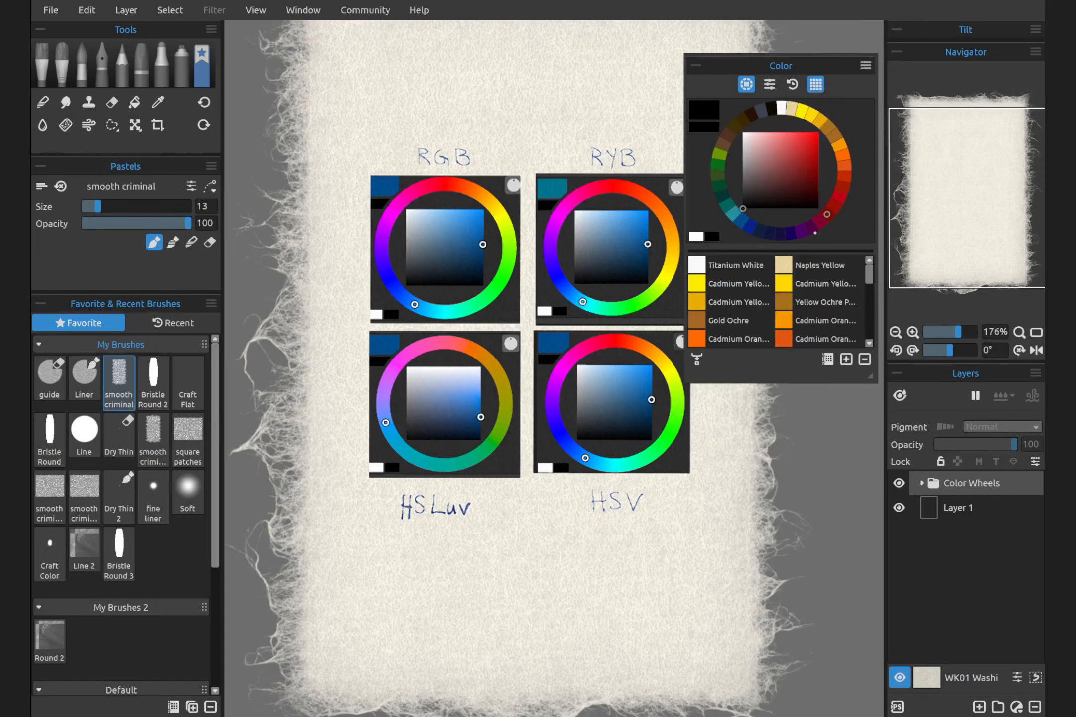
mouse_move(827, 359)
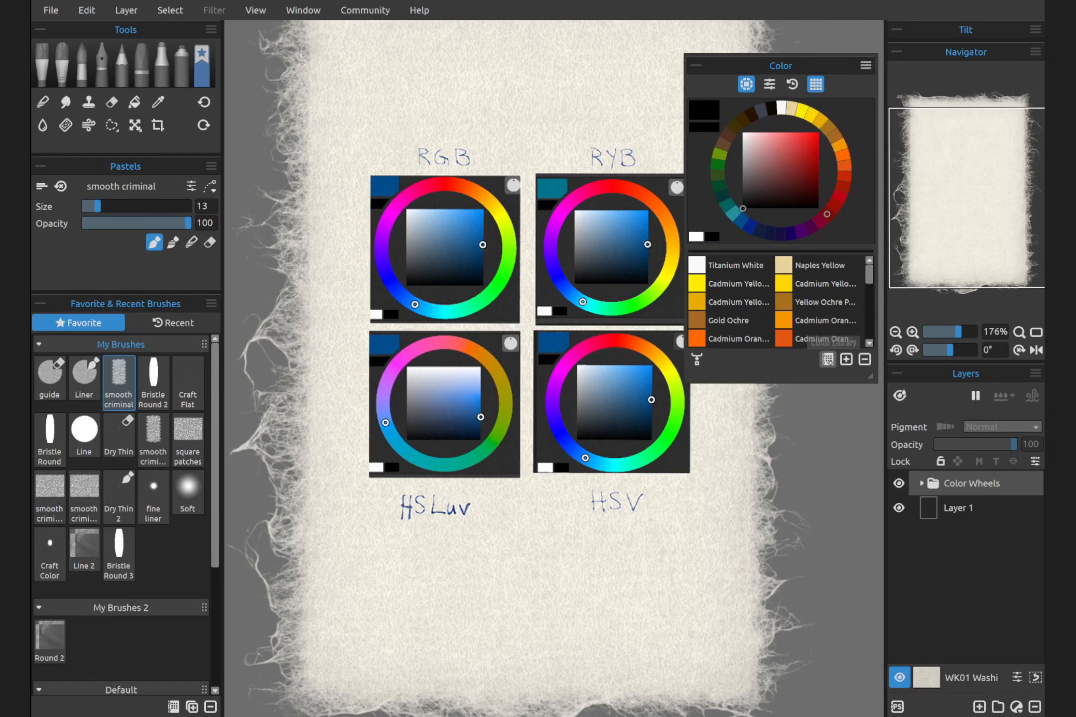
left_click(827, 359)
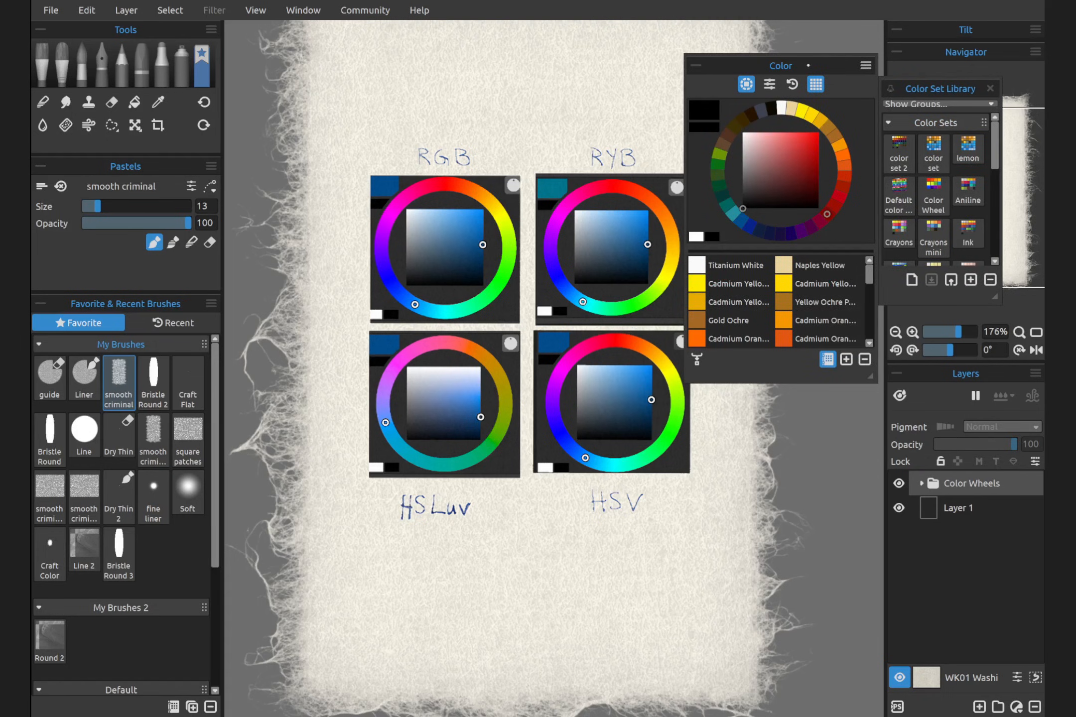
Step: Dock the library beside the Color panel, try Oil Pigments, Metallic and Pastel soft, then load Lemon
left_click_drag(780, 66, 560, 76)
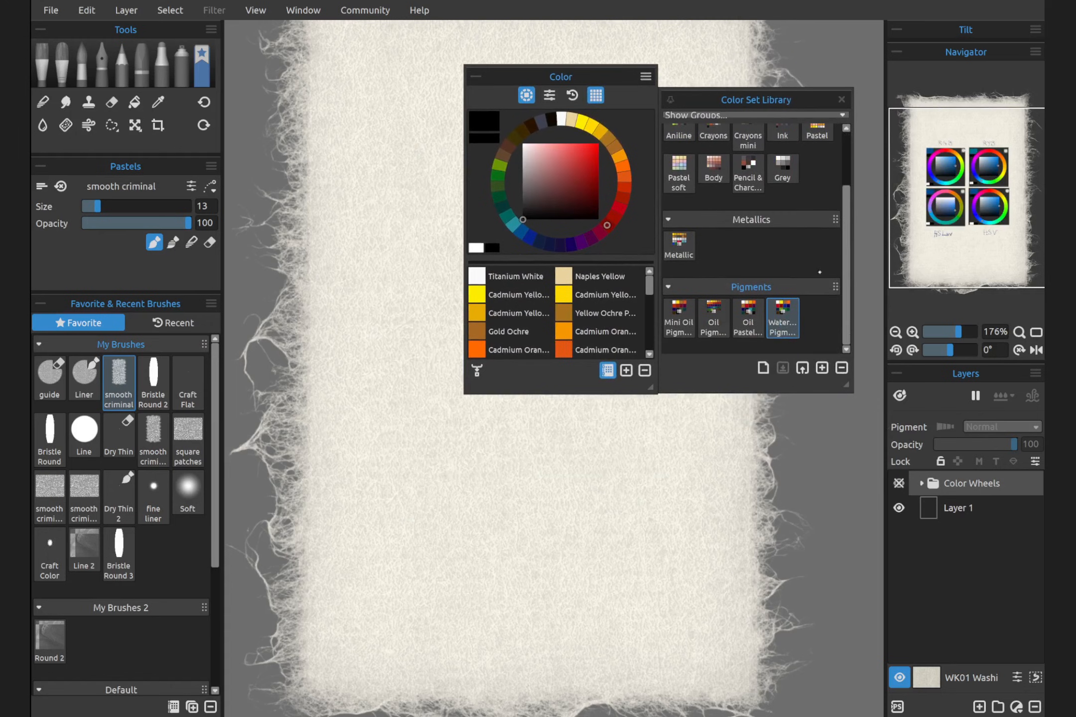
left_click(747, 318)
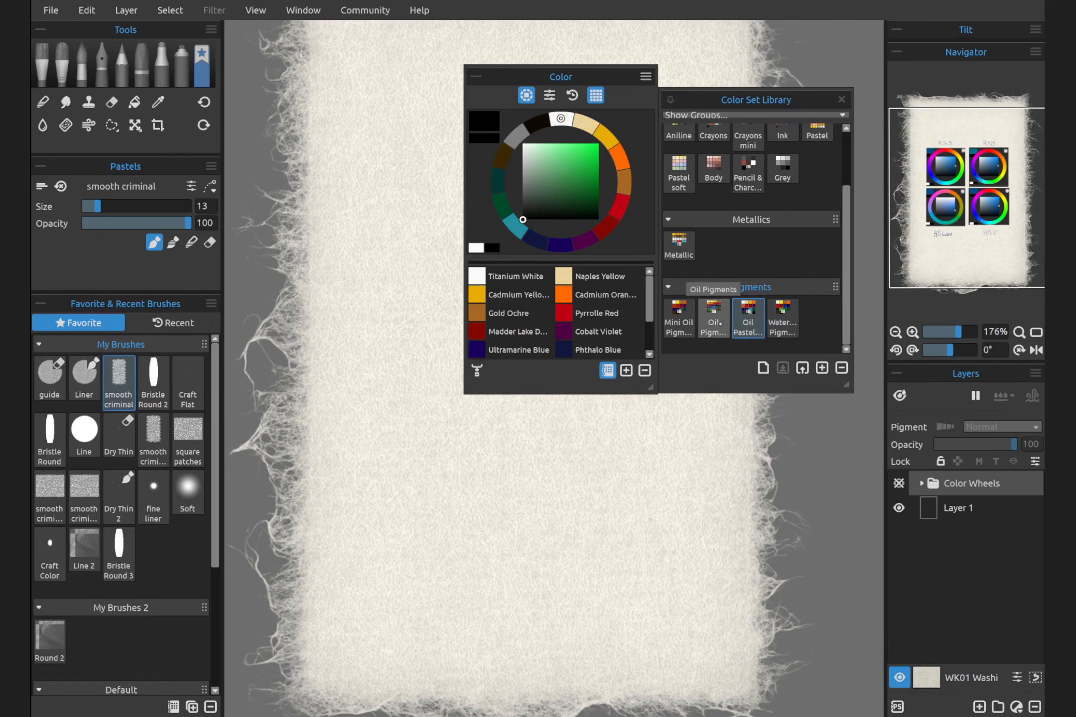
left_click(677, 318)
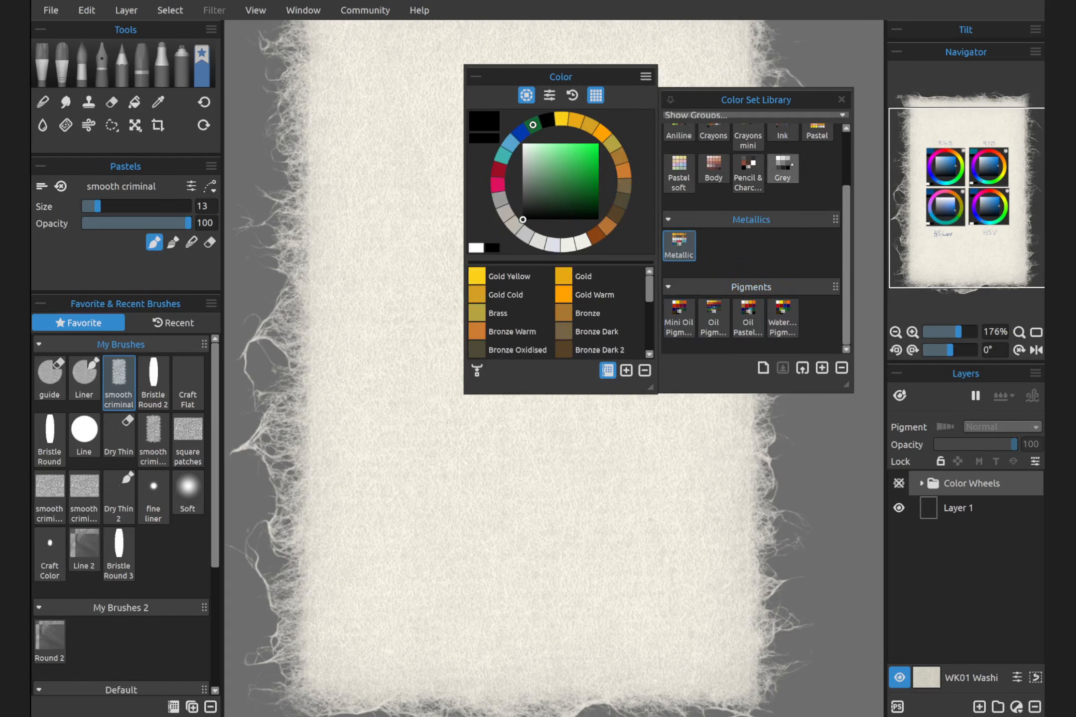
left_click(712, 171)
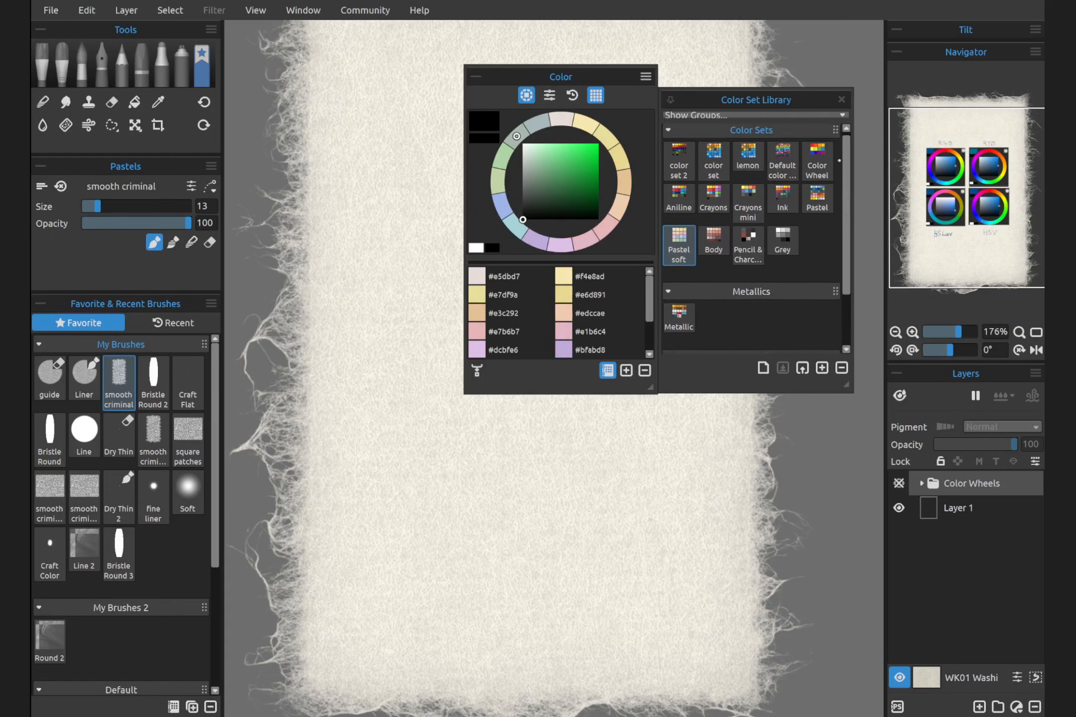
left_click(747, 160)
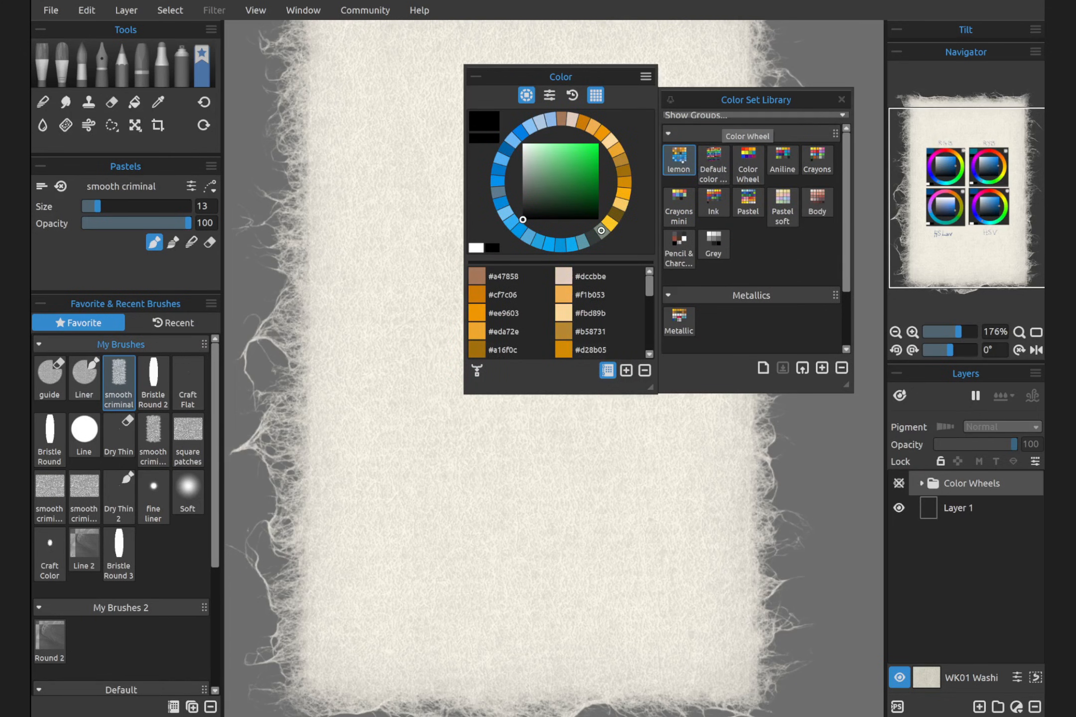
left_click(678, 162)
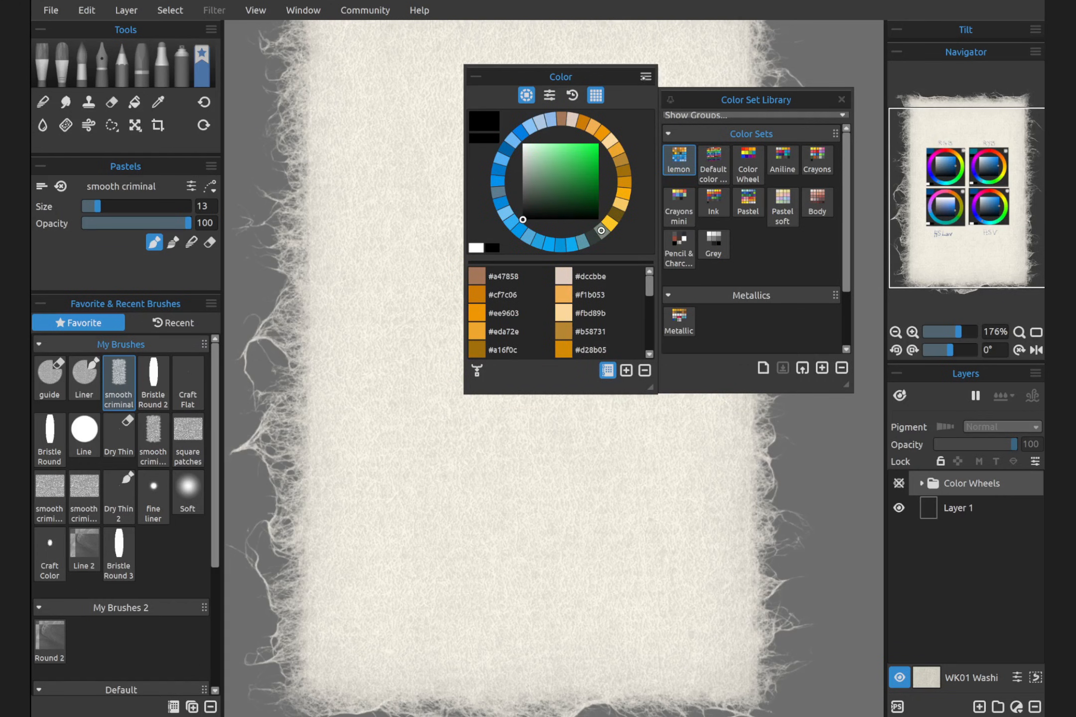
Step: Open the Color panel menu to the Create Color Set from Image File options (4–36 colours)
left_click(643, 76)
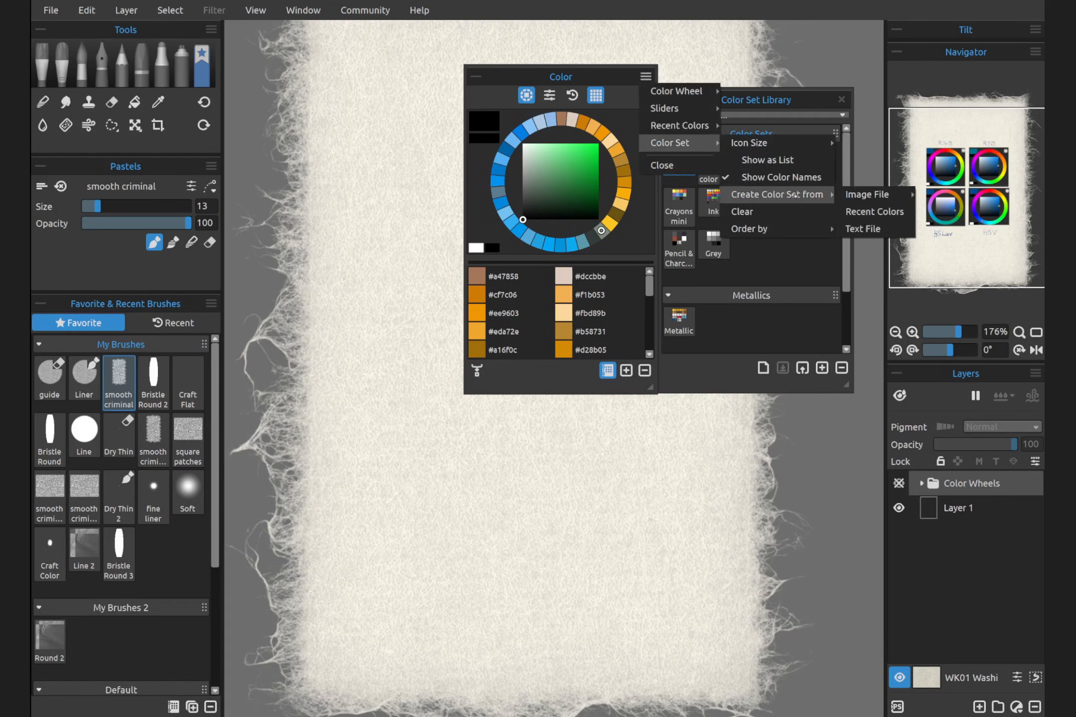
mouse_move(869, 194)
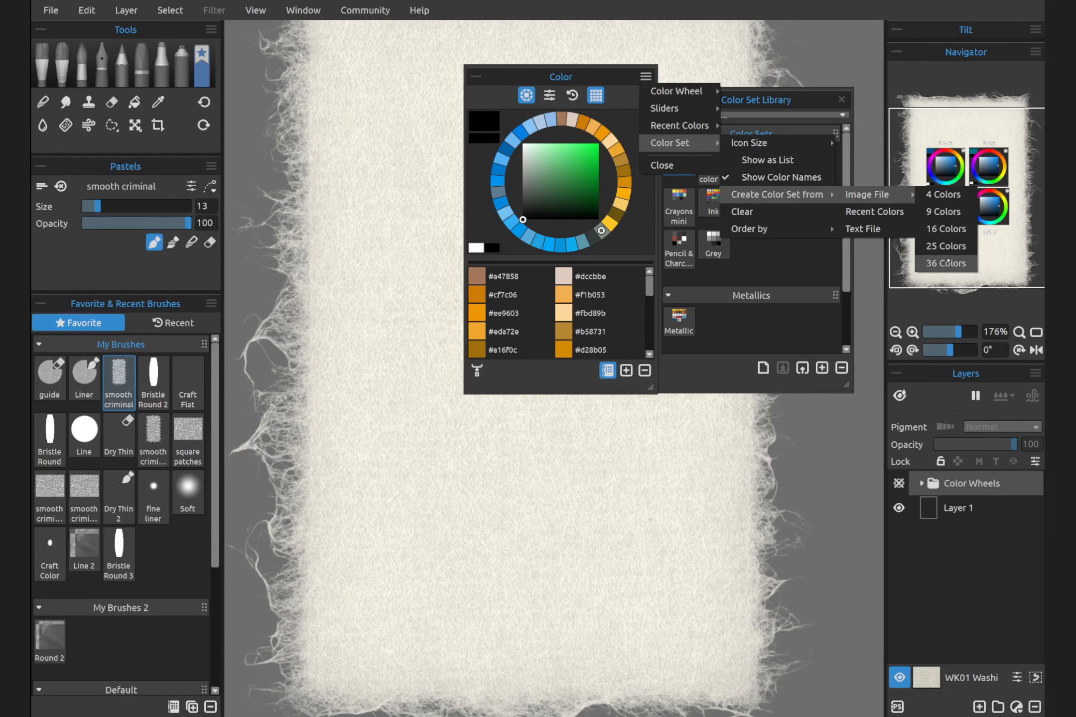
mouse_move(944, 228)
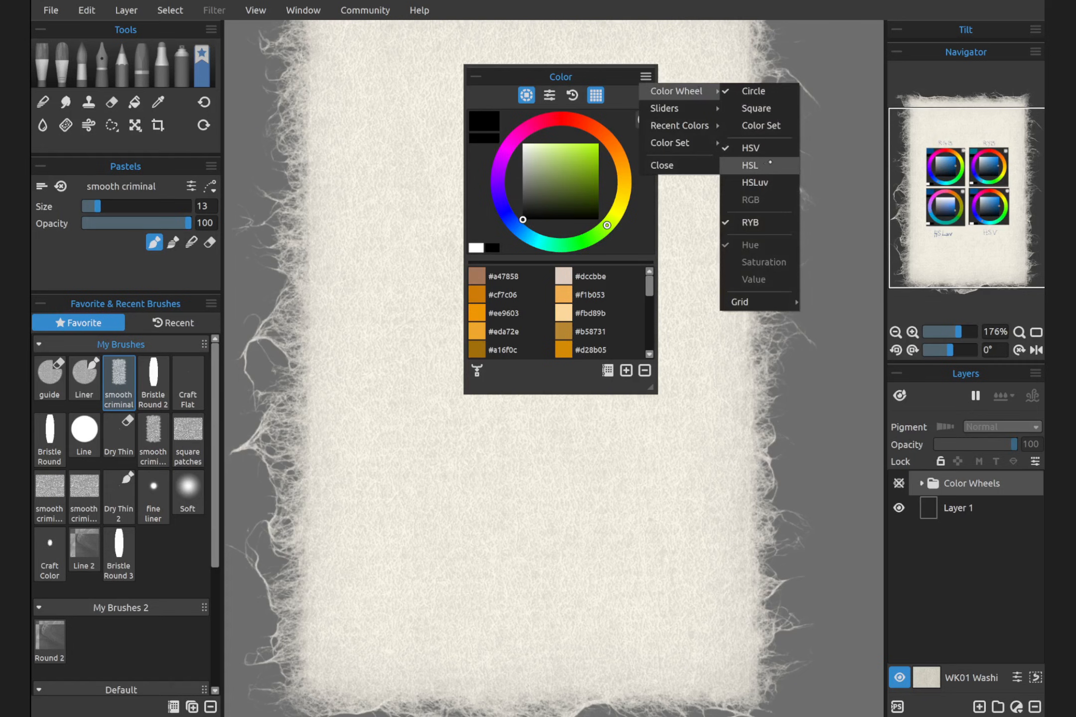
mouse_move(754, 183)
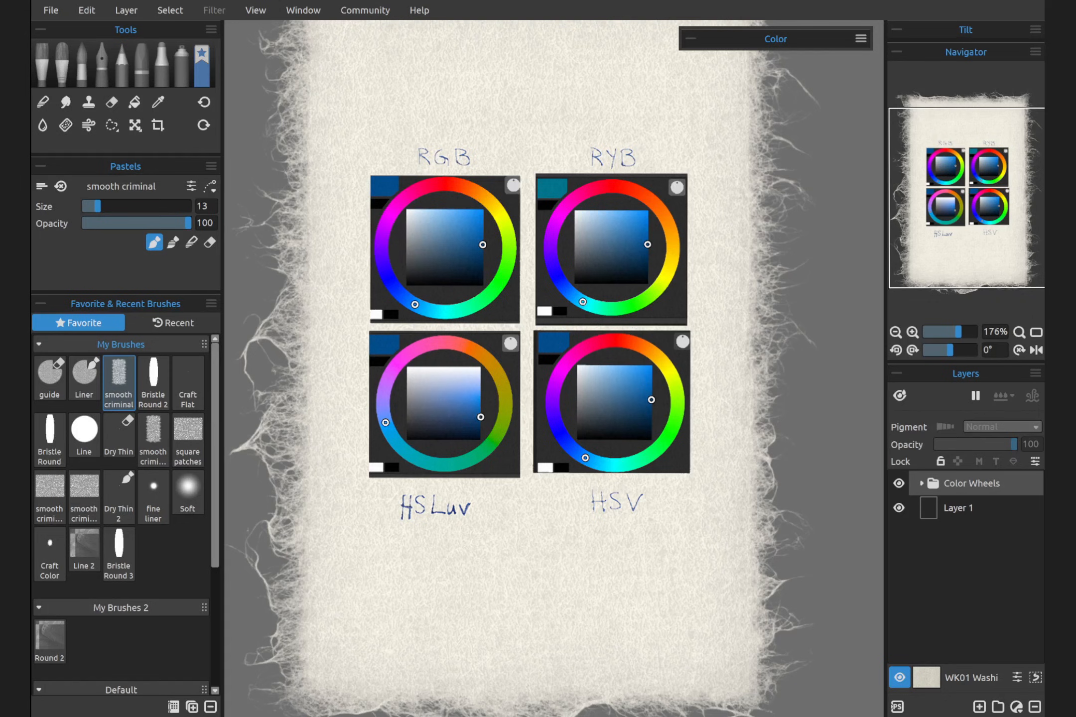
mouse_move(602, 516)
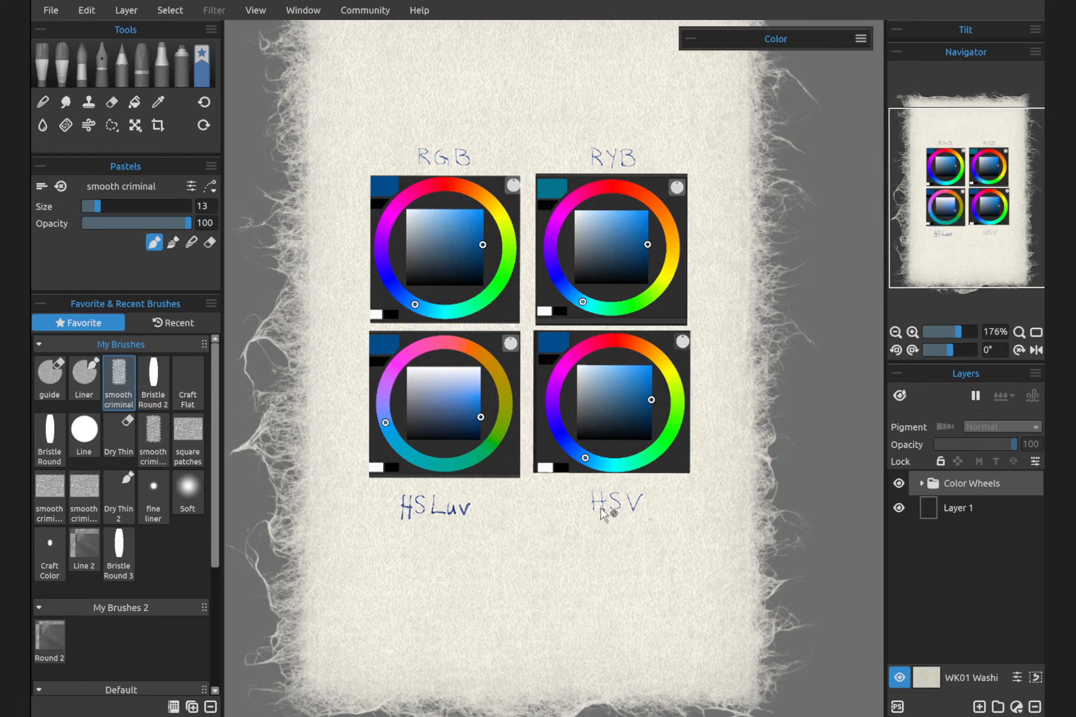
mouse_move(423, 507)
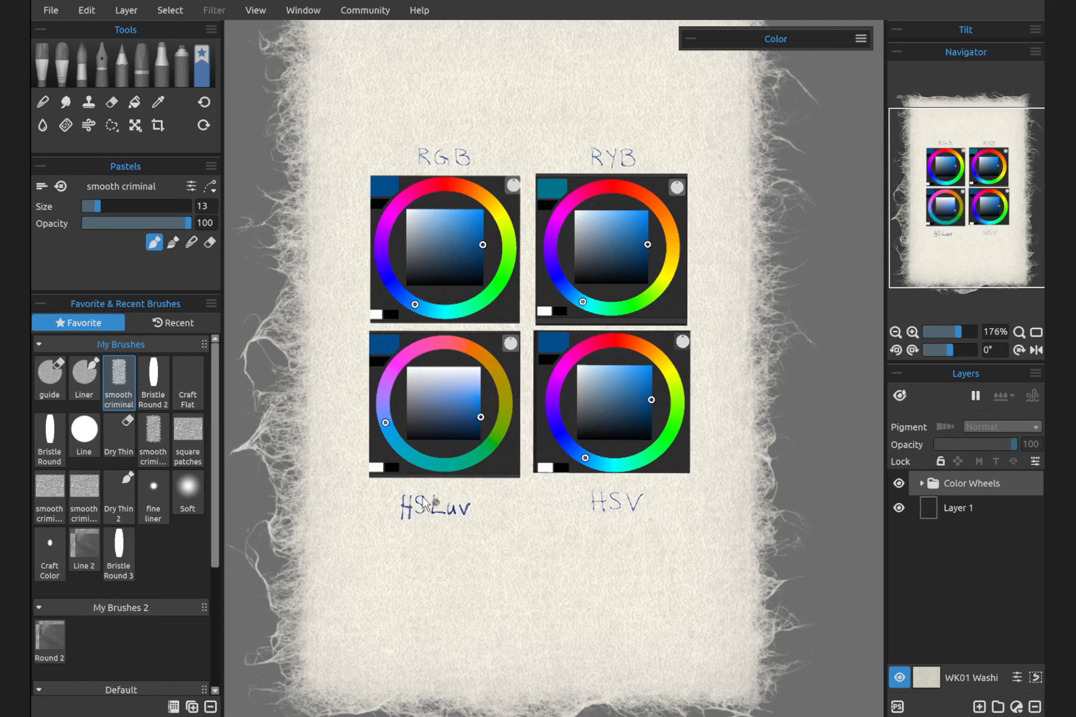
mouse_move(488, 511)
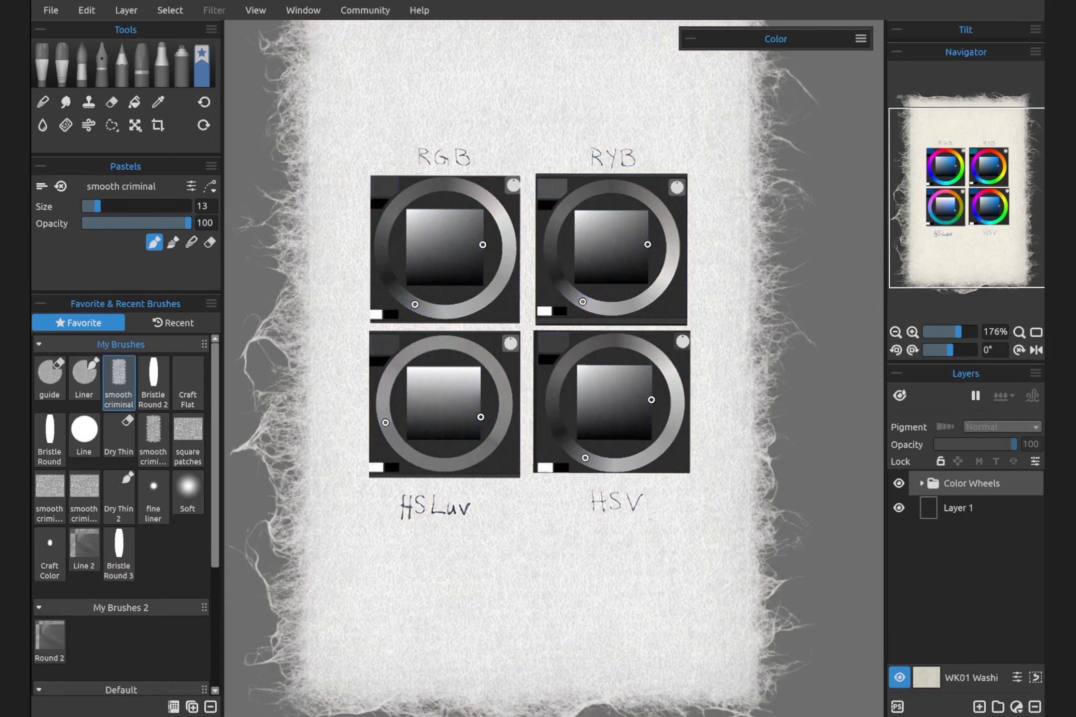
mouse_move(423, 467)
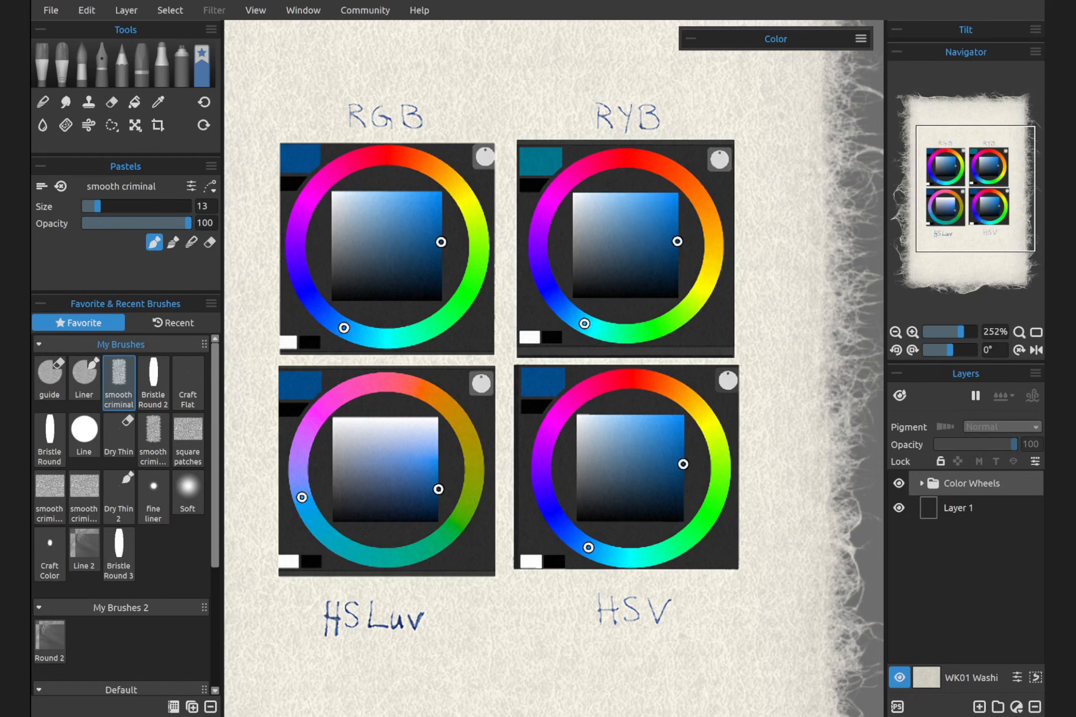
Step: Hide the Color Wheels group, then expand, move and enlarge the Color panel over the canvas
left_click(898, 483)
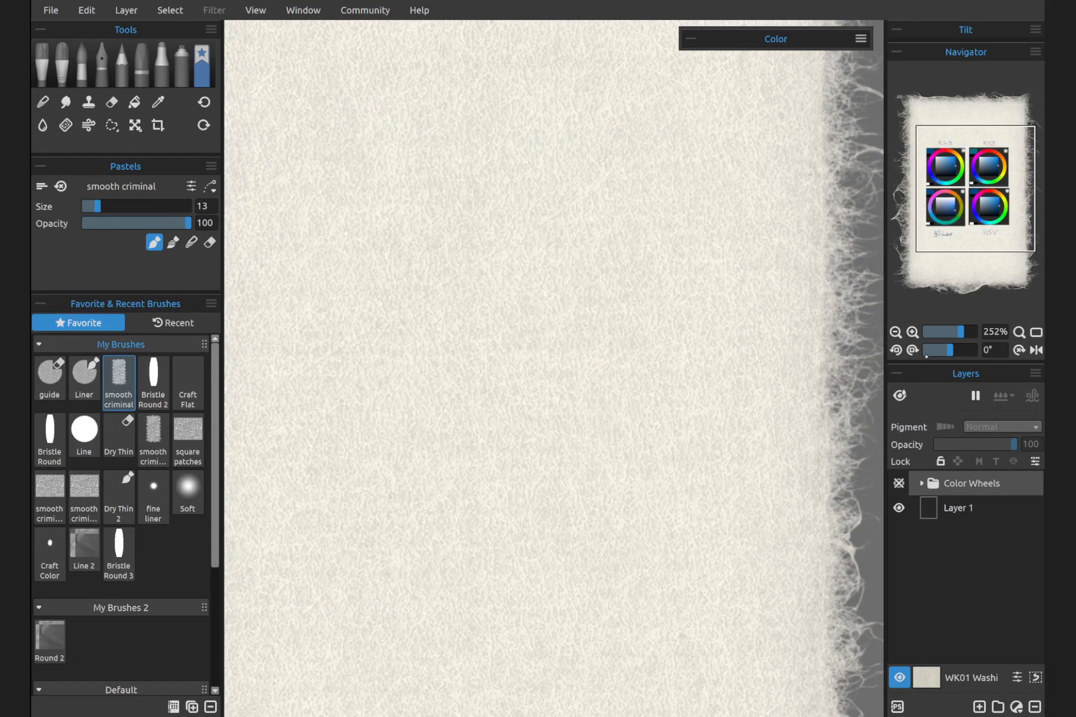
left_click(774, 38)
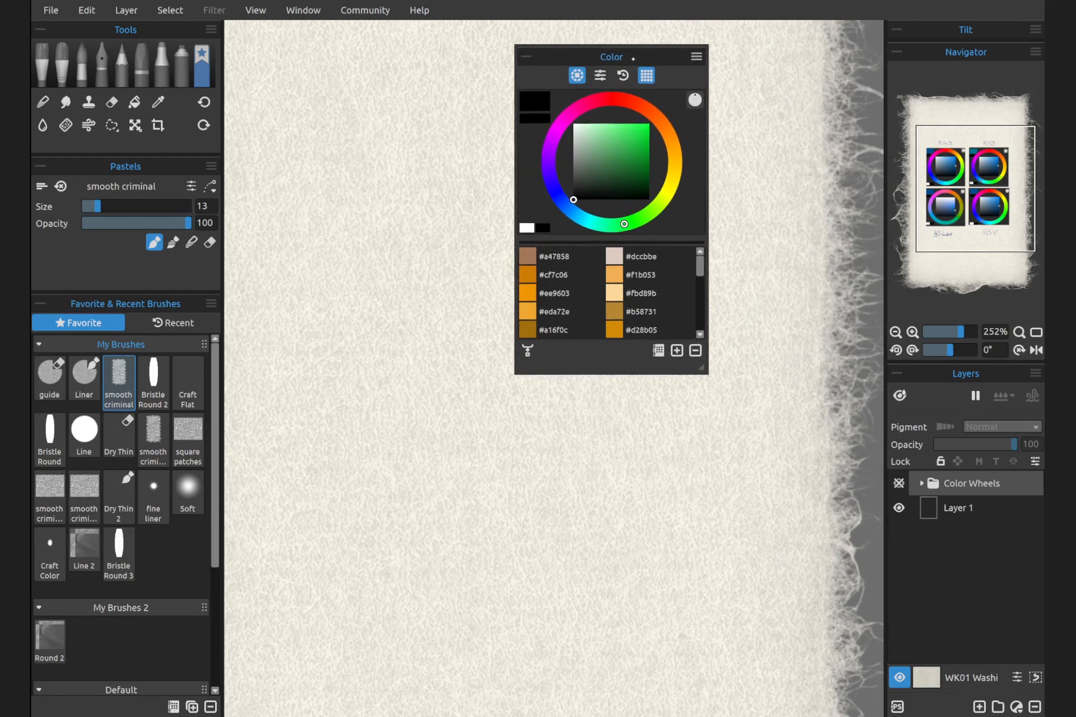
left_click_drag(609, 57, 523, 77)
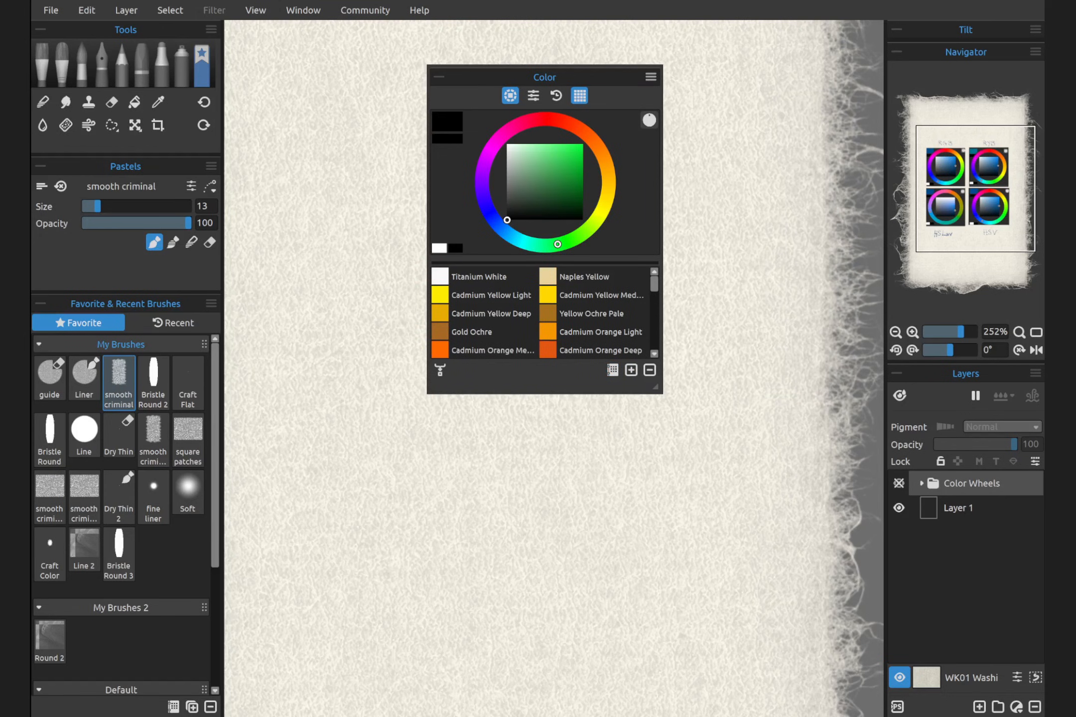
left_click_drag(661, 391, 674, 403)
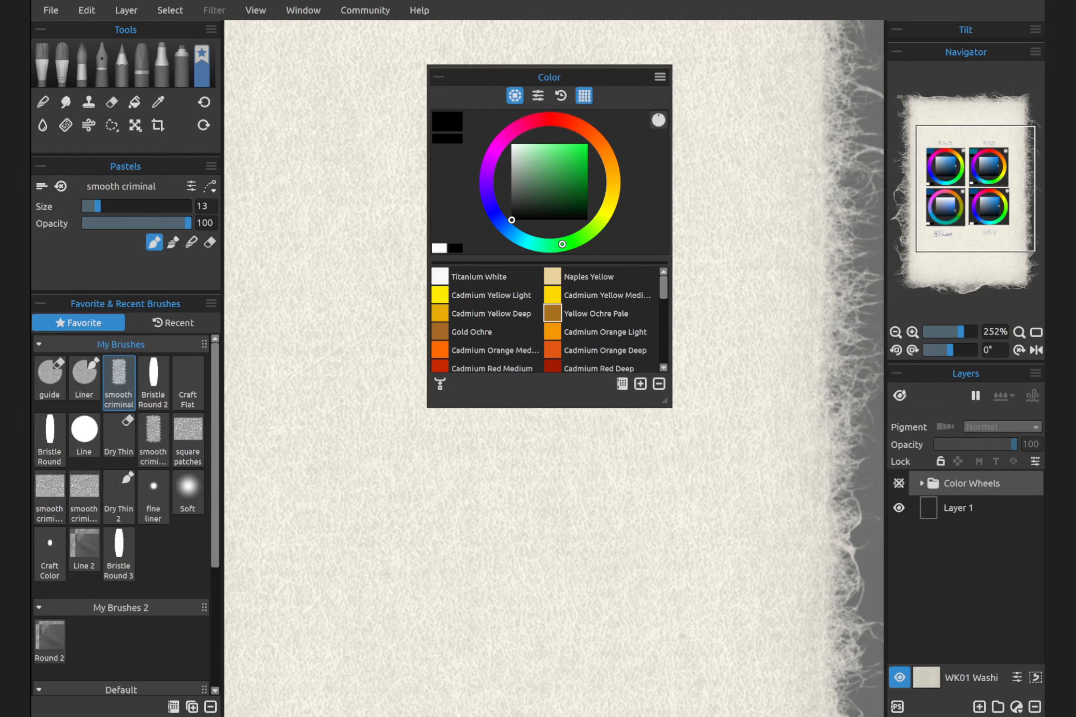
mouse_move(658, 77)
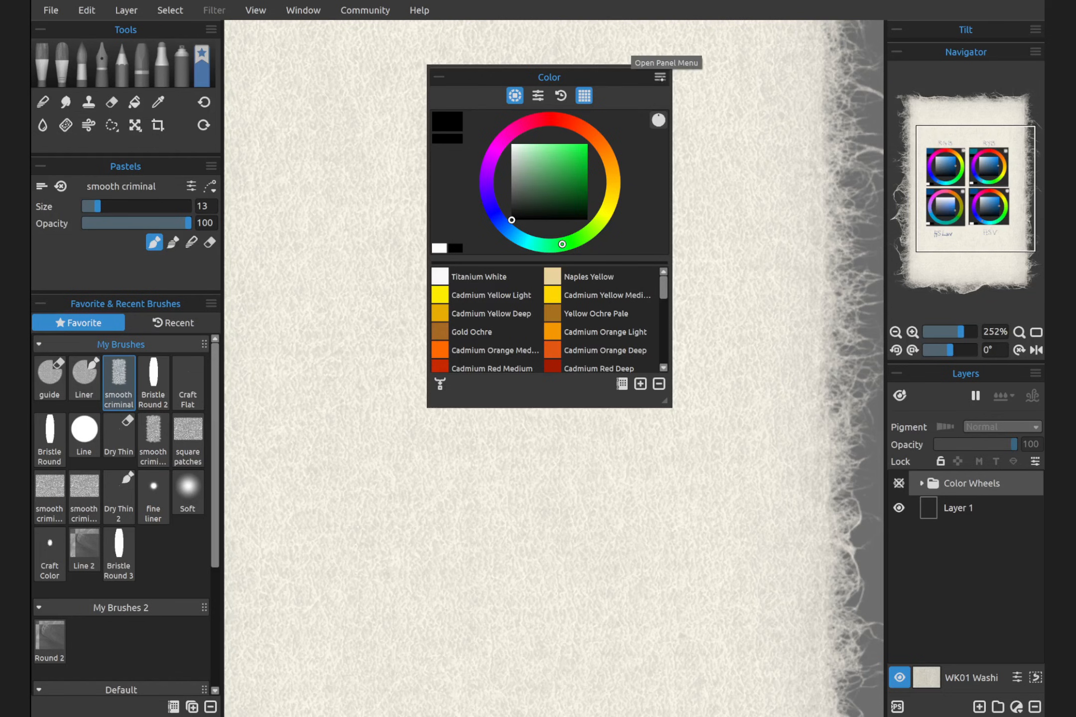
Step: Select Layer 1 and lengthen the Color panel to list more pigments like Pyrrole Red
left_click(658, 76)
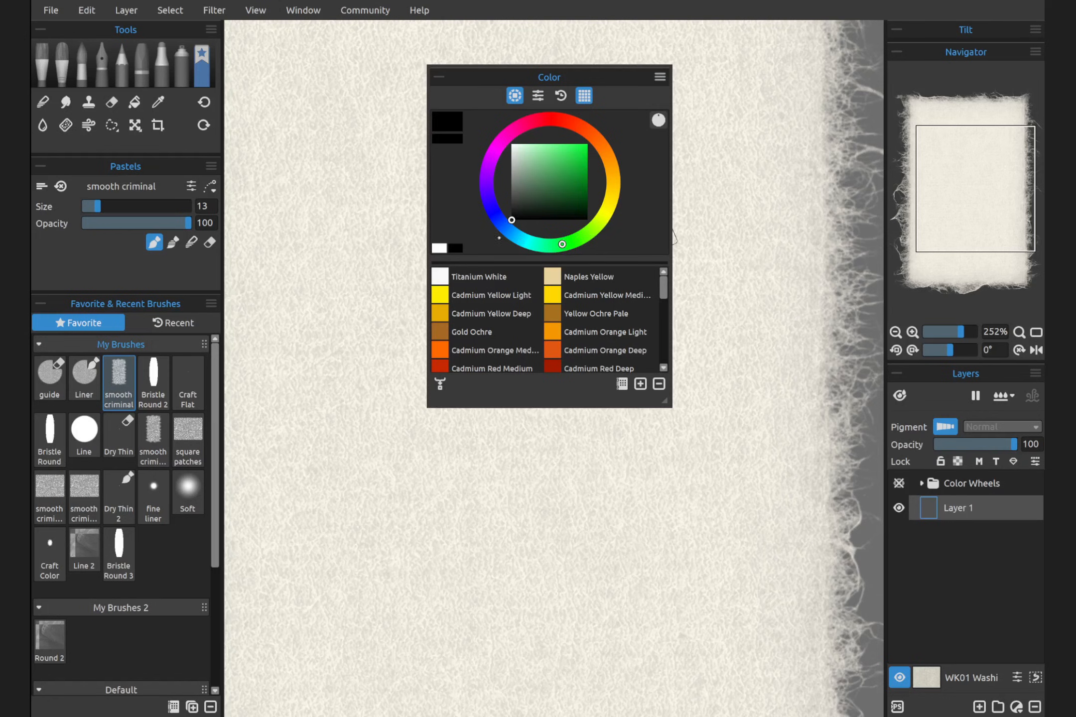
left_click(485, 182)
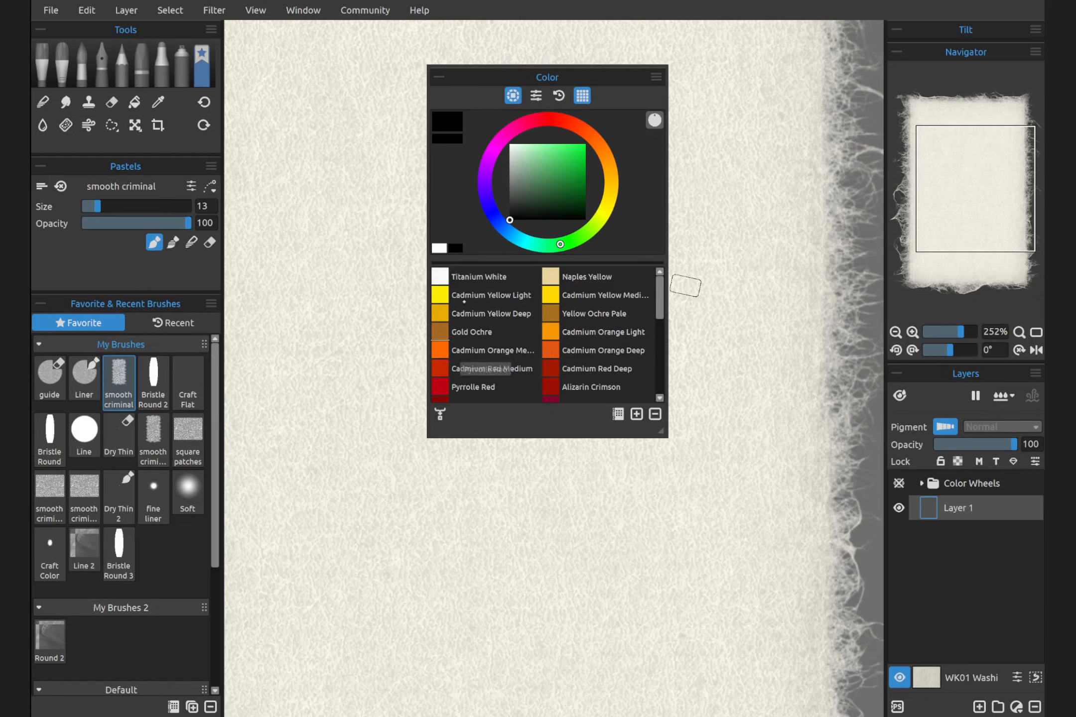
left_click(655, 77)
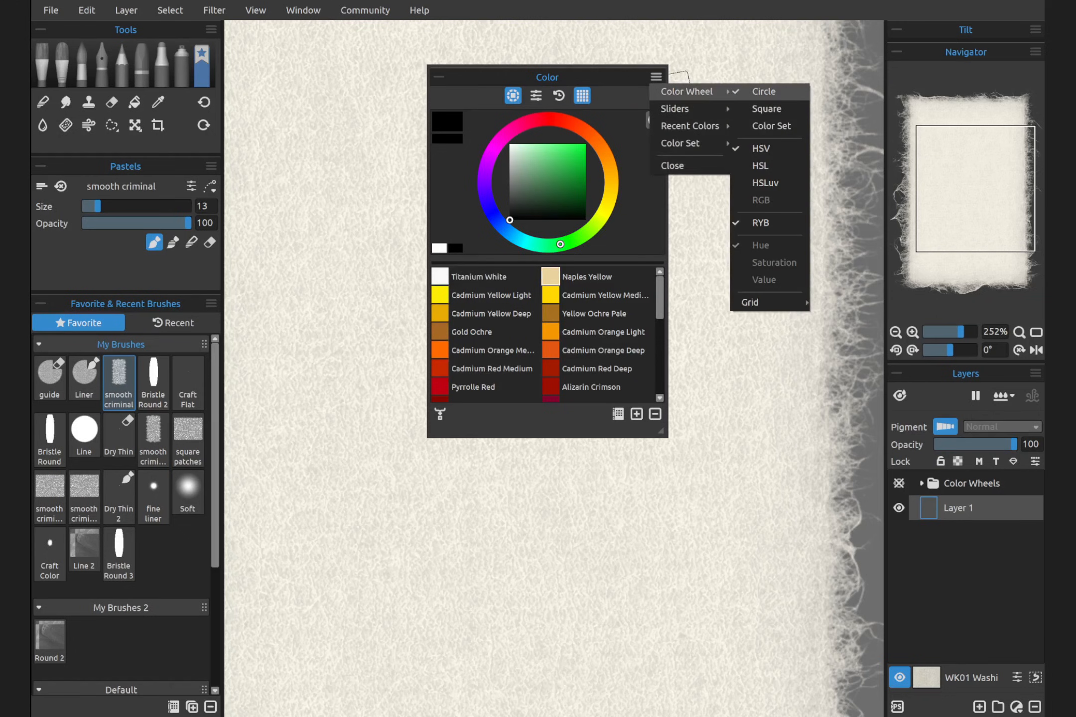
mouse_move(690, 126)
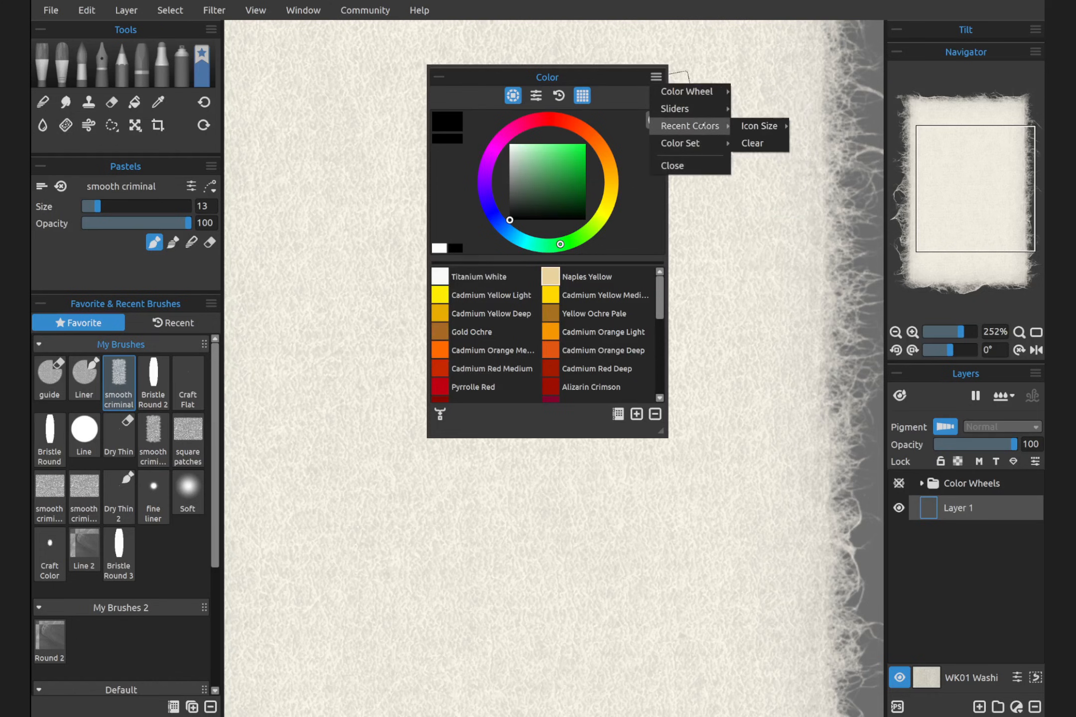
mouse_move(679, 143)
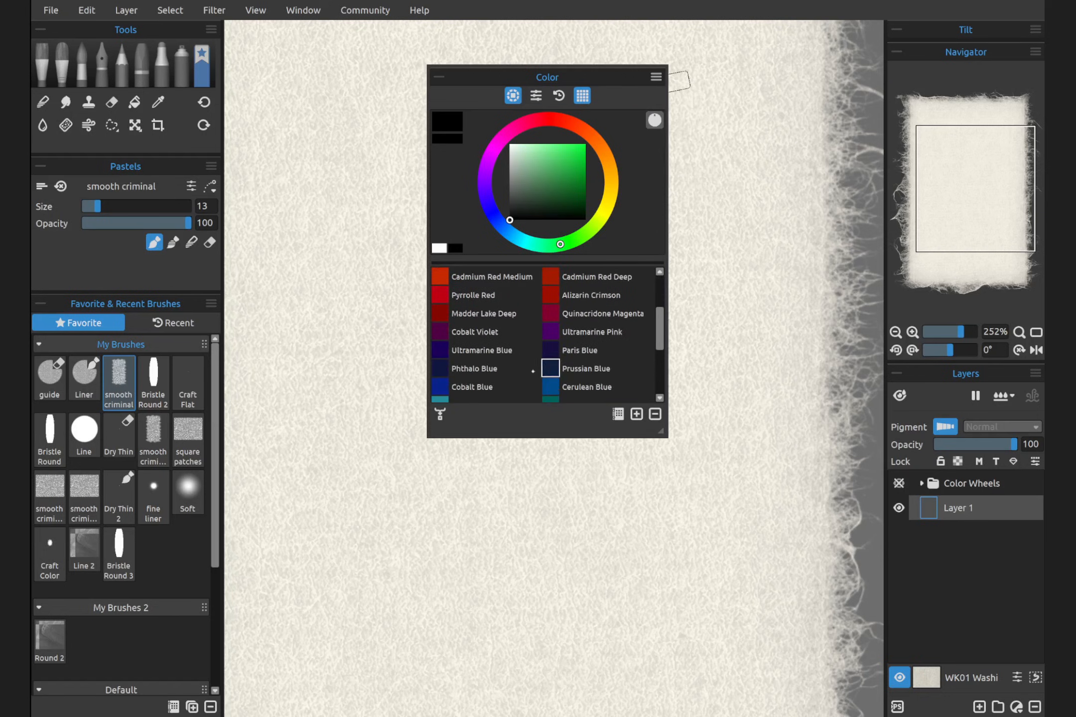
scroll("down", 3)
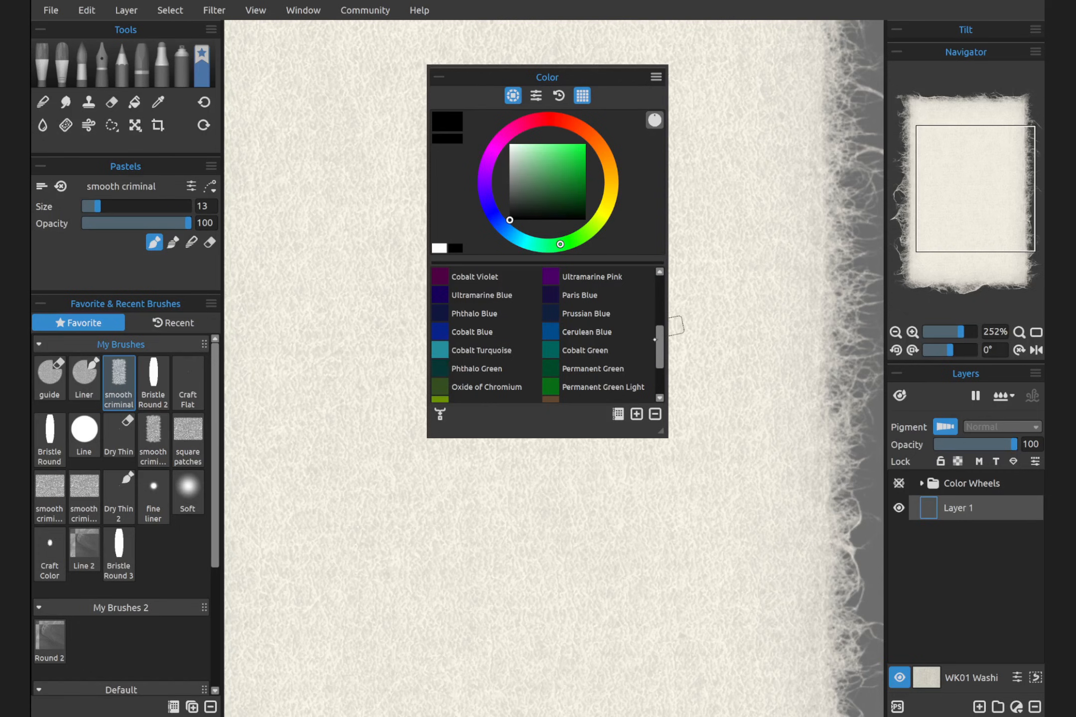
scroll("down", 3)
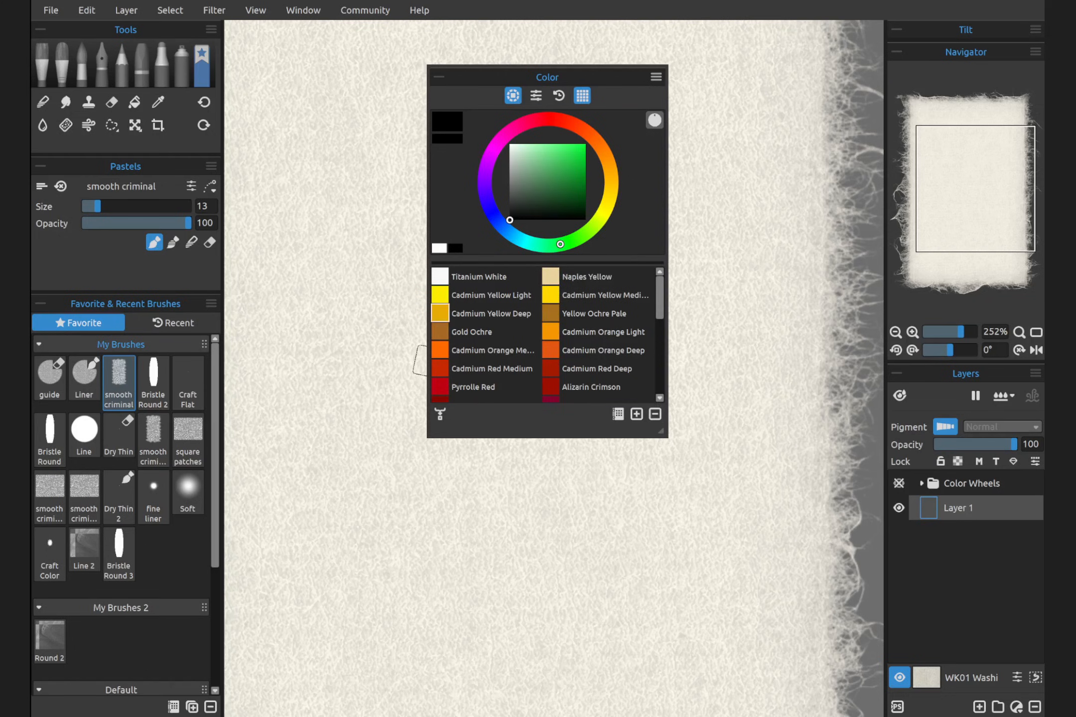
scroll("down", 3)
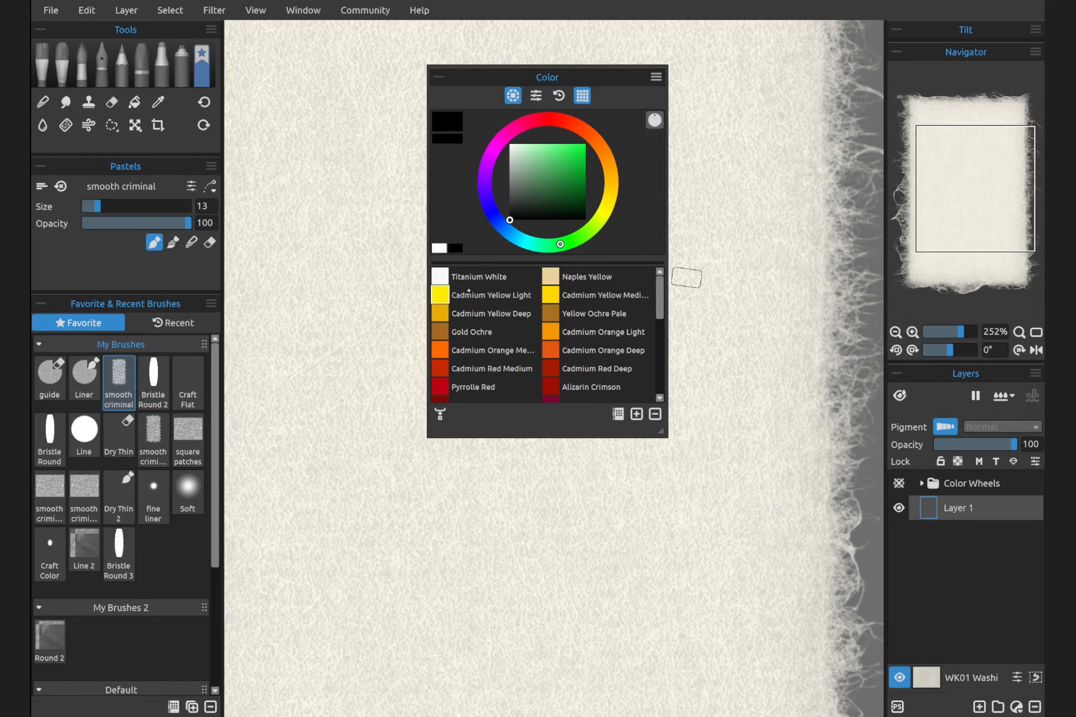
Step: Turn off the Color Set swatch list from the panel menu and reposition the Color panel
left_click(655, 76)
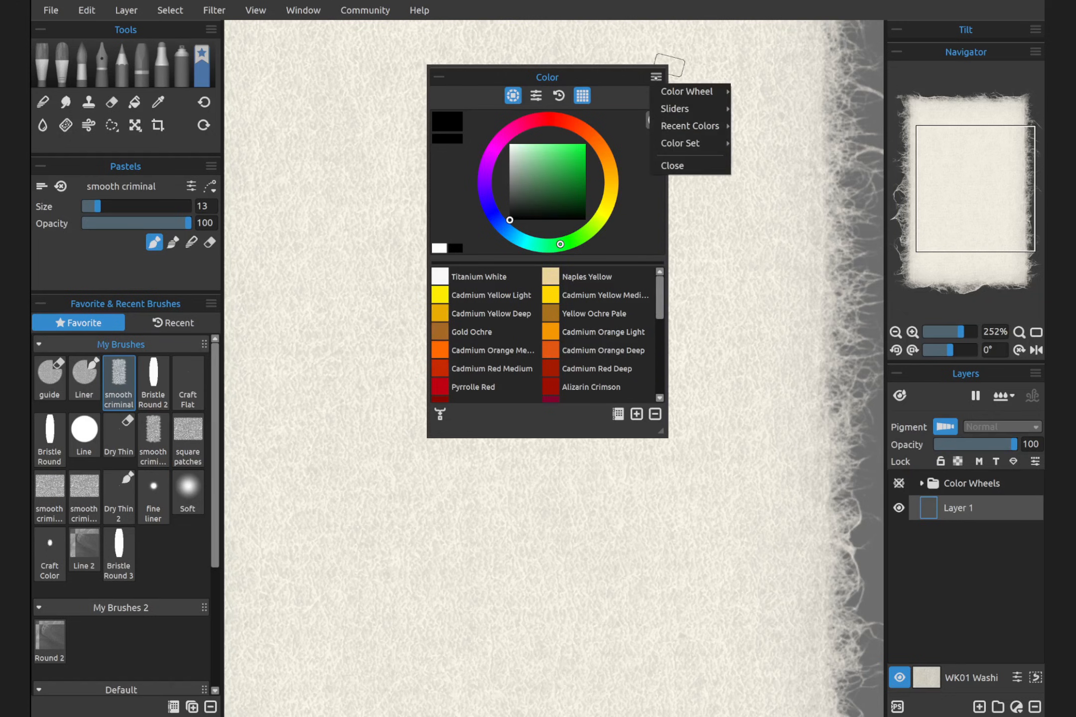
mouse_move(675, 109)
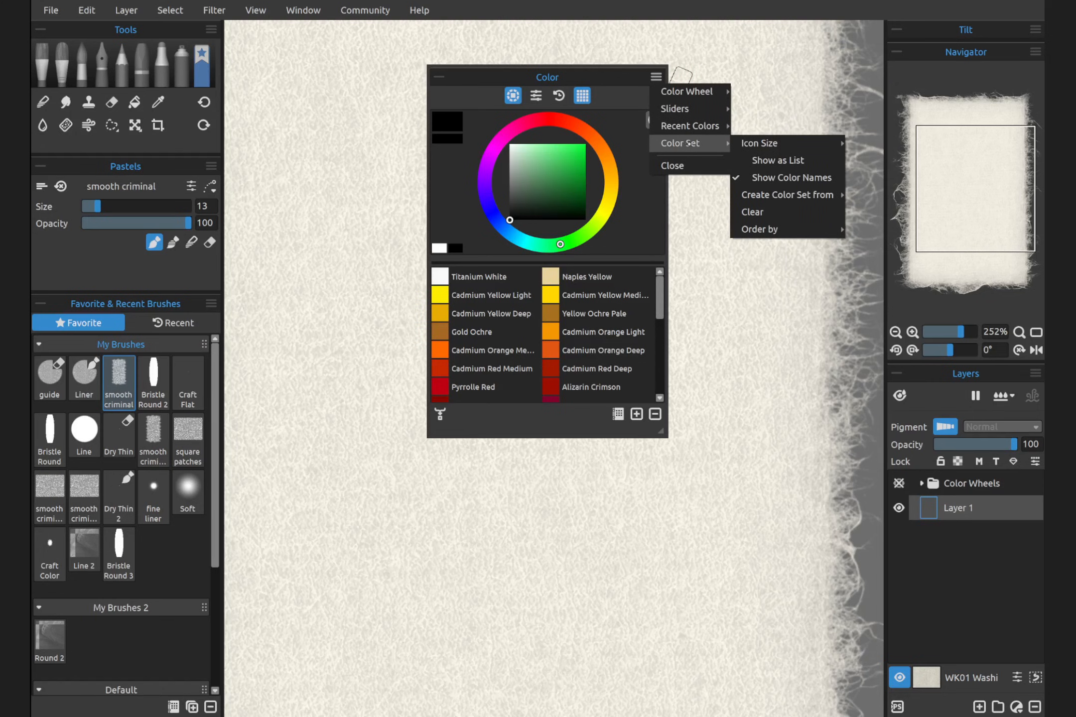
mouse_move(686, 91)
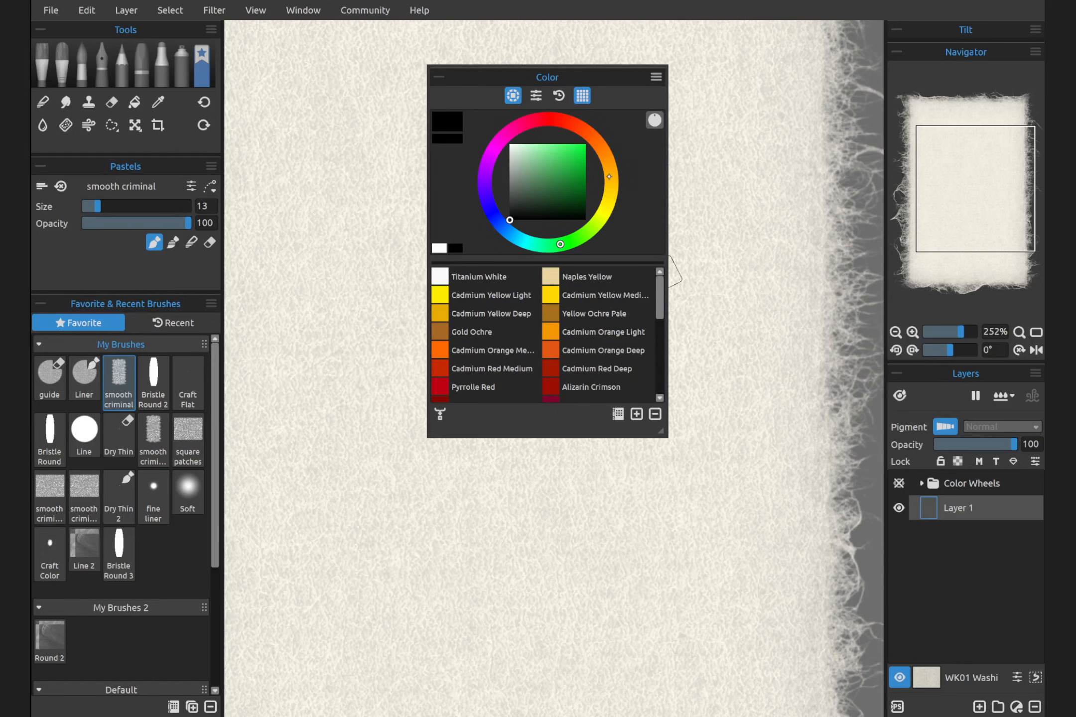
left_click_drag(547, 76, 553, 136)
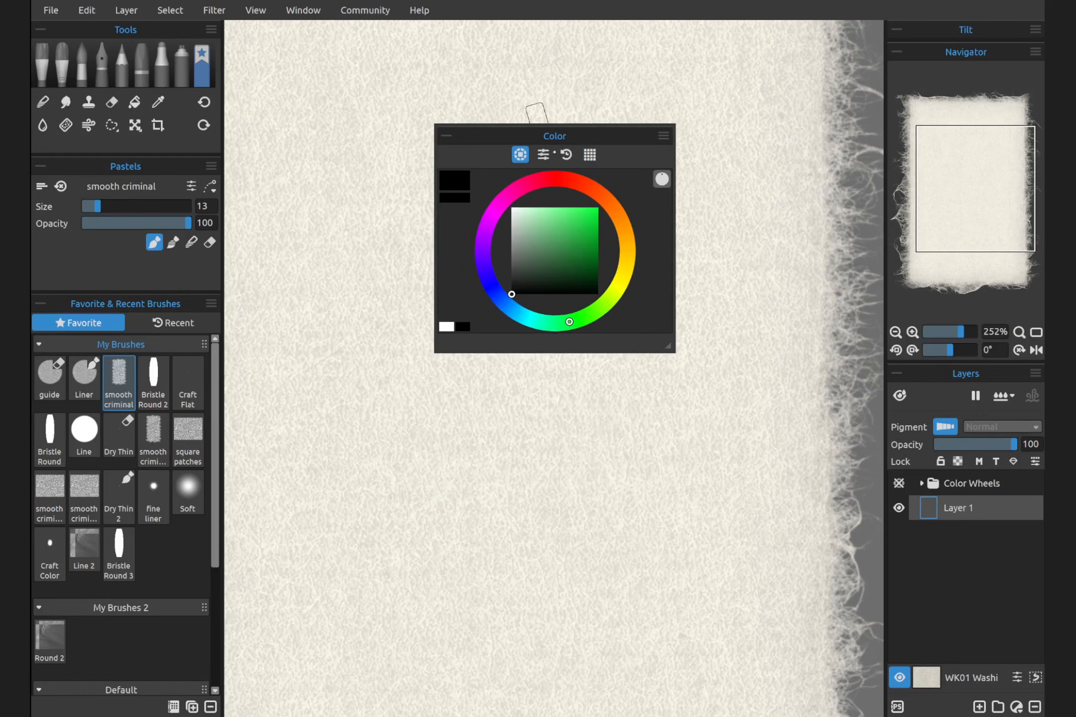
Step: Turn on Recent Colors and Color Sliders, and add a HEX readout under Sliders
left_click(542, 154)
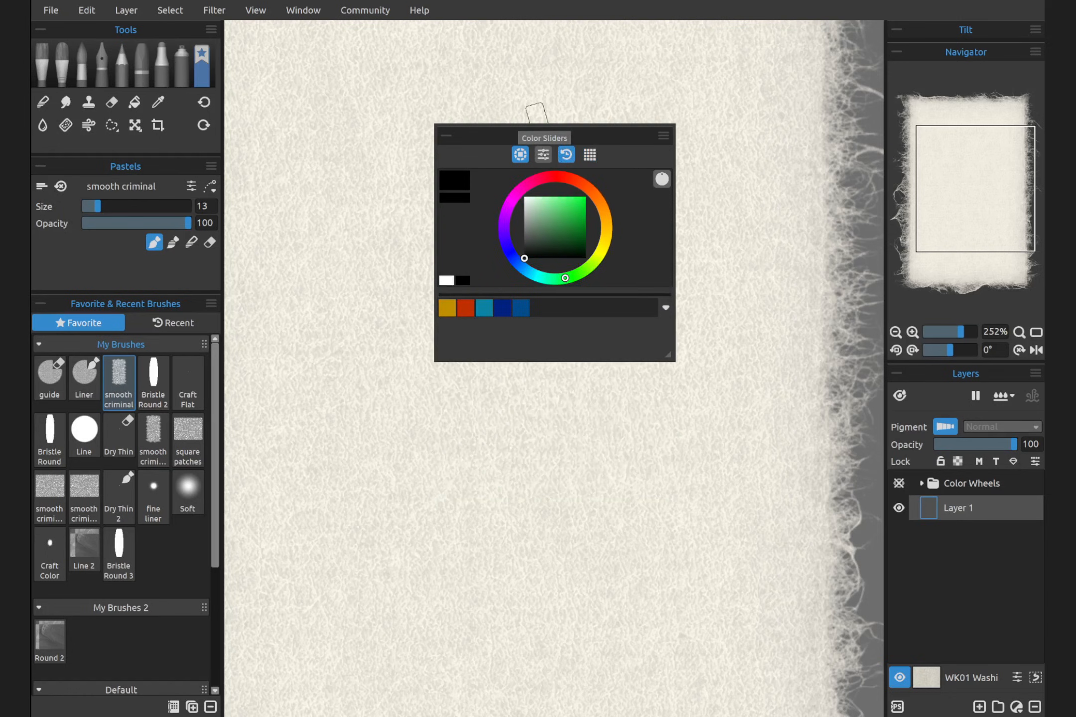
left_click(543, 153)
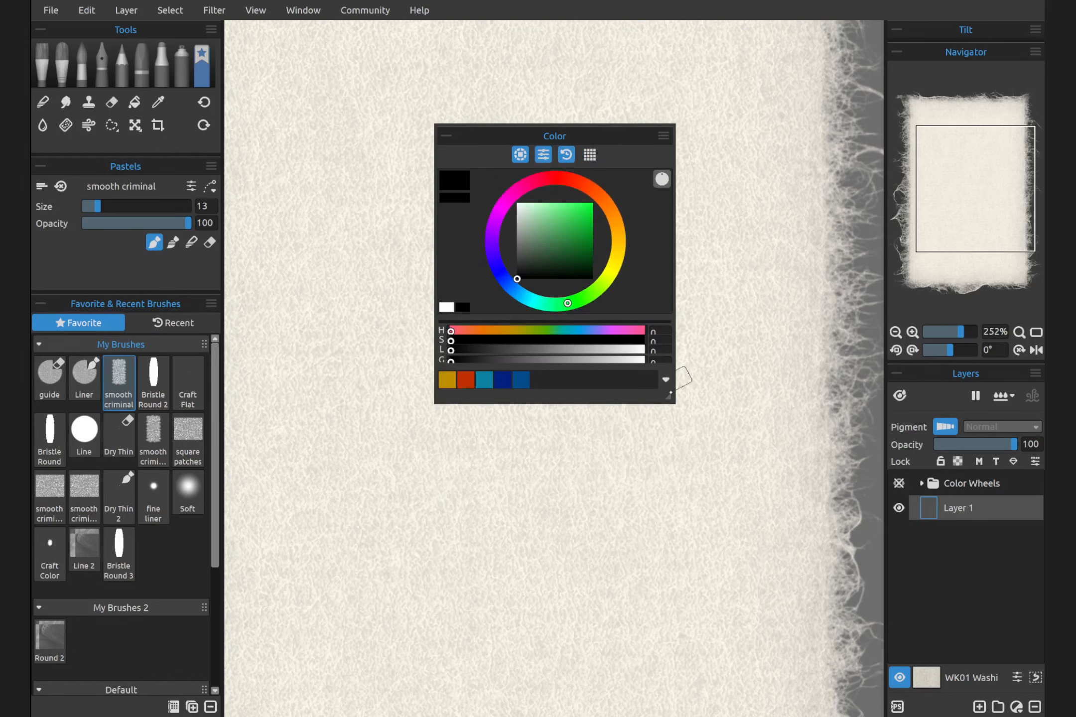
left_click(661, 135)
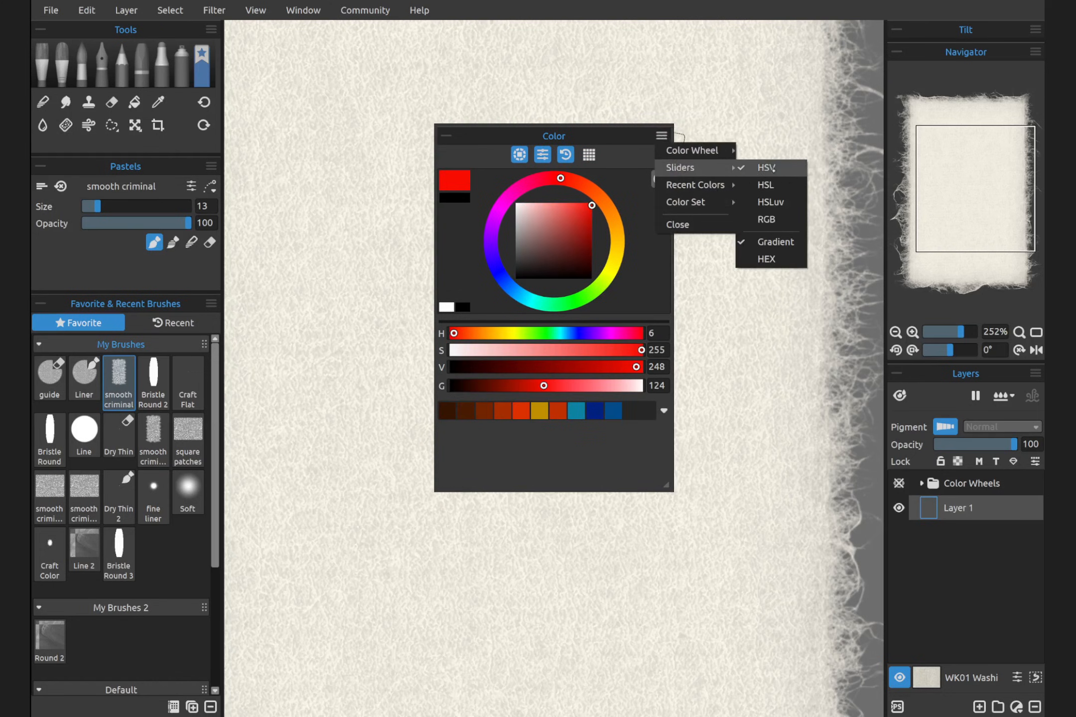
mouse_move(765, 186)
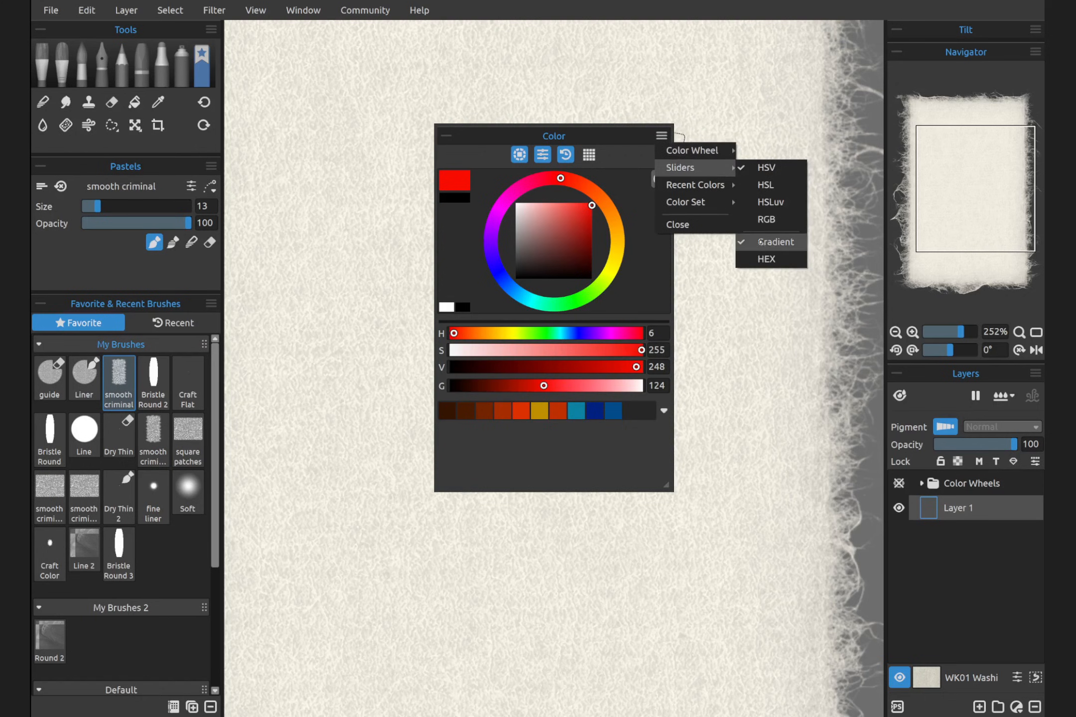
left_click(766, 259)
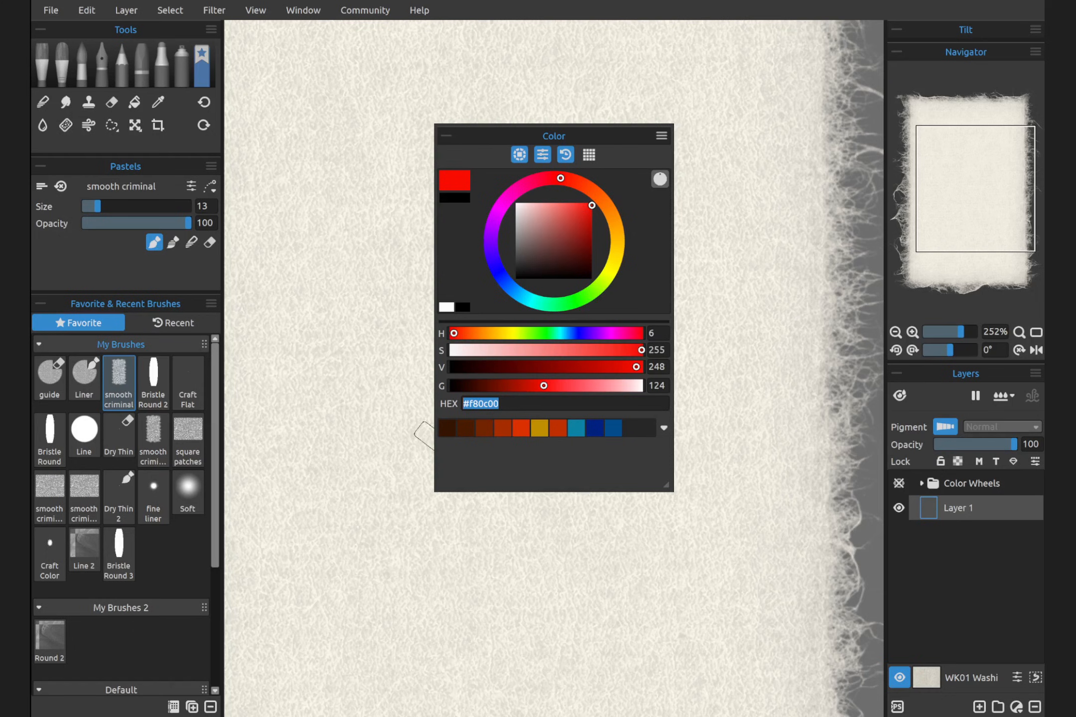
left_click(661, 135)
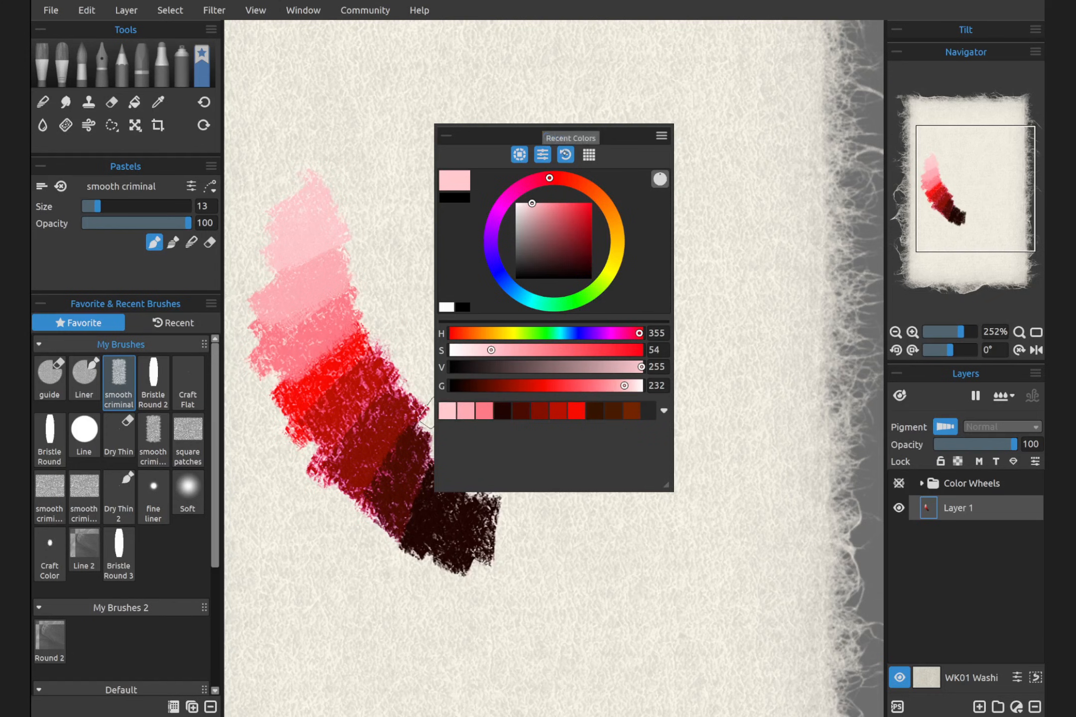
mouse_move(658, 178)
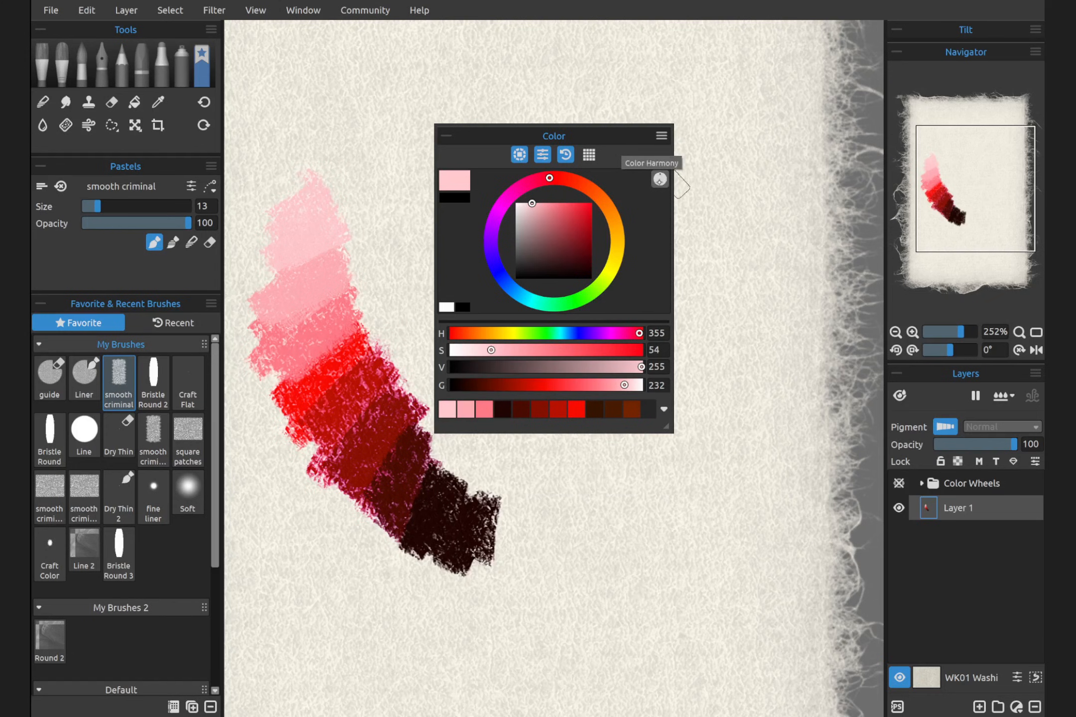
Step: Move the Color panel aside and paint harmony-picked purple and orange strokes beside the red column
left_click_drag(552, 135, 696, 124)
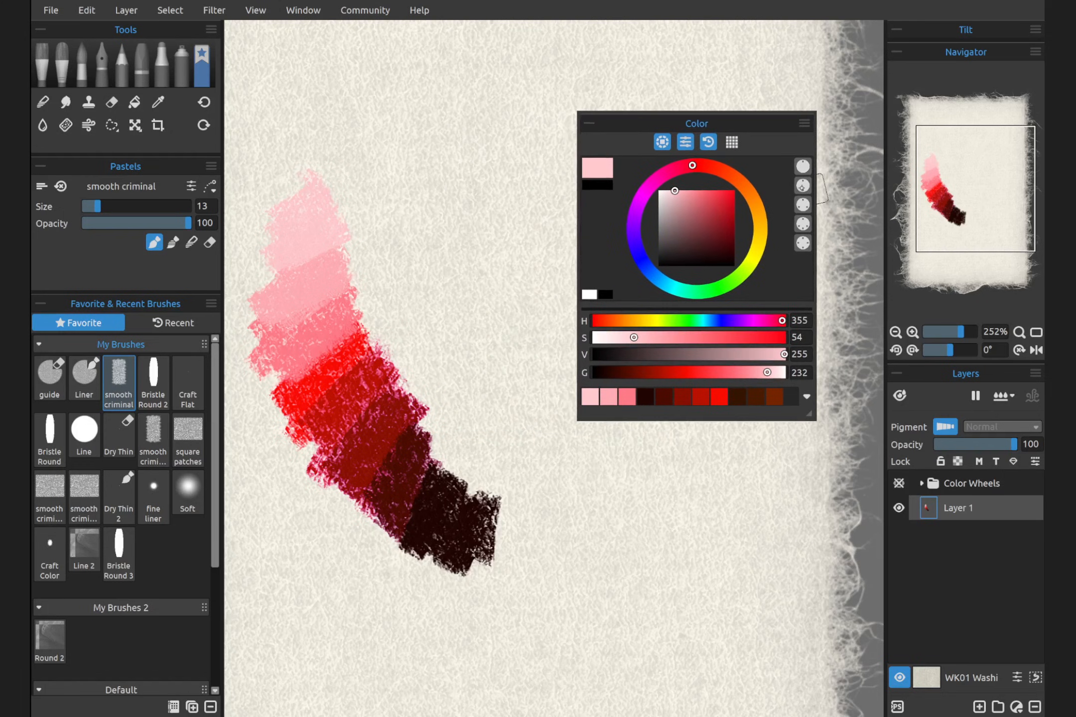
mouse_move(801, 184)
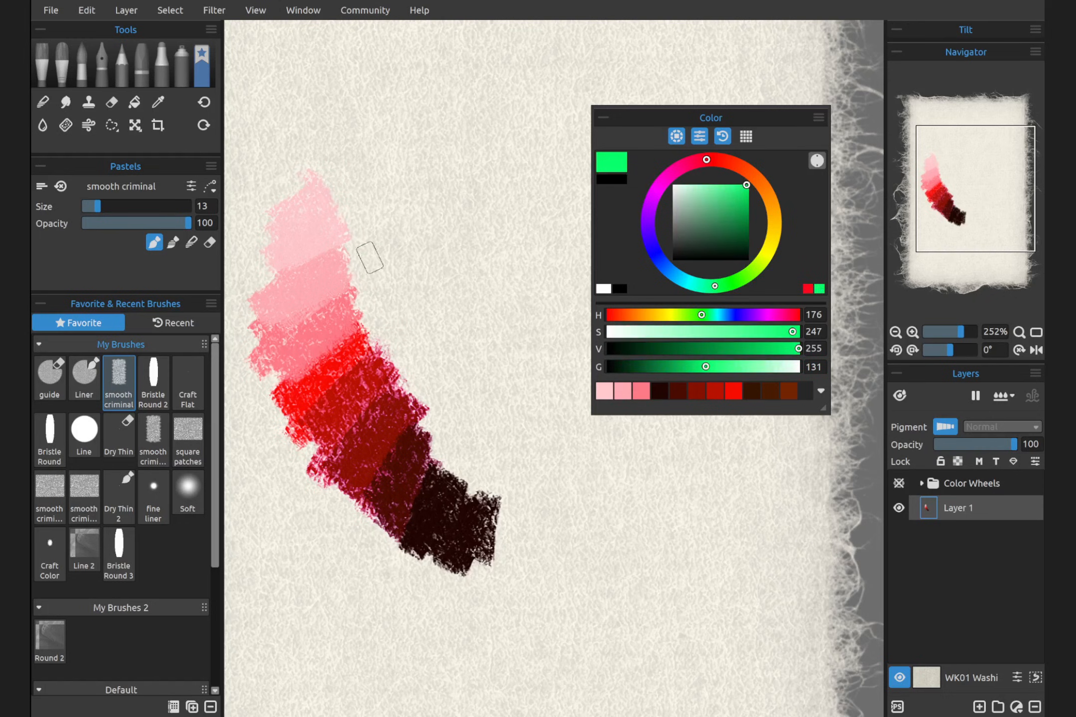
left_click_drag(367, 258, 487, 487)
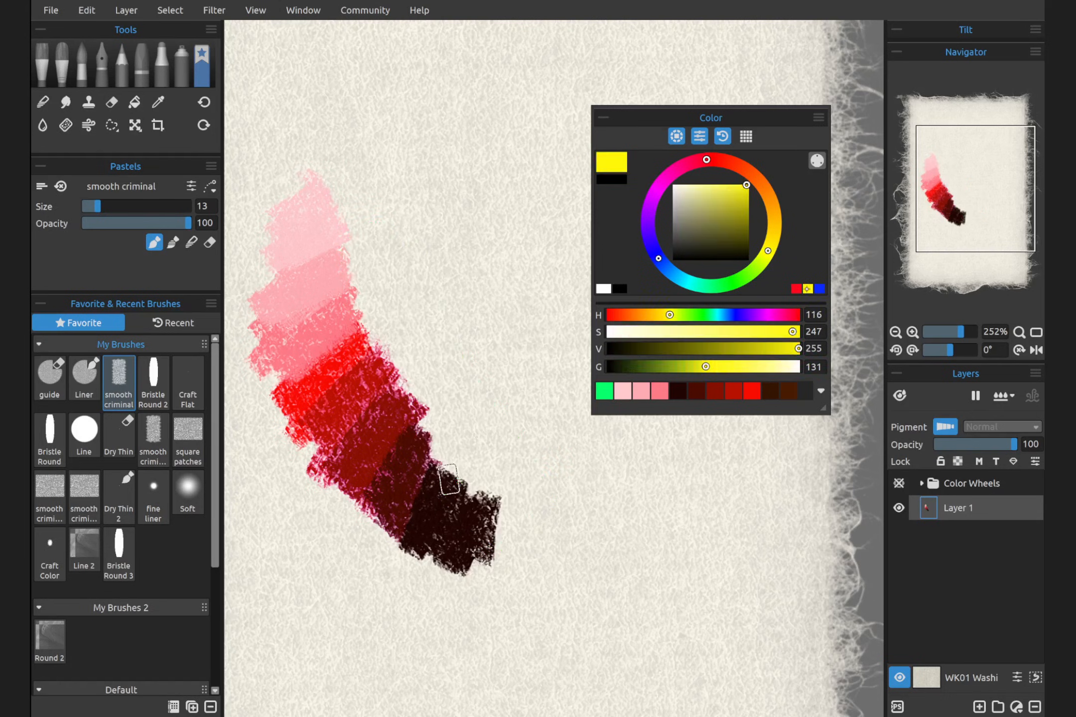
left_click_drag(370, 281, 525, 512)
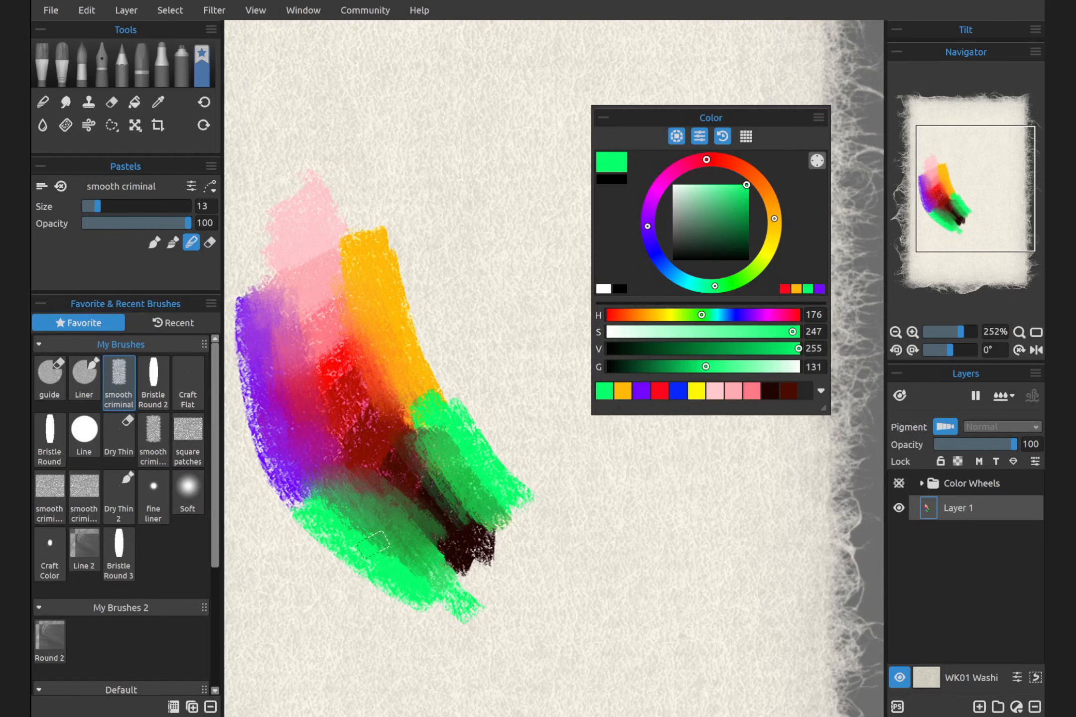
left_click(745, 137)
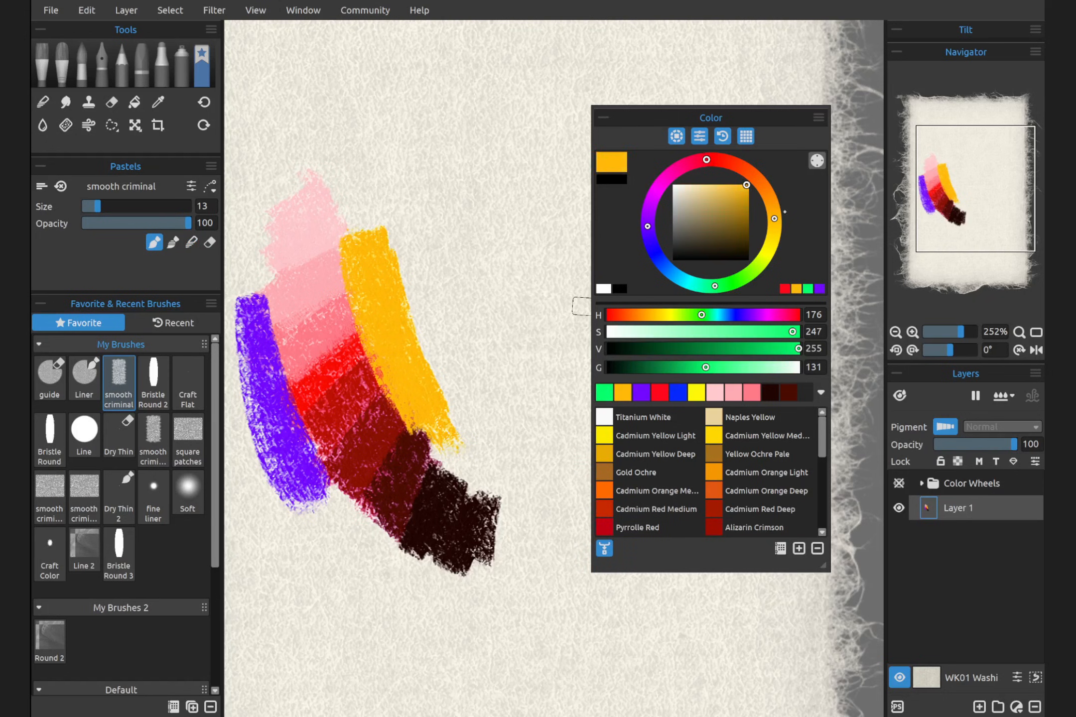
mouse_move(817, 160)
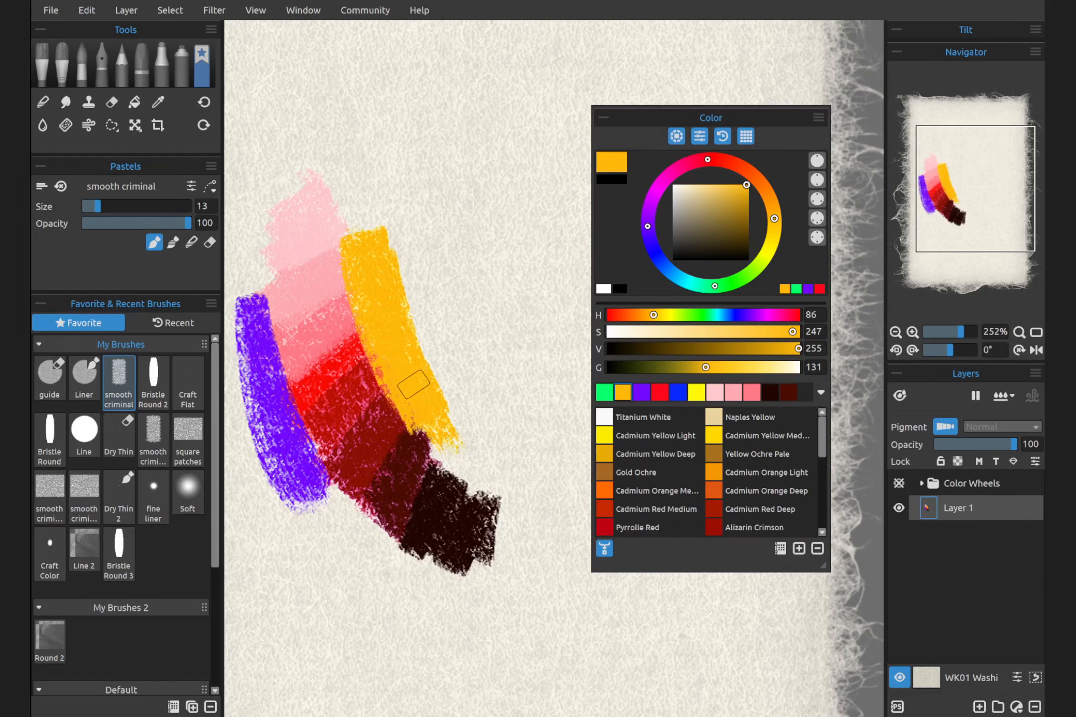
mouse_move(336, 403)
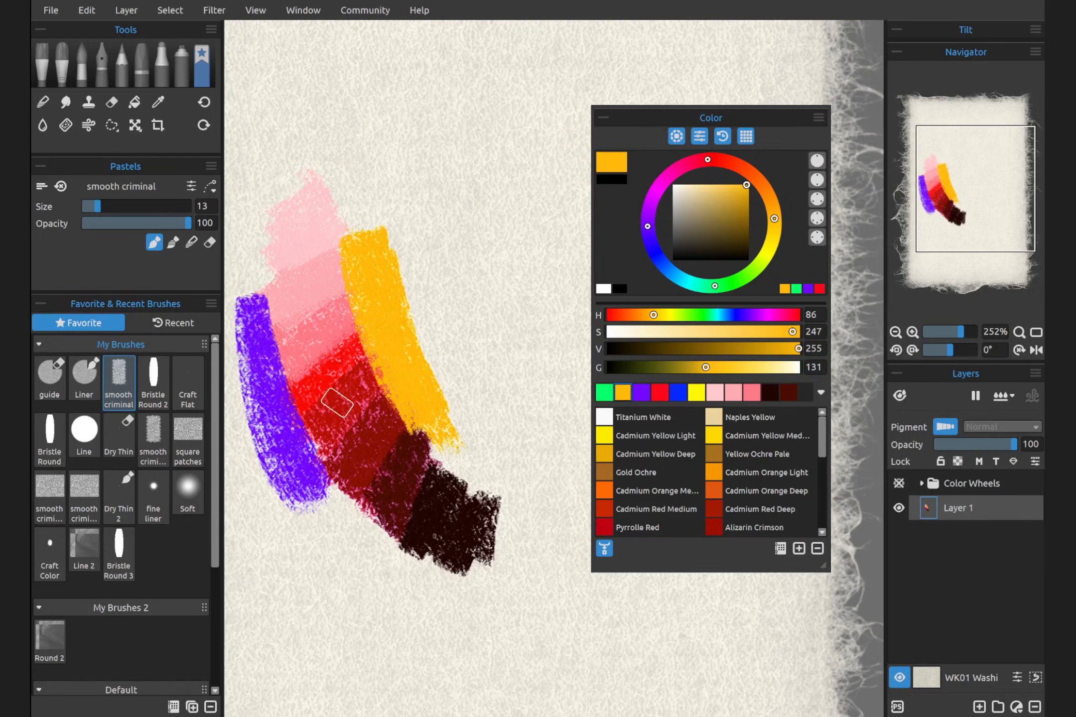
Step: Sample mixed colours from the red and purple strokes with the mix-colour picker
left_click(158, 102)
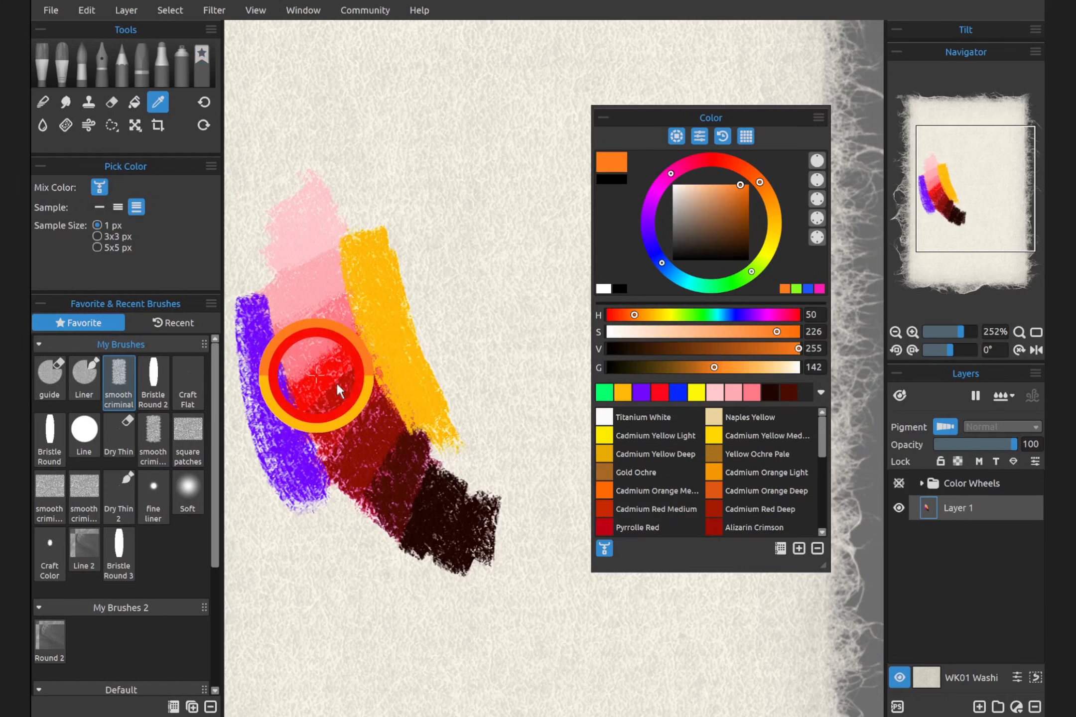
left_click(201, 64)
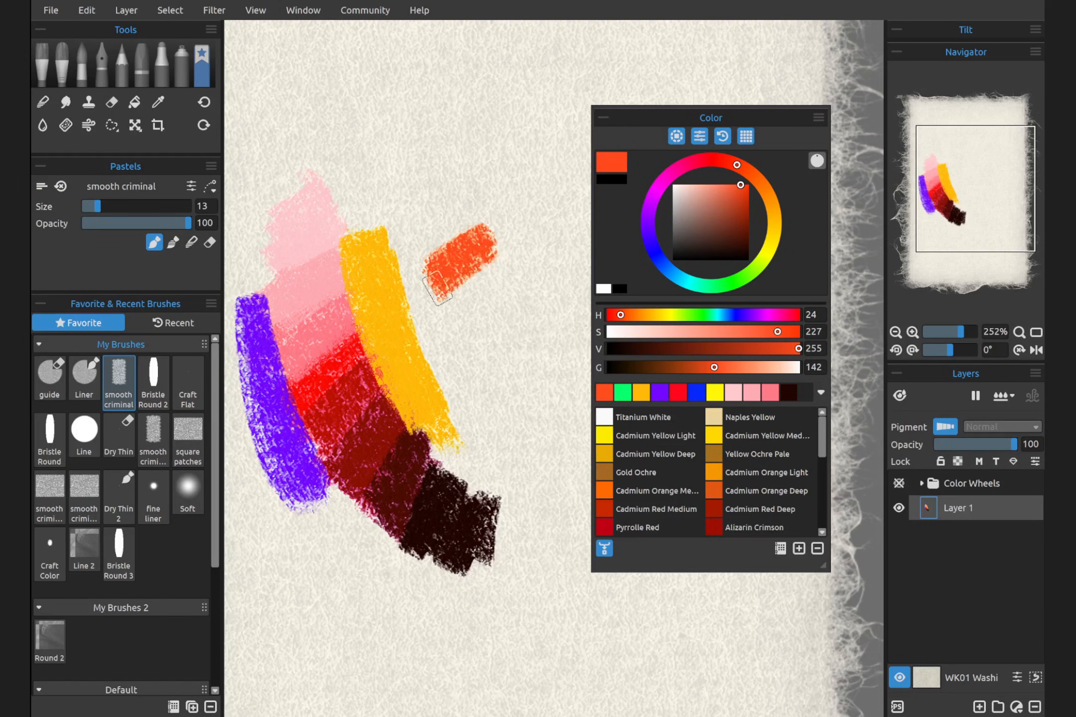
left_click(158, 102)
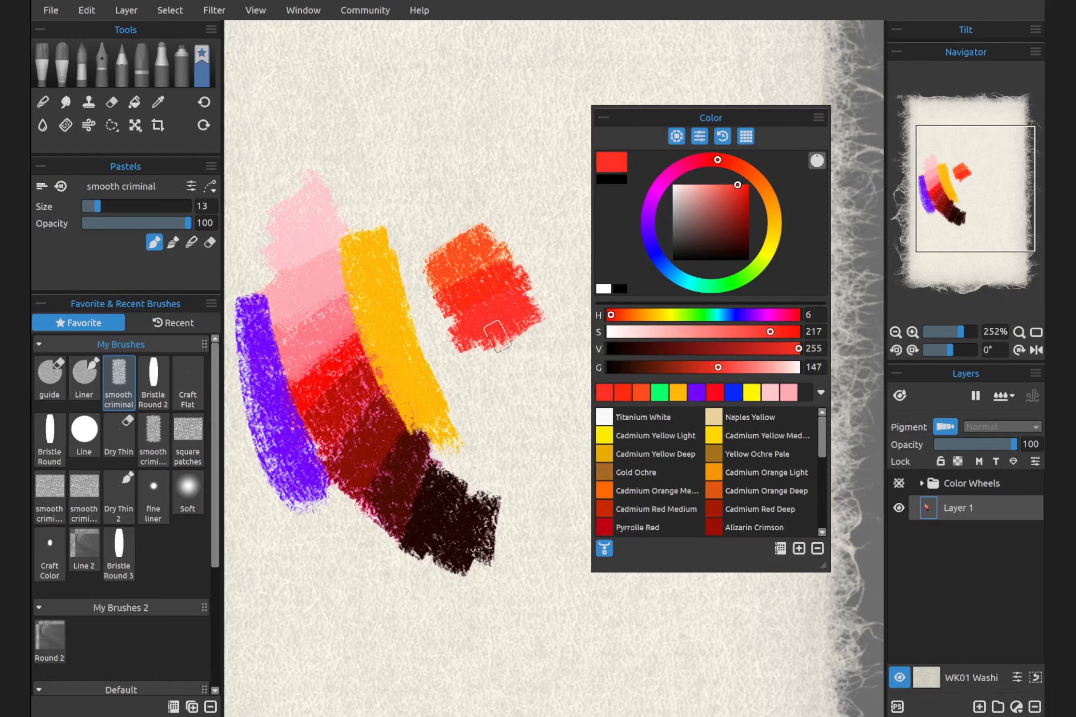
left_click(157, 102)
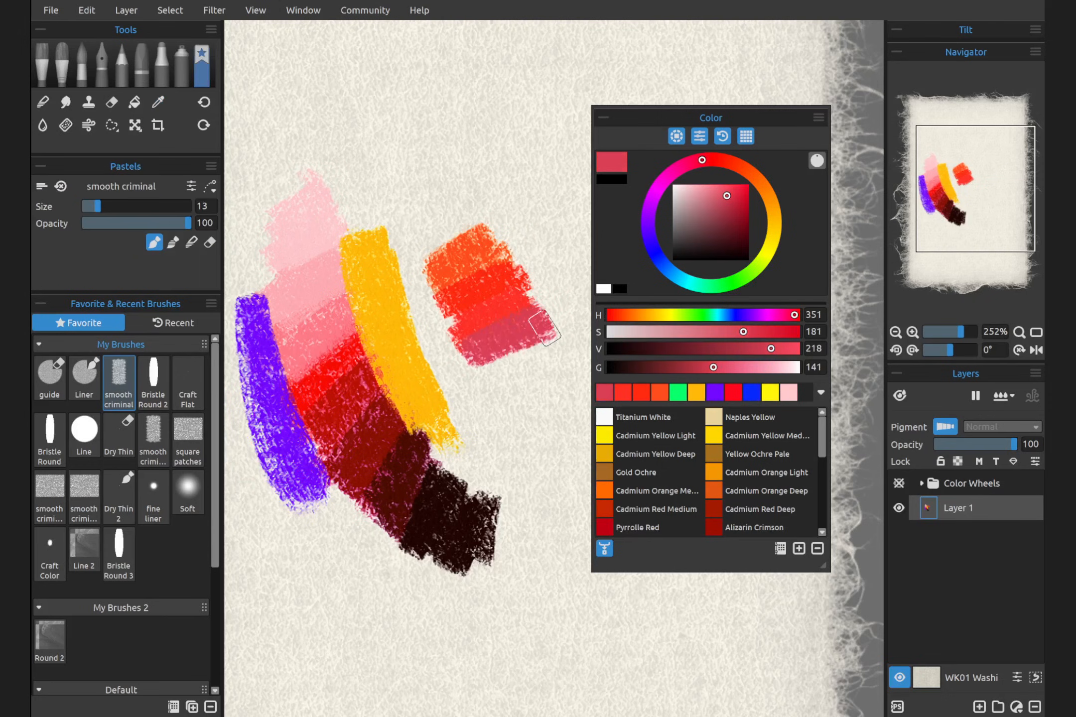
left_click(158, 102)
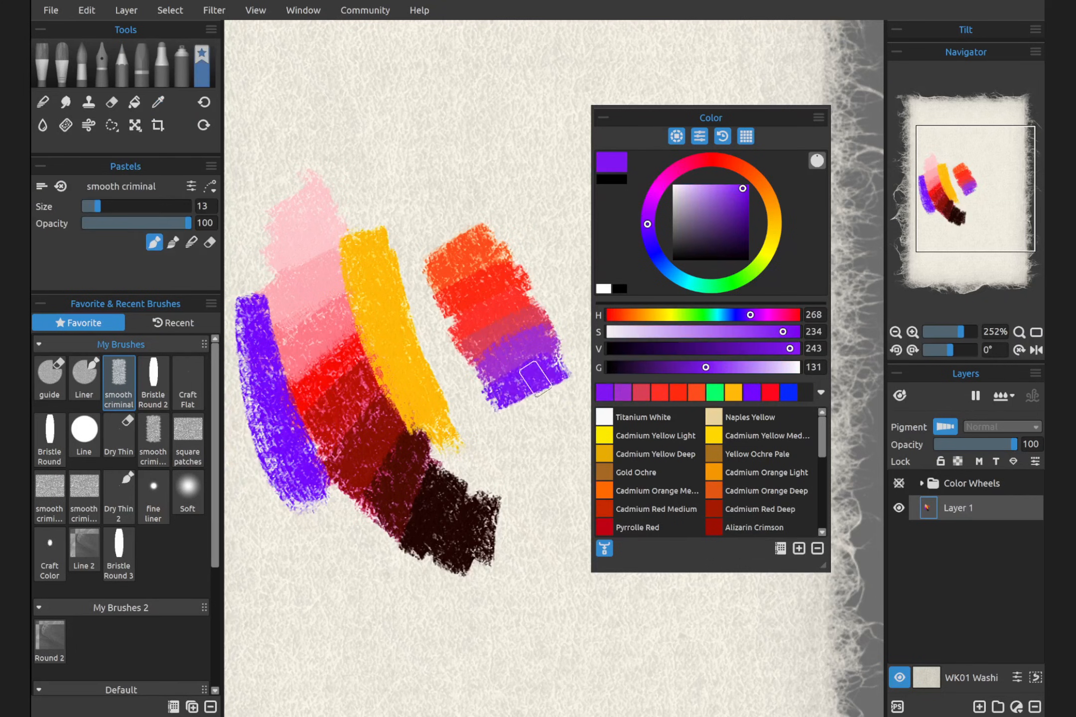
left_click(158, 102)
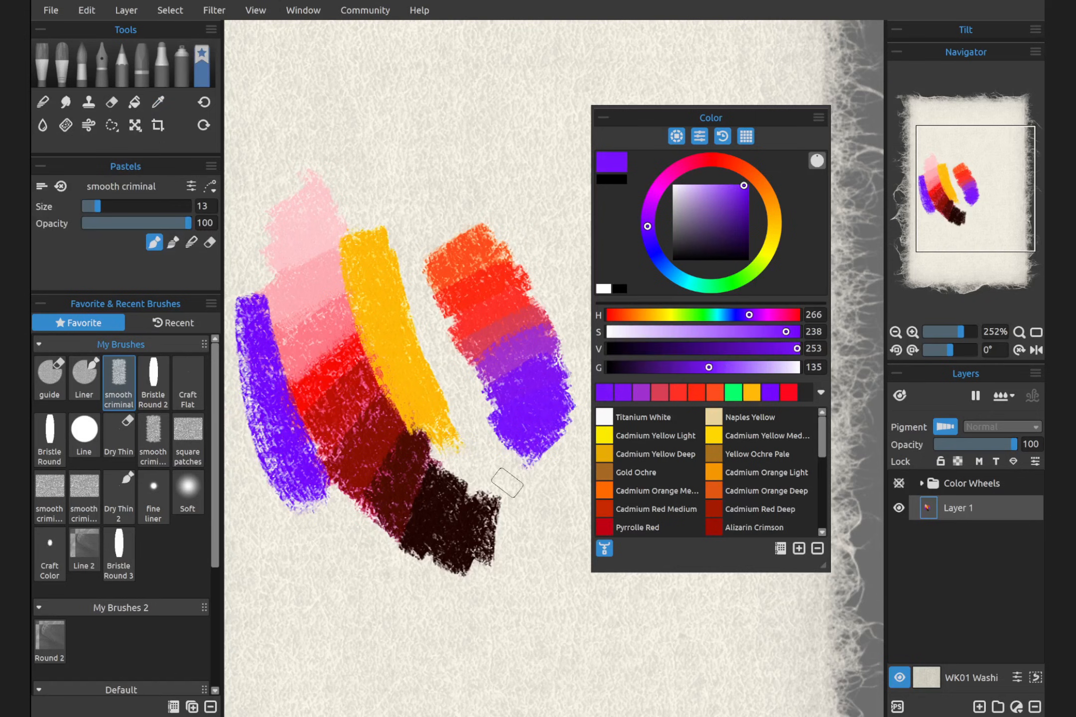
left_click(158, 102)
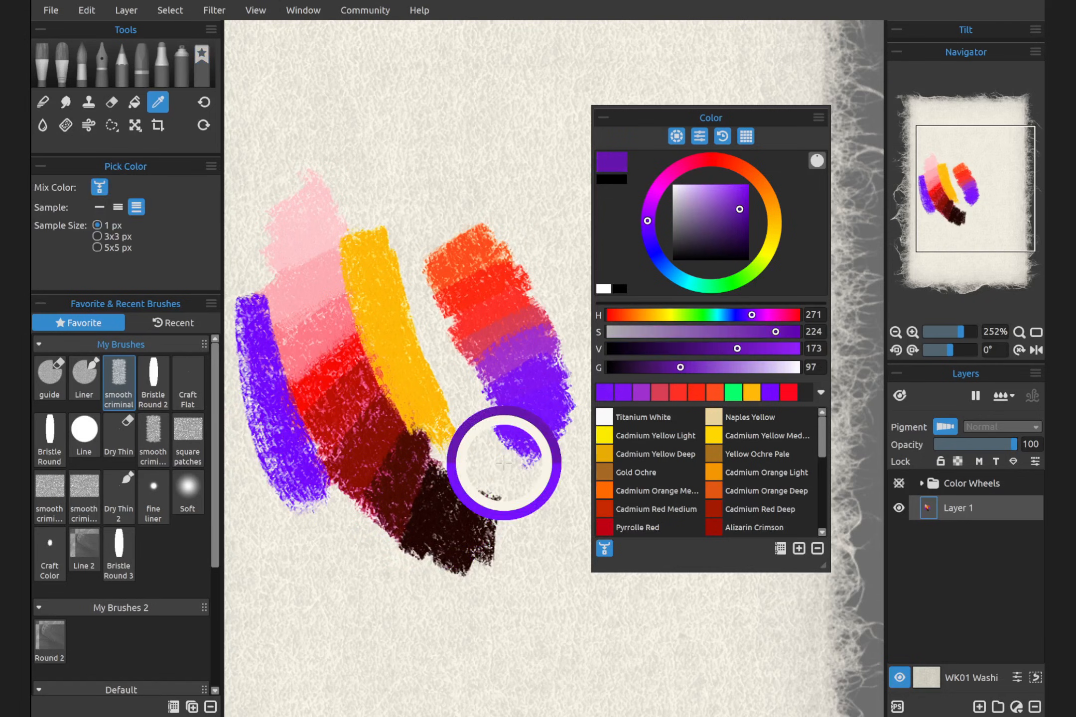
Step: Choose a darker purple shade and paint it at the bottom of the purple column
left_click(199, 63)
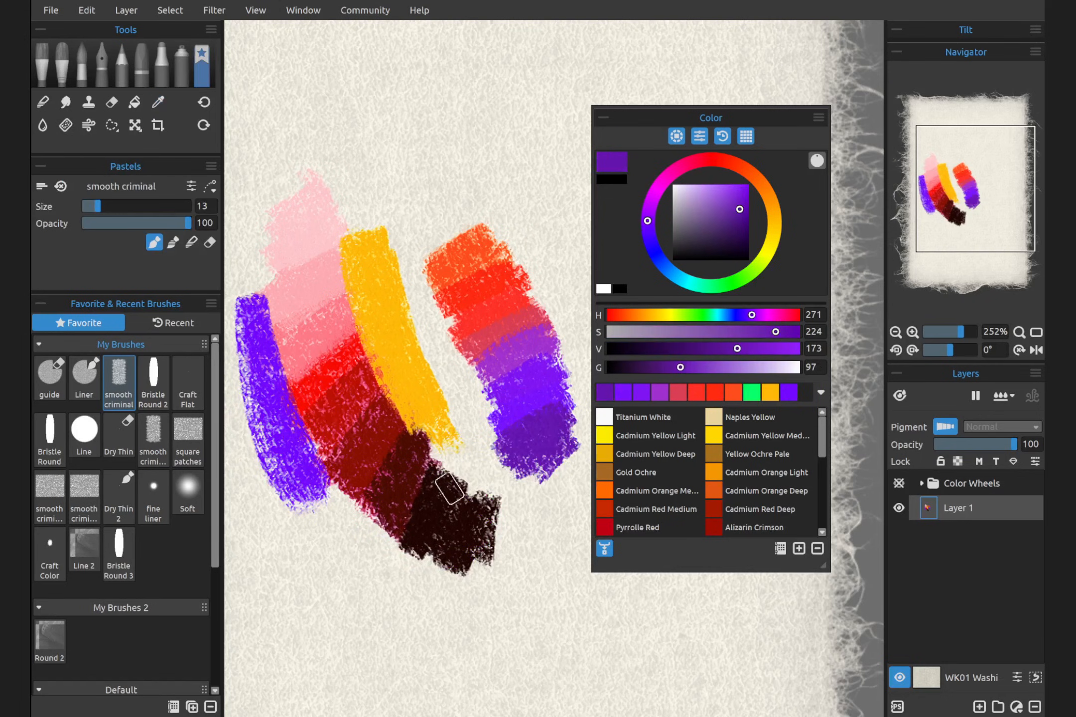
left_click_drag(445, 487, 549, 474)
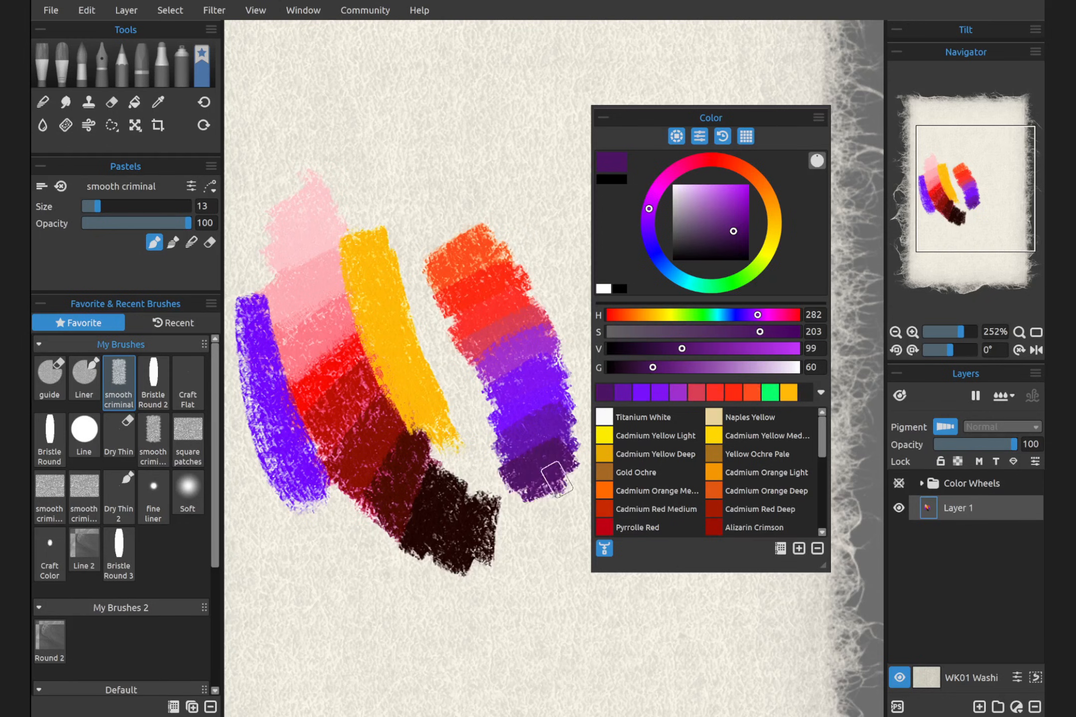
left_click_drag(549, 480, 507, 580)
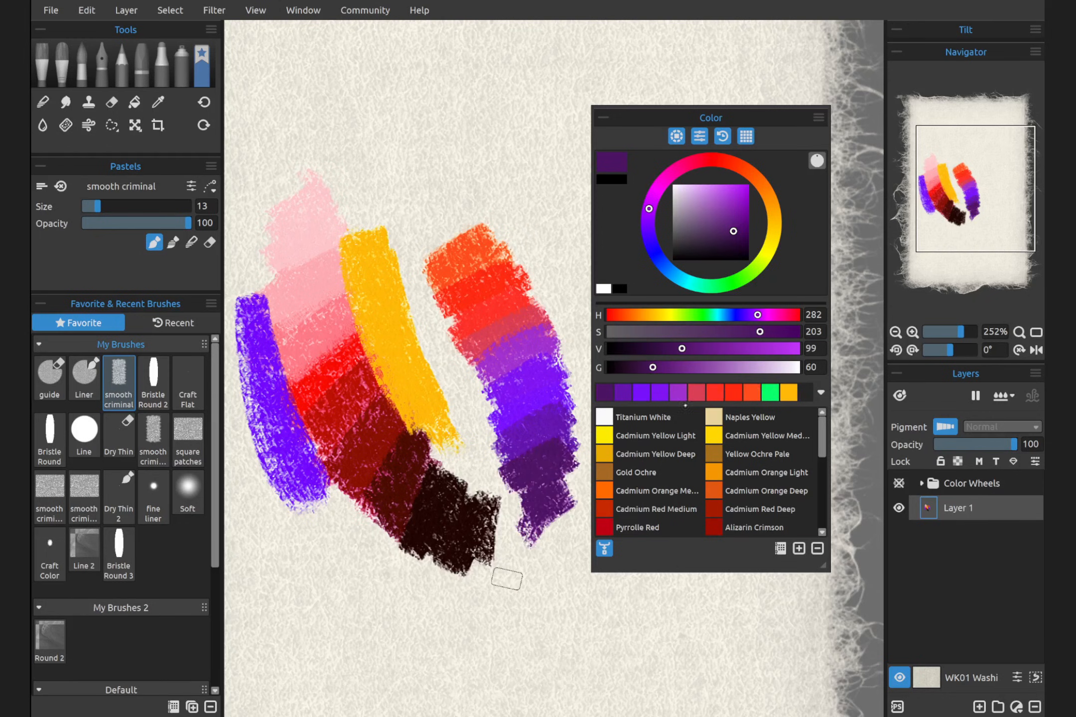
mouse_move(603, 549)
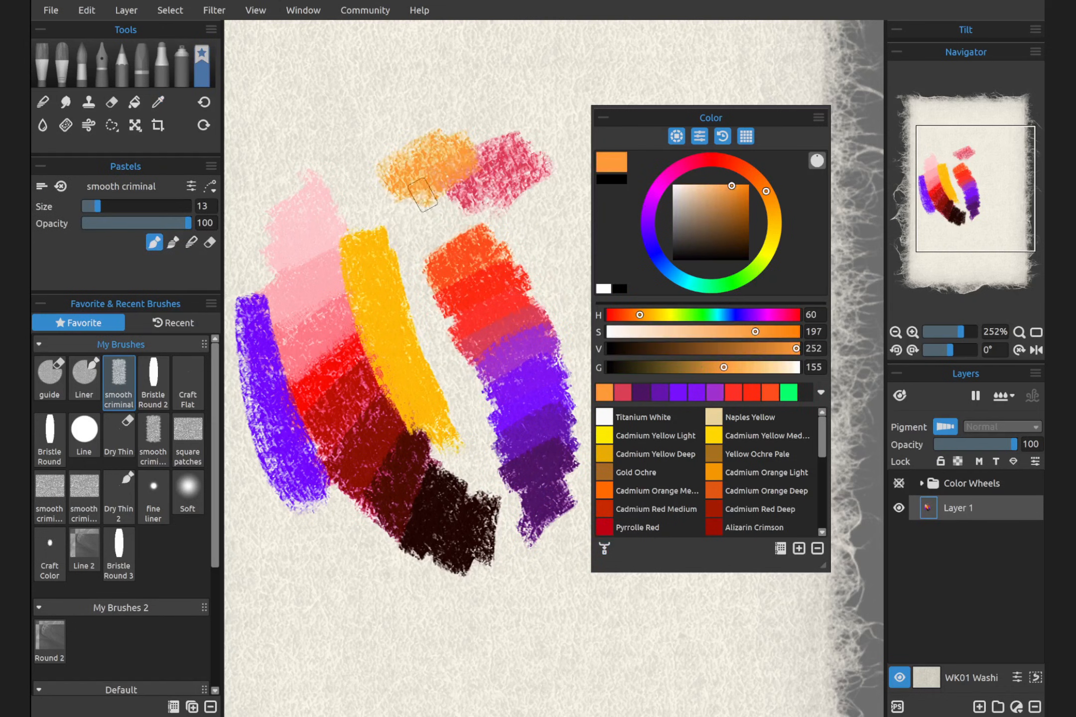
Step: Set Mix Color Sensitivity on the Preferences Color page to 10 and confirm
left_click(86, 9)
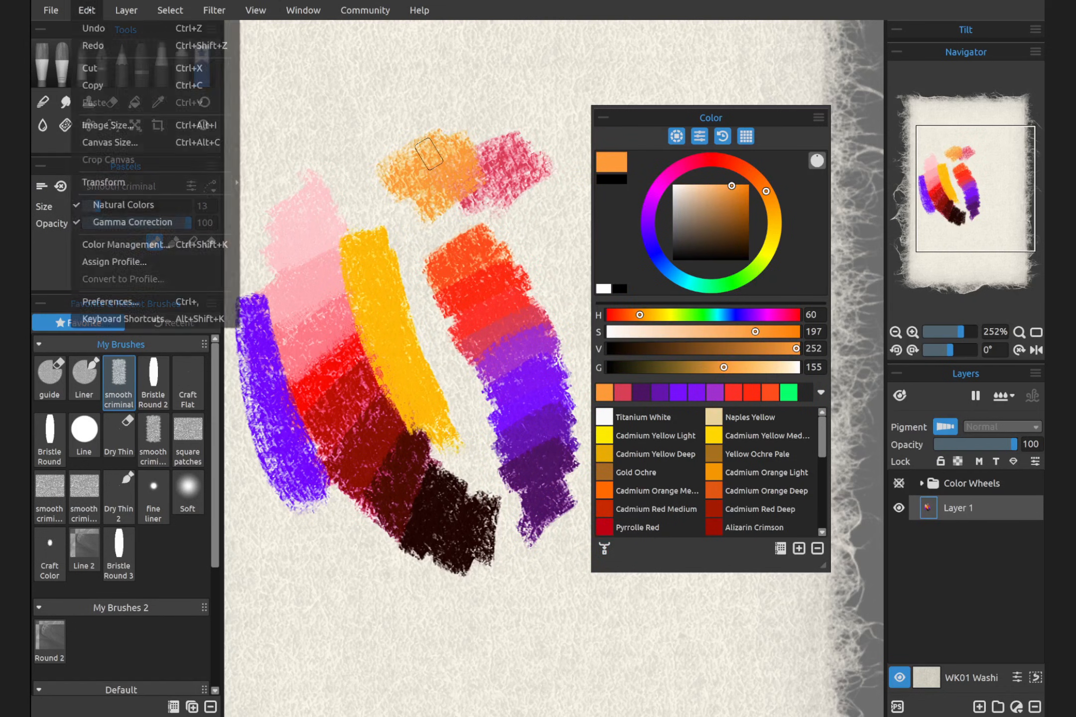
left_click(109, 302)
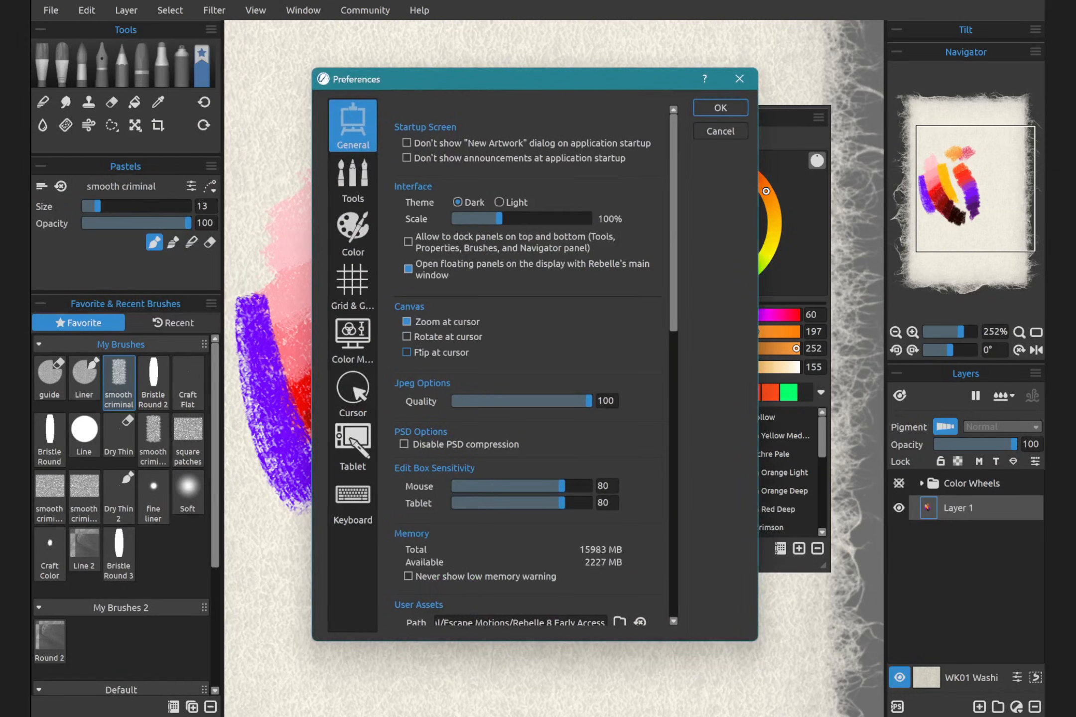
left_click(352, 233)
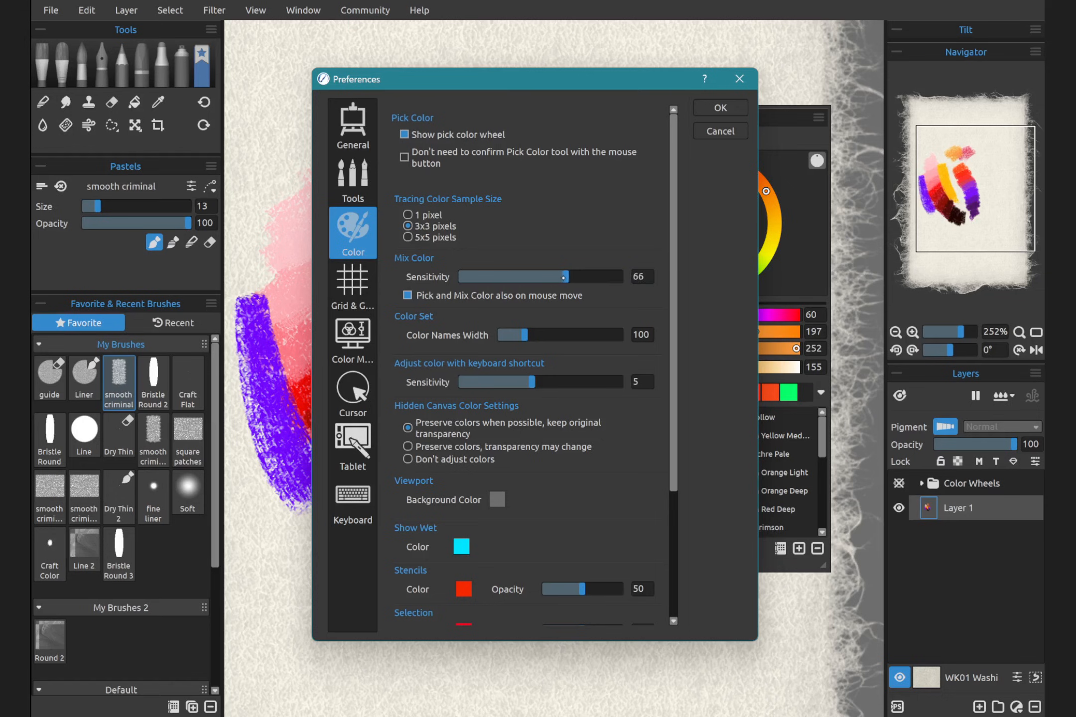
left_click_drag(560, 277, 468, 276)
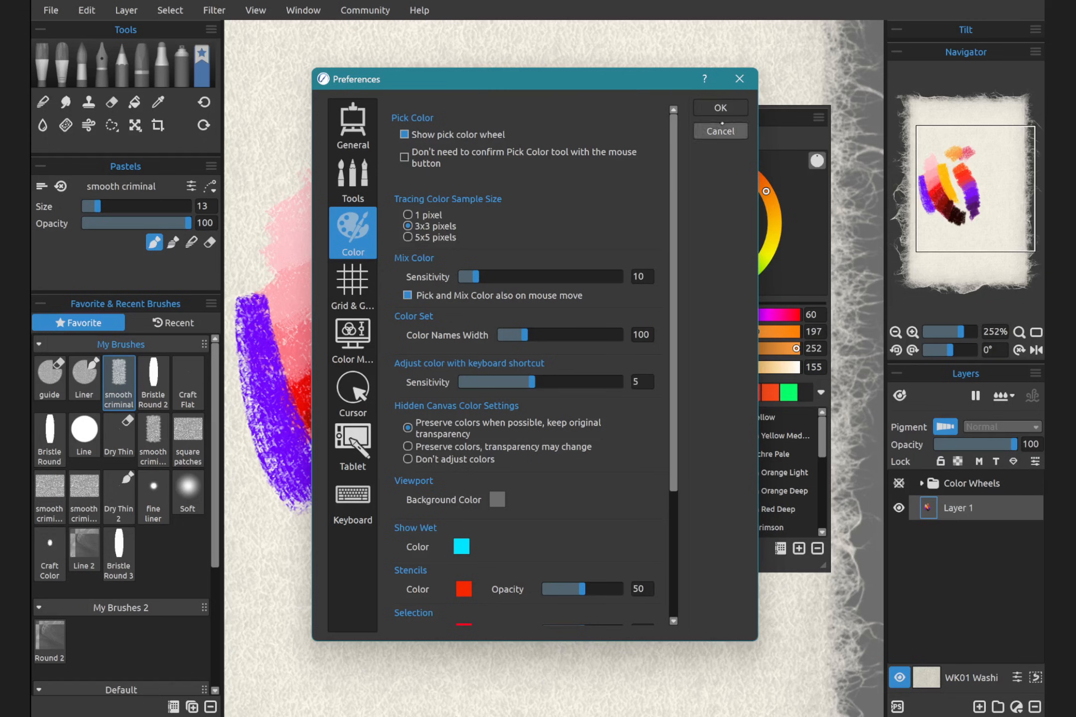
left_click(719, 108)
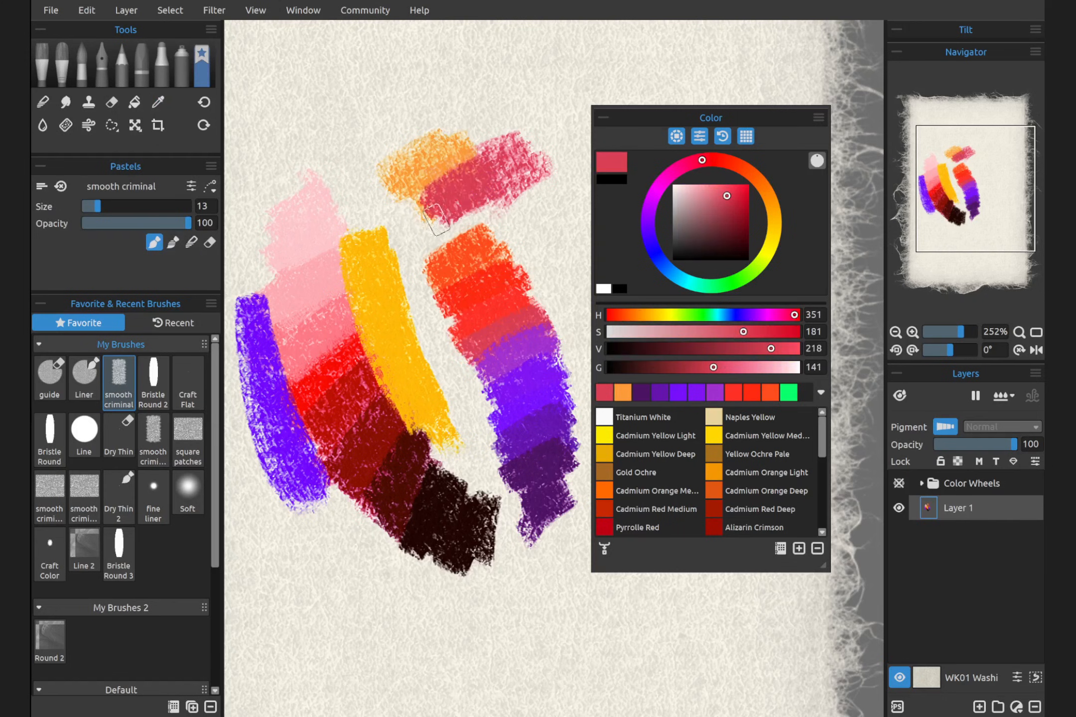
Step: Paint a violet stroke over the pink top swatch and open the Window menu
left_click_drag(710, 118, 805, 330)
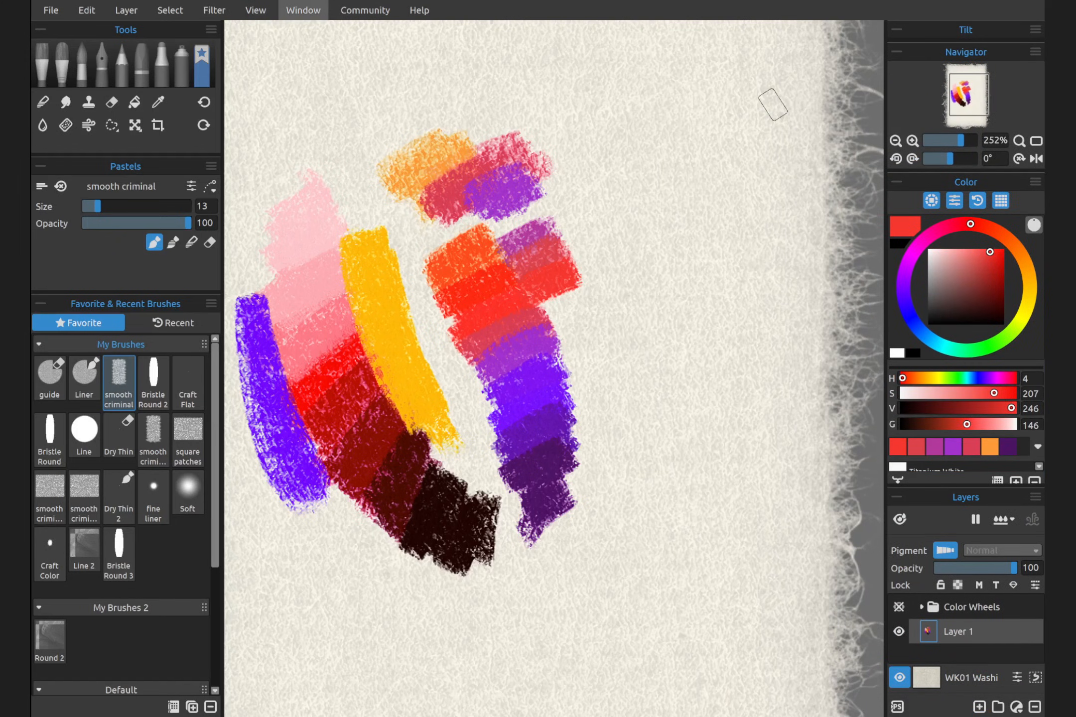
left_click(302, 10)
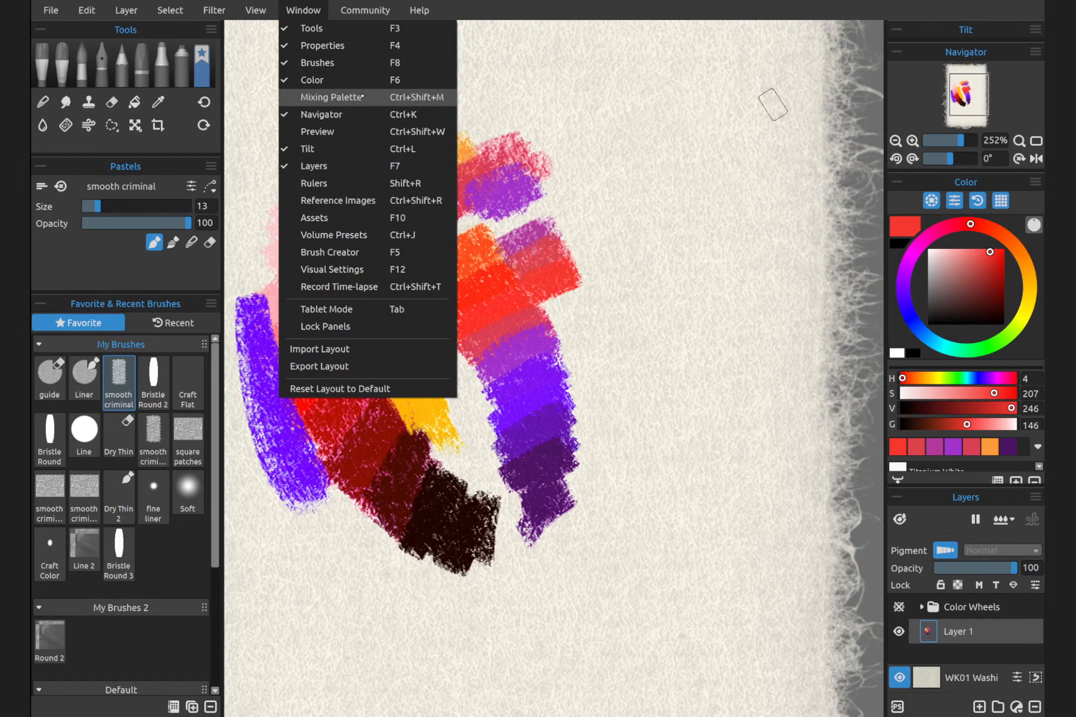
Step: Open the Mixing Palette, add yellow and purple dabs, blend them, and enlarge the panel
left_click(336, 97)
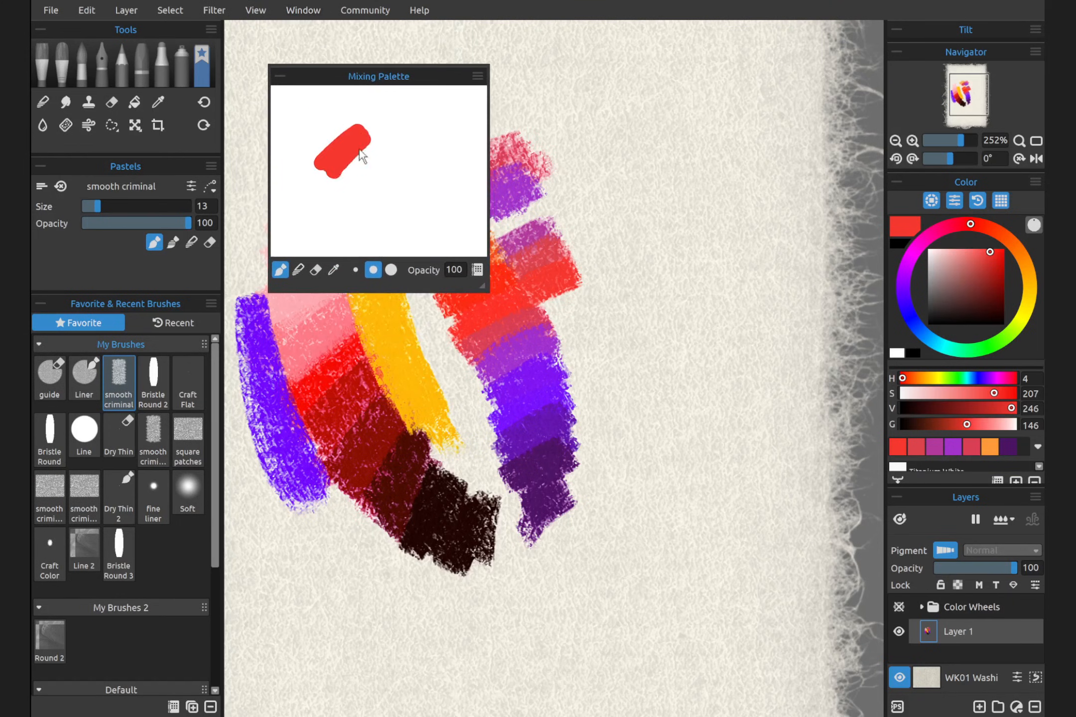
left_click(157, 103)
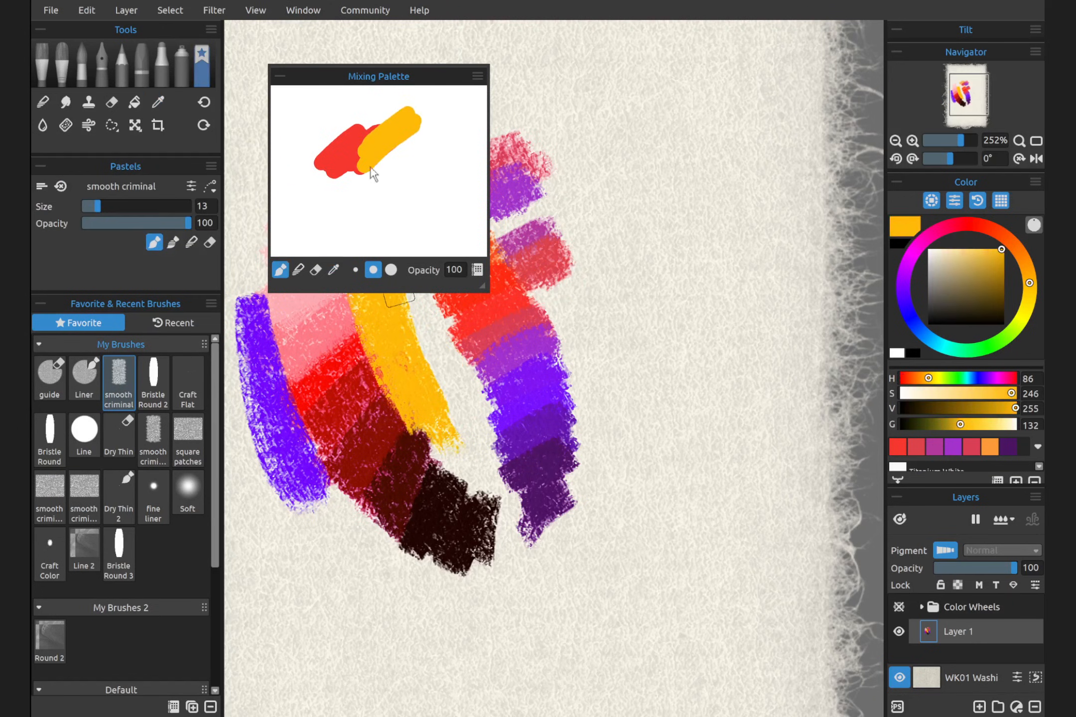
left_click(157, 102)
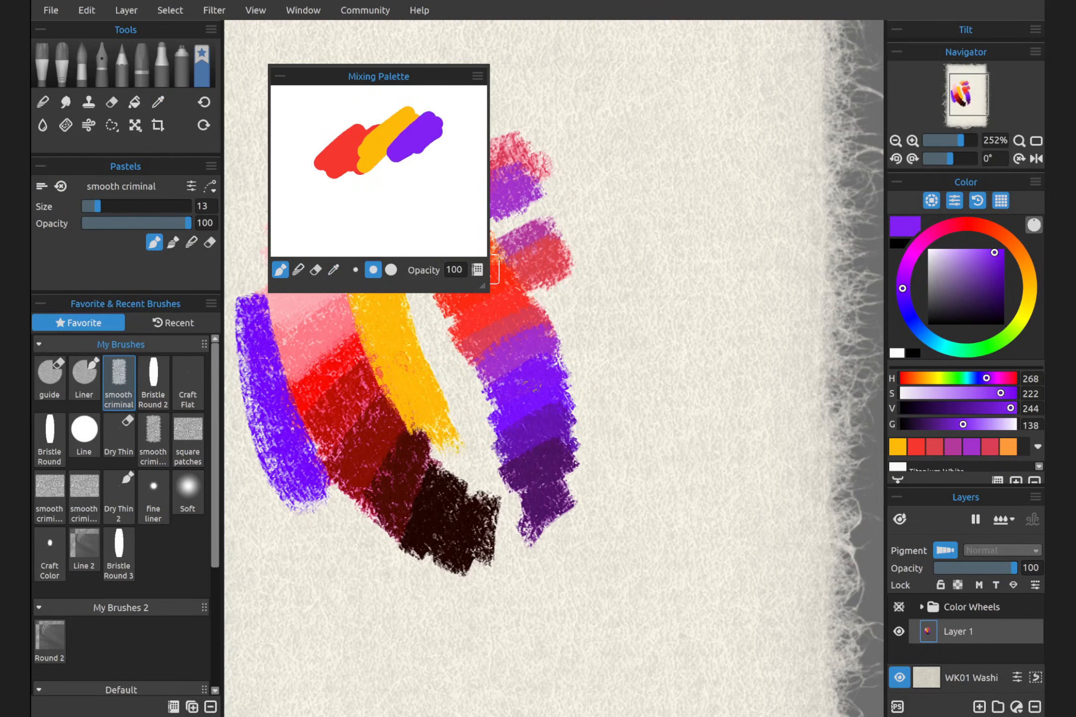
left_click(1000, 259)
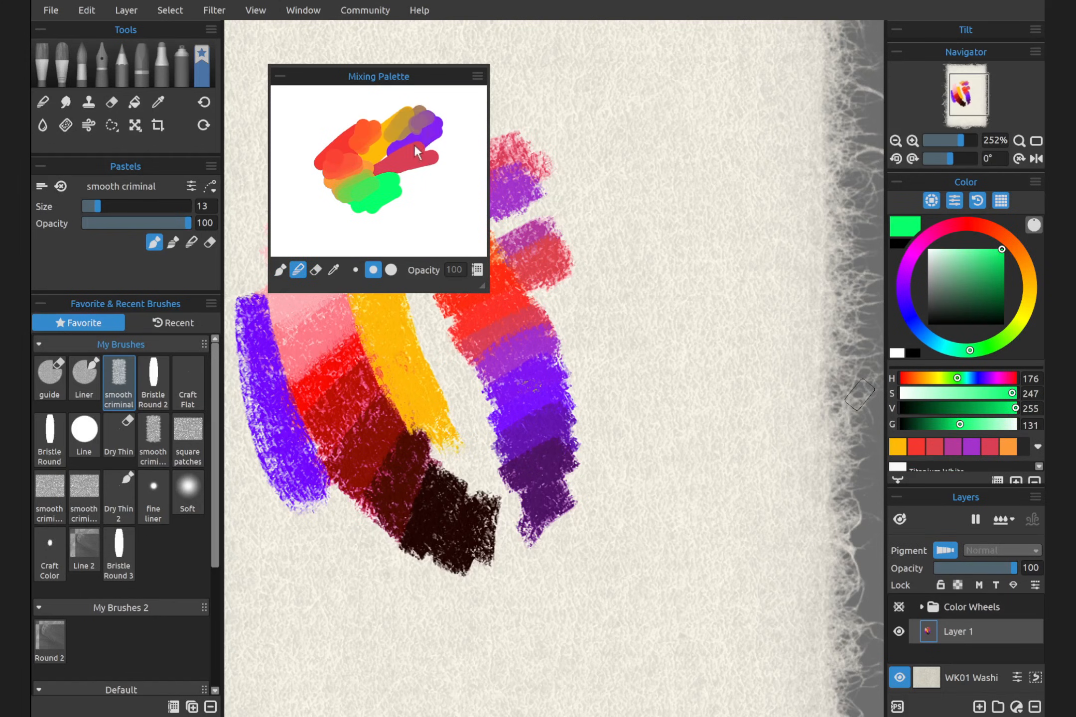
left_click_drag(415, 151, 417, 192)
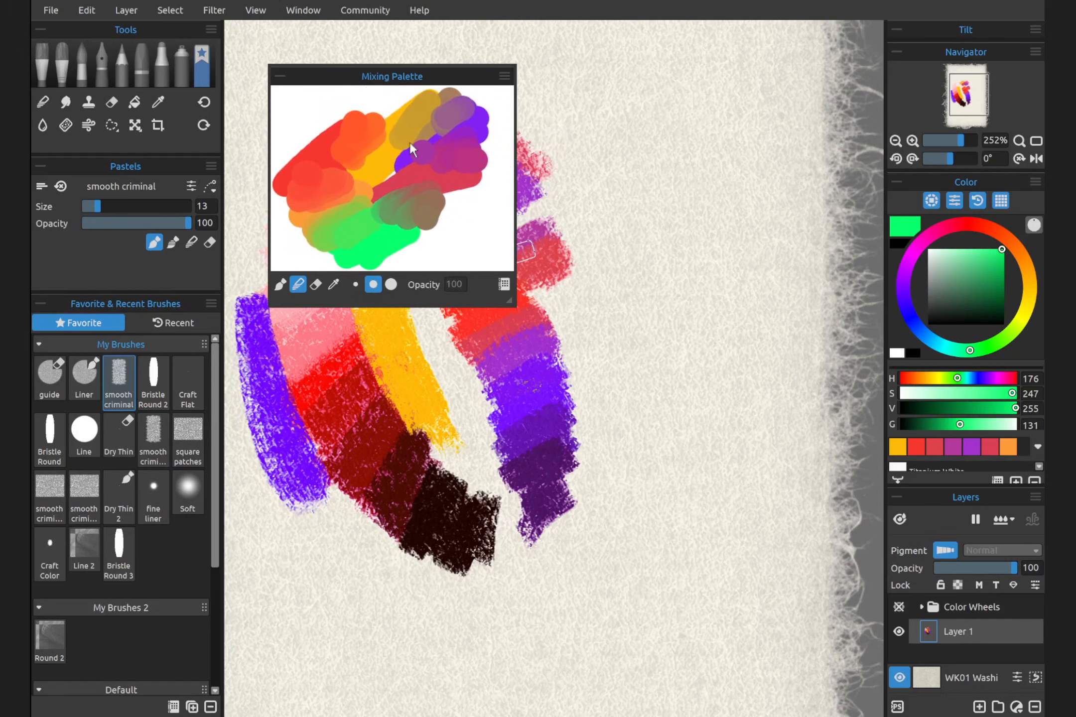
mouse_move(410, 269)
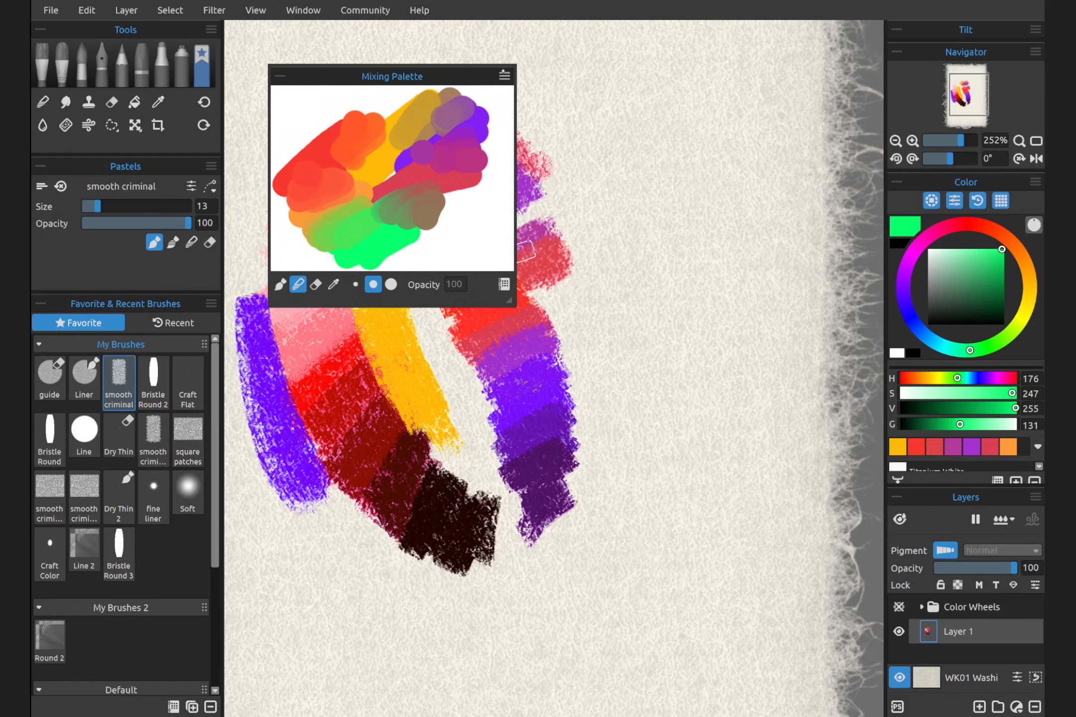
left_click(504, 75)
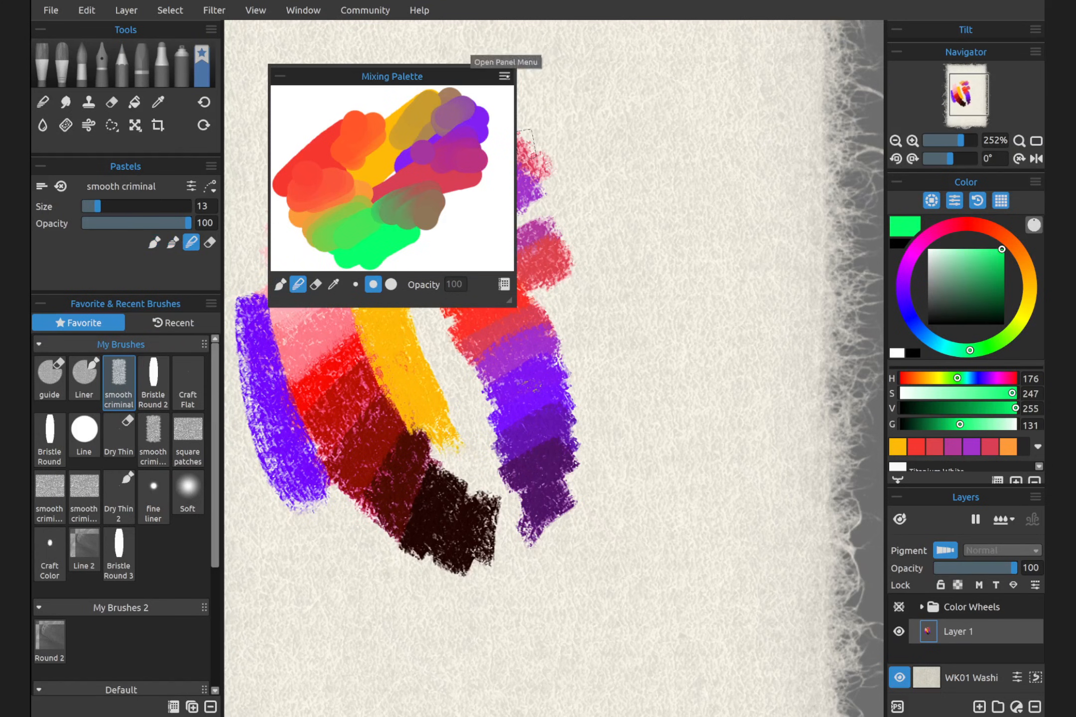
Step: Add the current blended mixing palette to the Mixing Palette Library
left_click(504, 76)
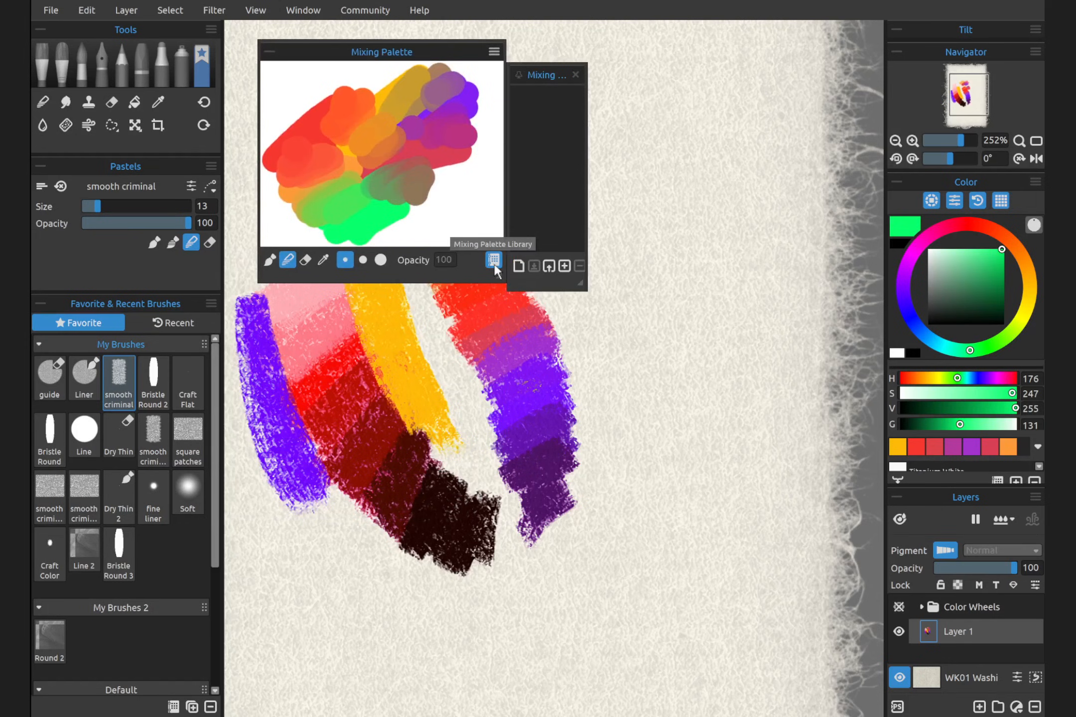
mouse_move(563, 266)
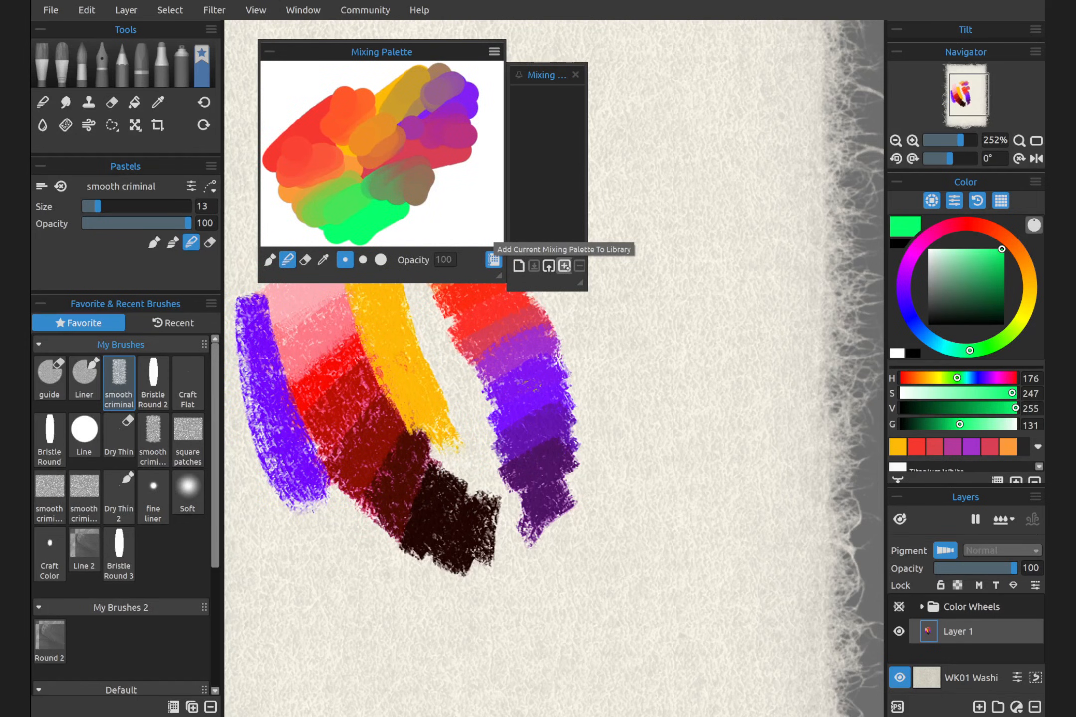
left_click(493, 260)
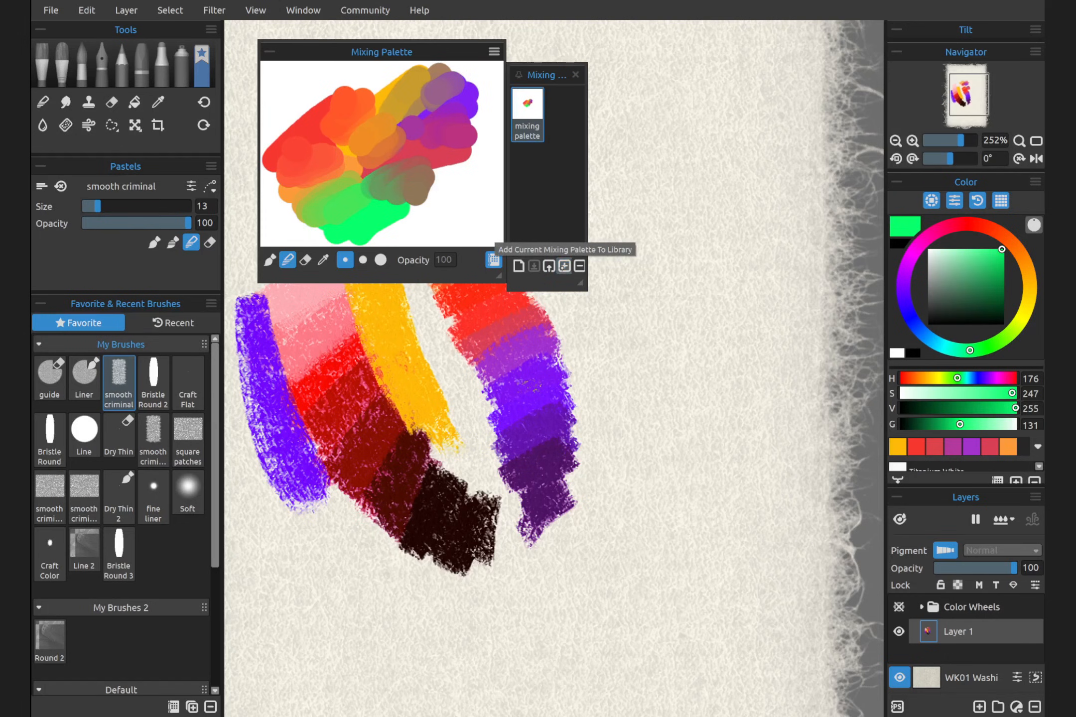
mouse_move(548, 265)
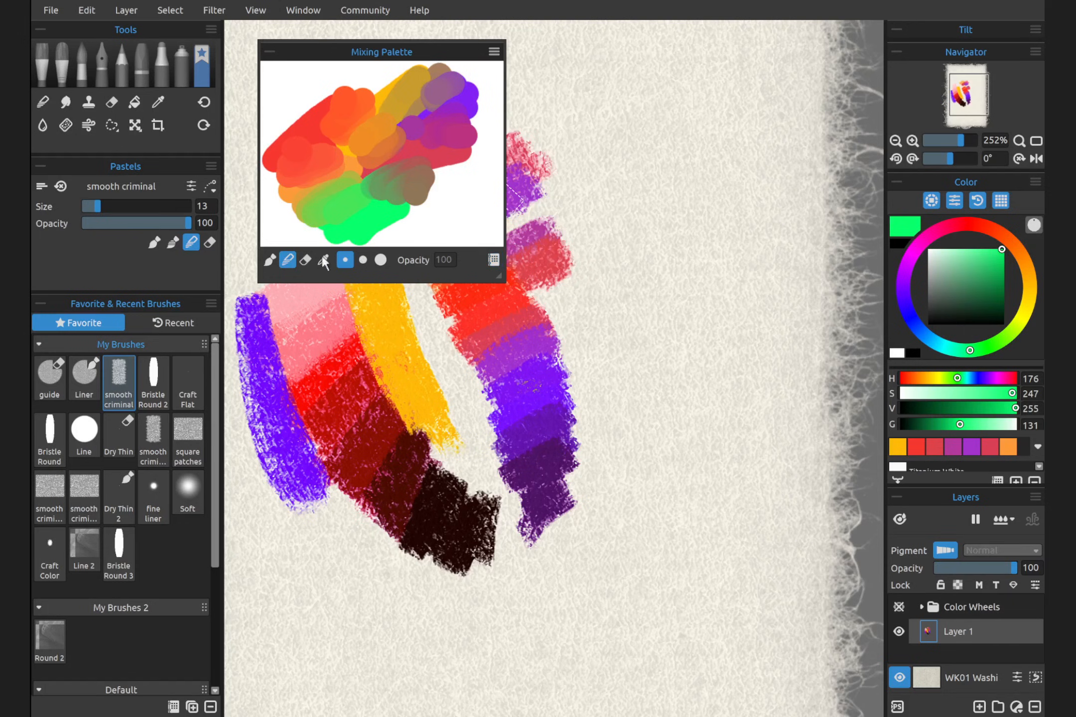
mouse_move(323, 260)
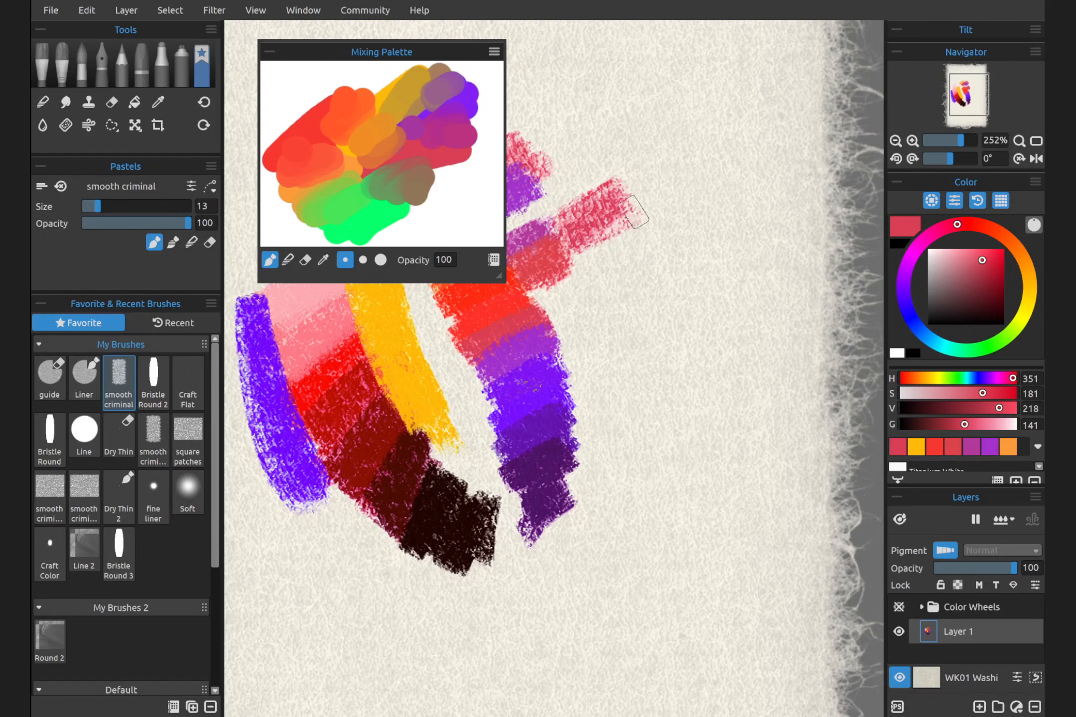
Step: Sample an orange mix from the Mixing Palette with Pick Color
left_click(322, 259)
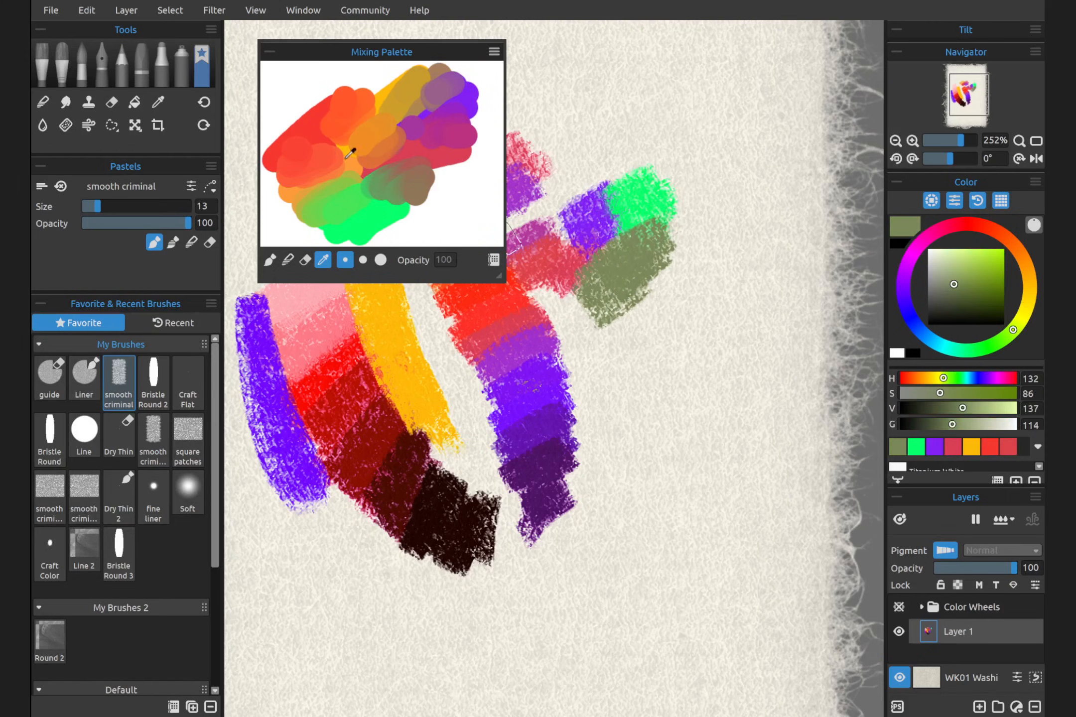
left_click(355, 163)
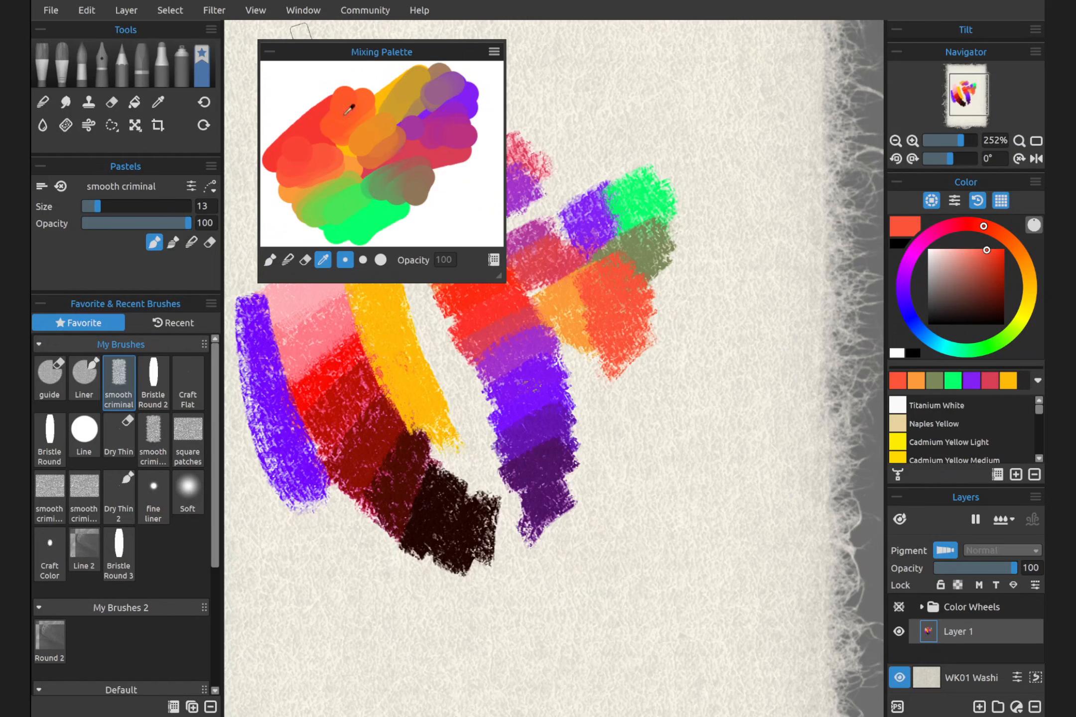
mouse_move(269, 52)
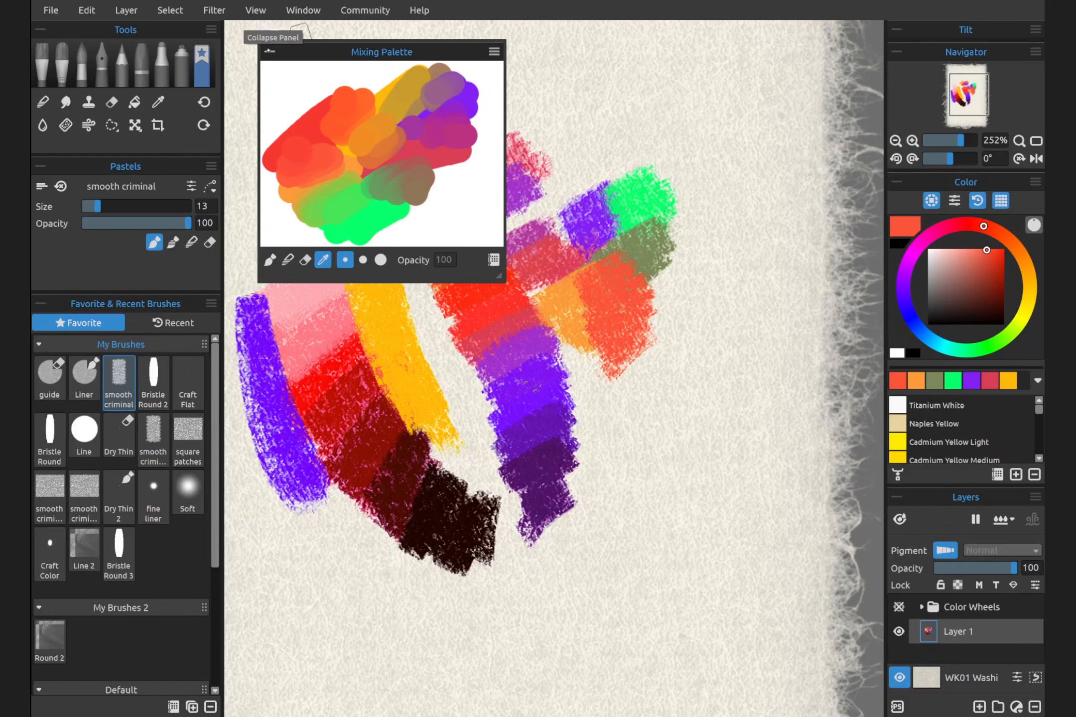
Step: Collapse the Mixing Palette and open the Color panel's colour set options
left_click(269, 51)
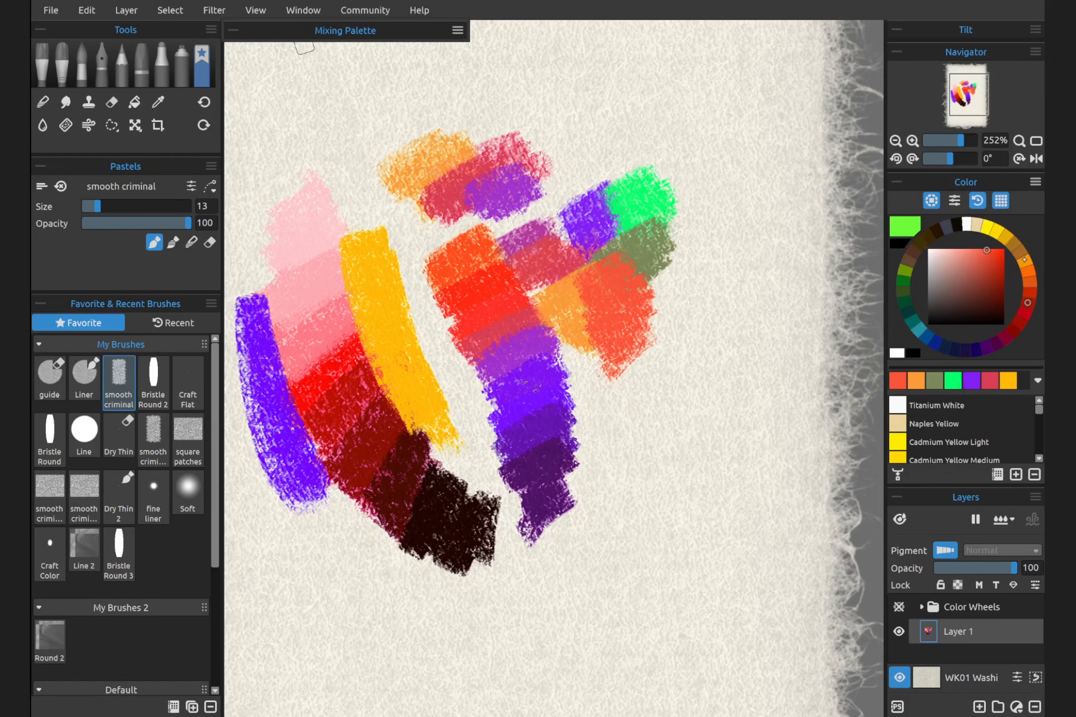
left_click(1035, 182)
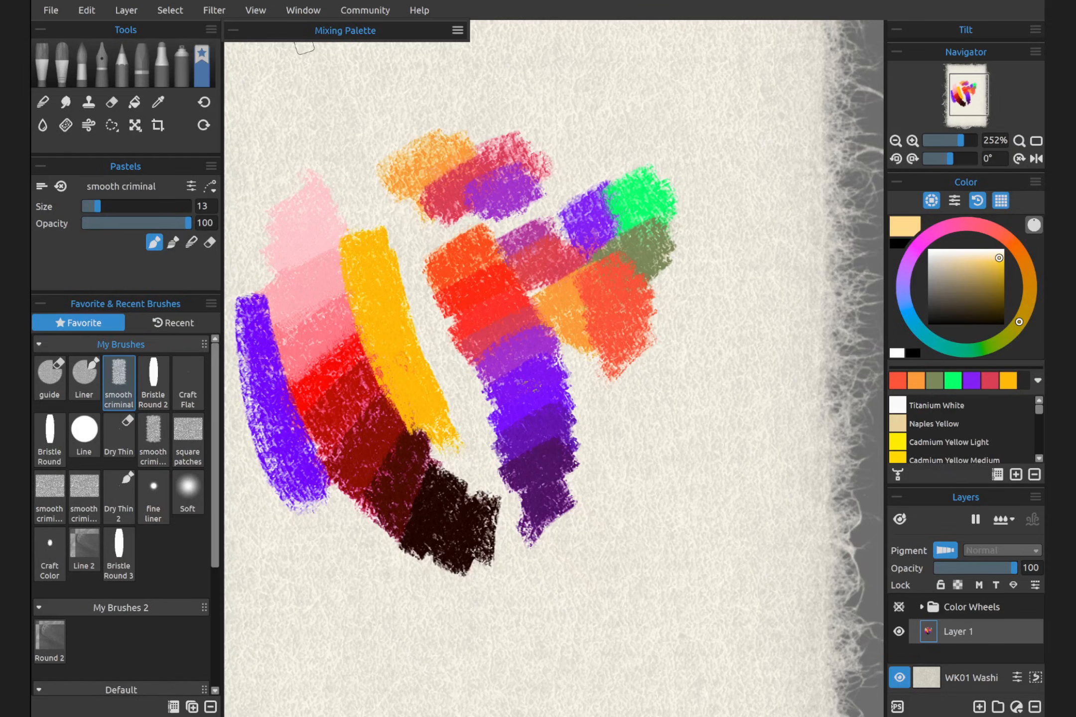
left_click(1034, 182)
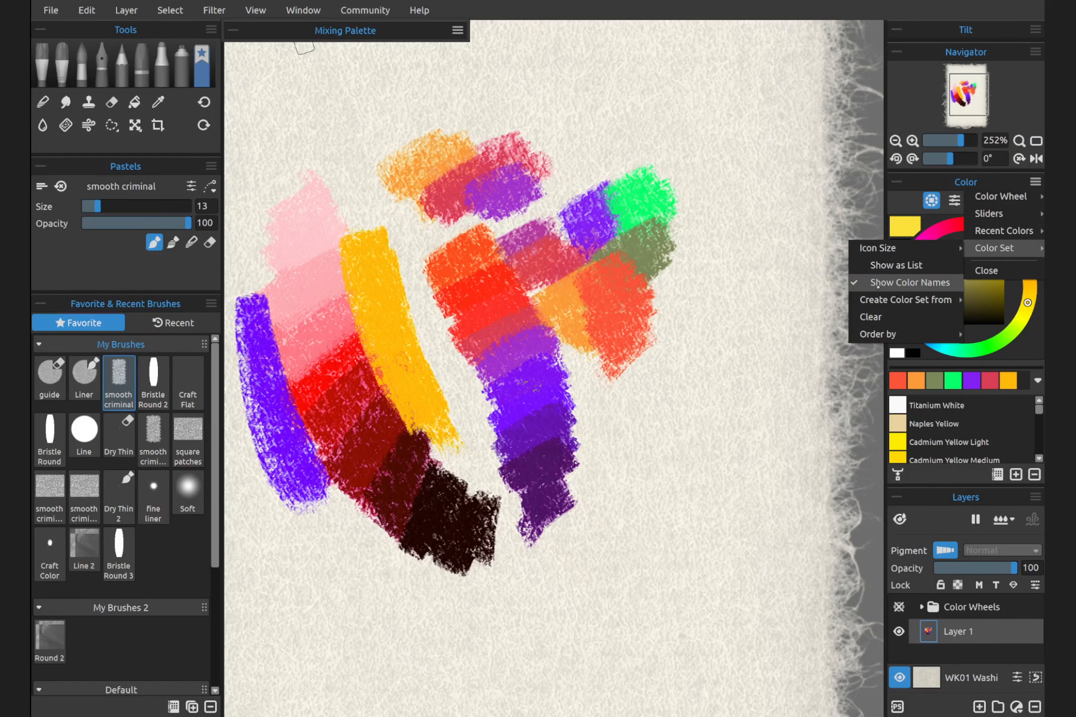